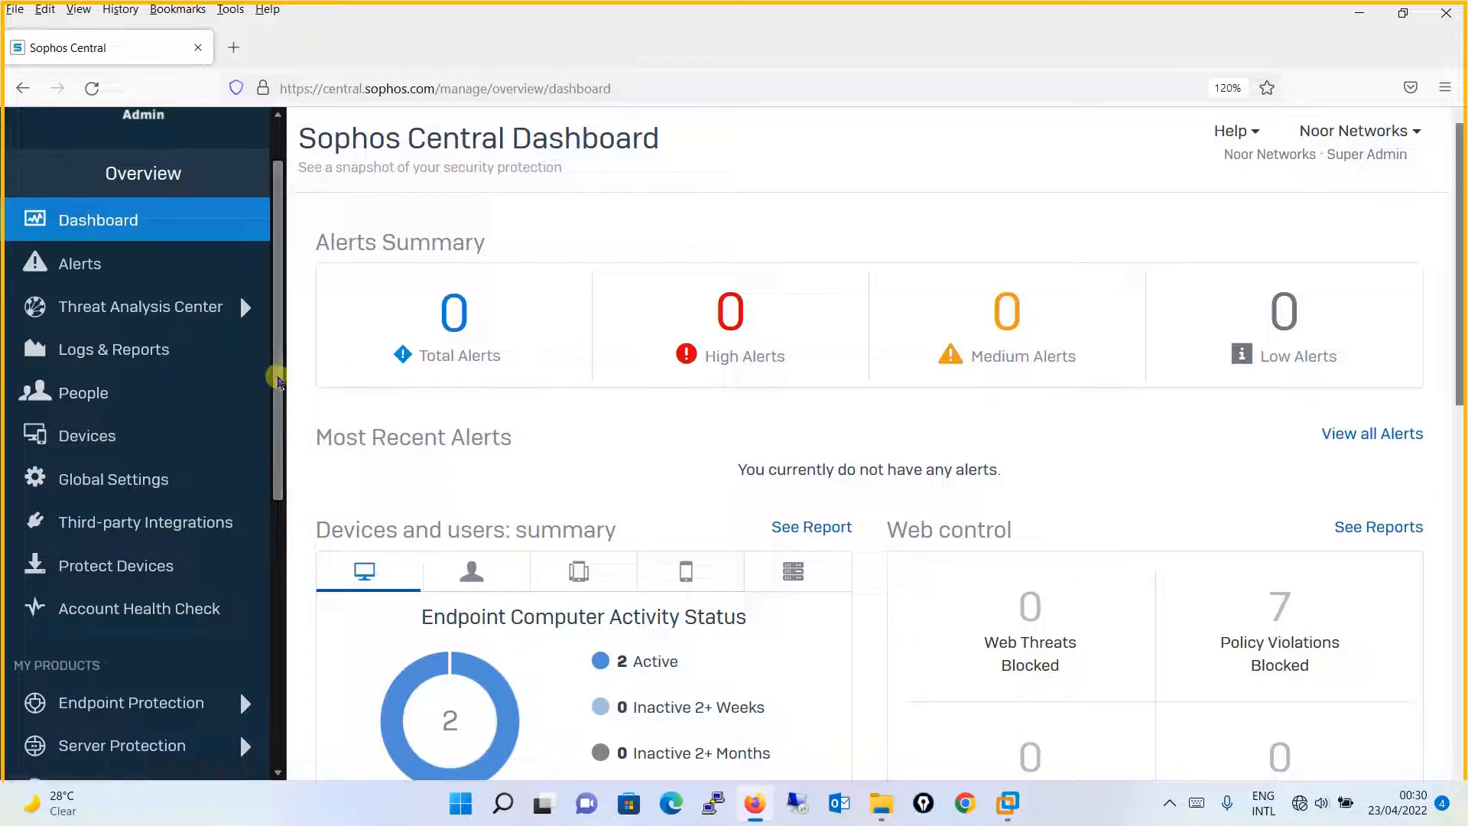
- Go to the Endpoint Protection Policies page and scroll down to the Application Control policies
scroll(down, 3)
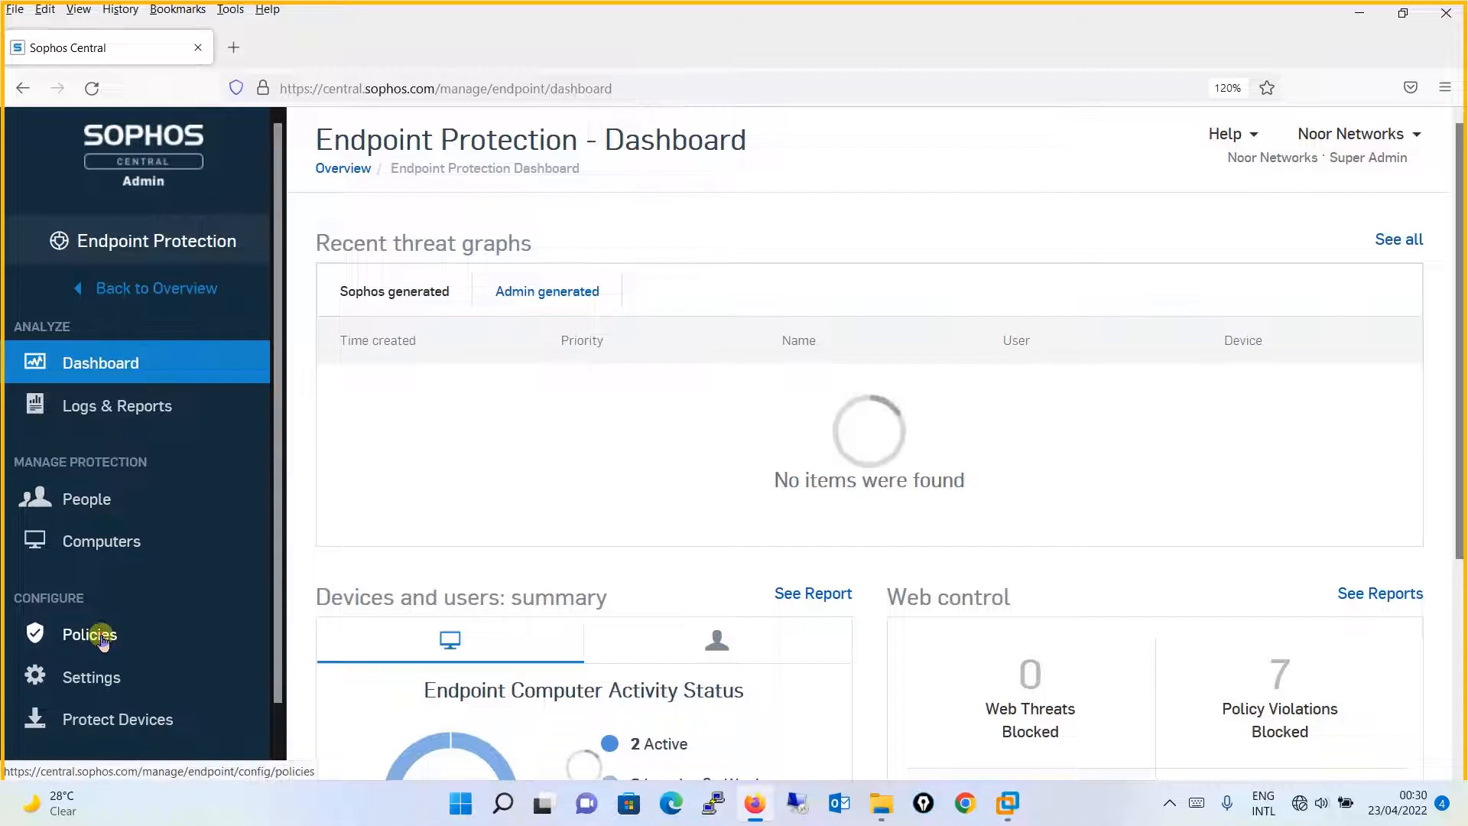
click(89, 634)
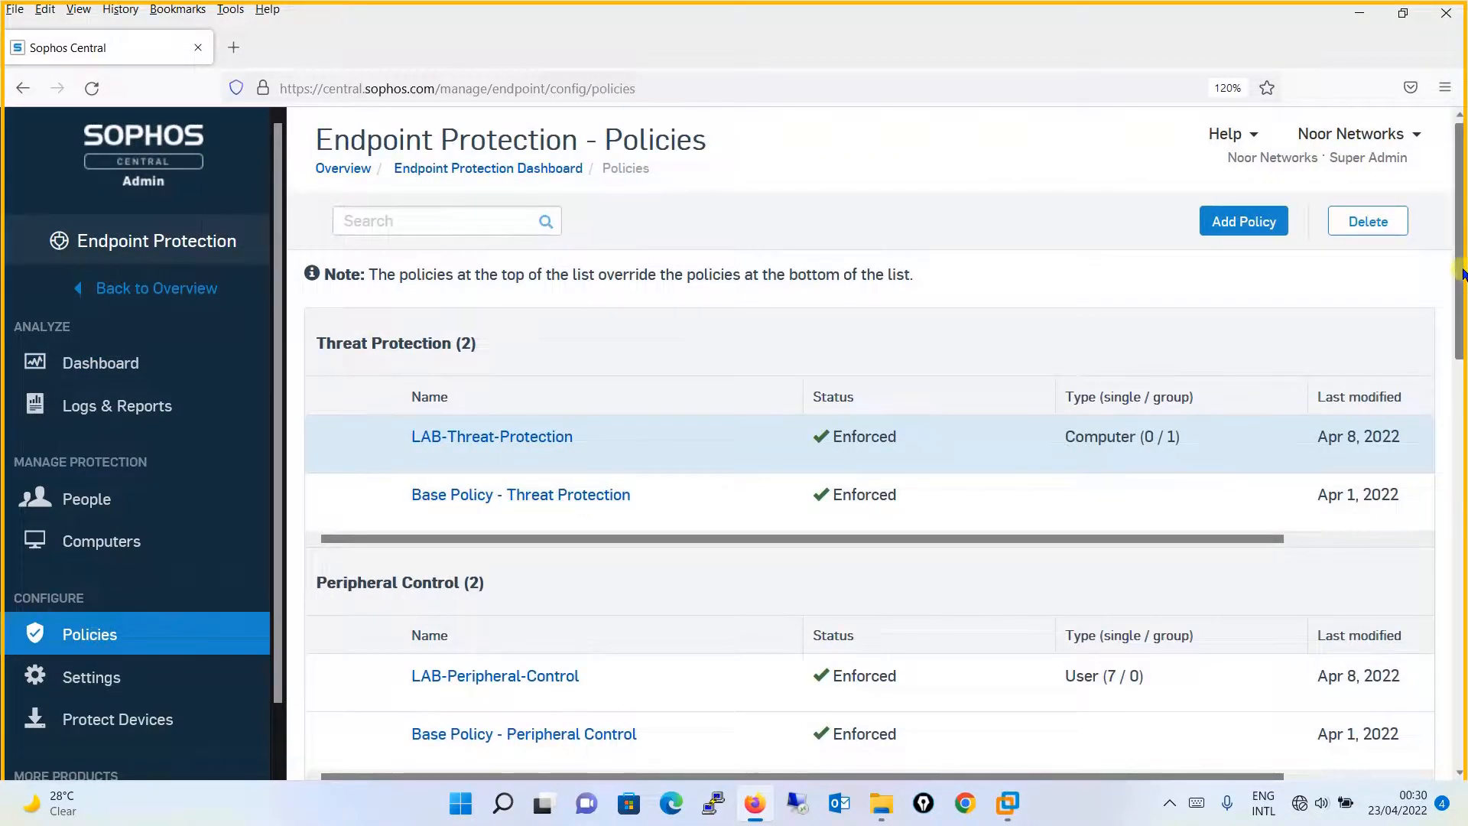
scroll(down, 3)
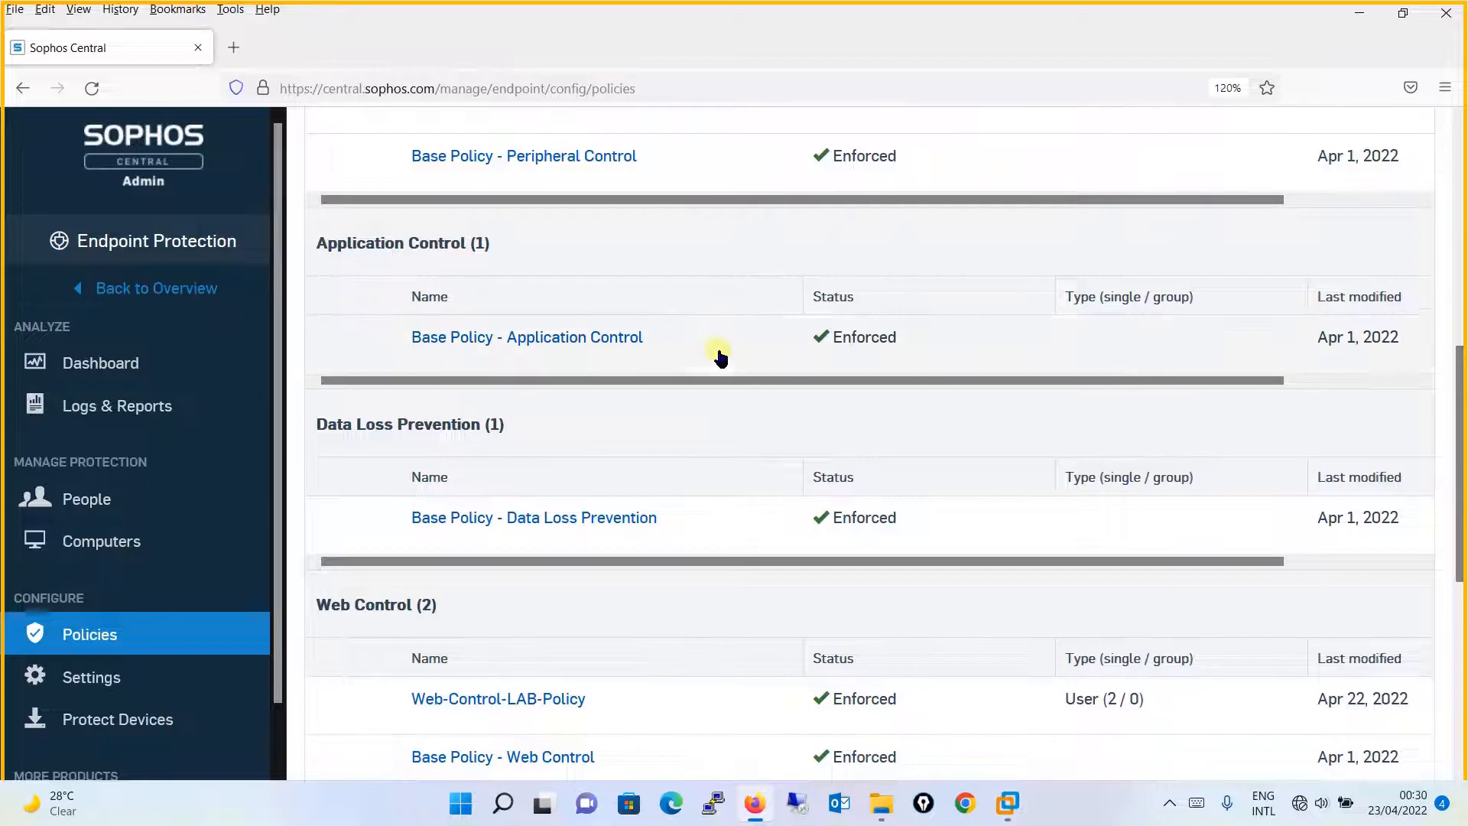
mouse_move(585, 345)
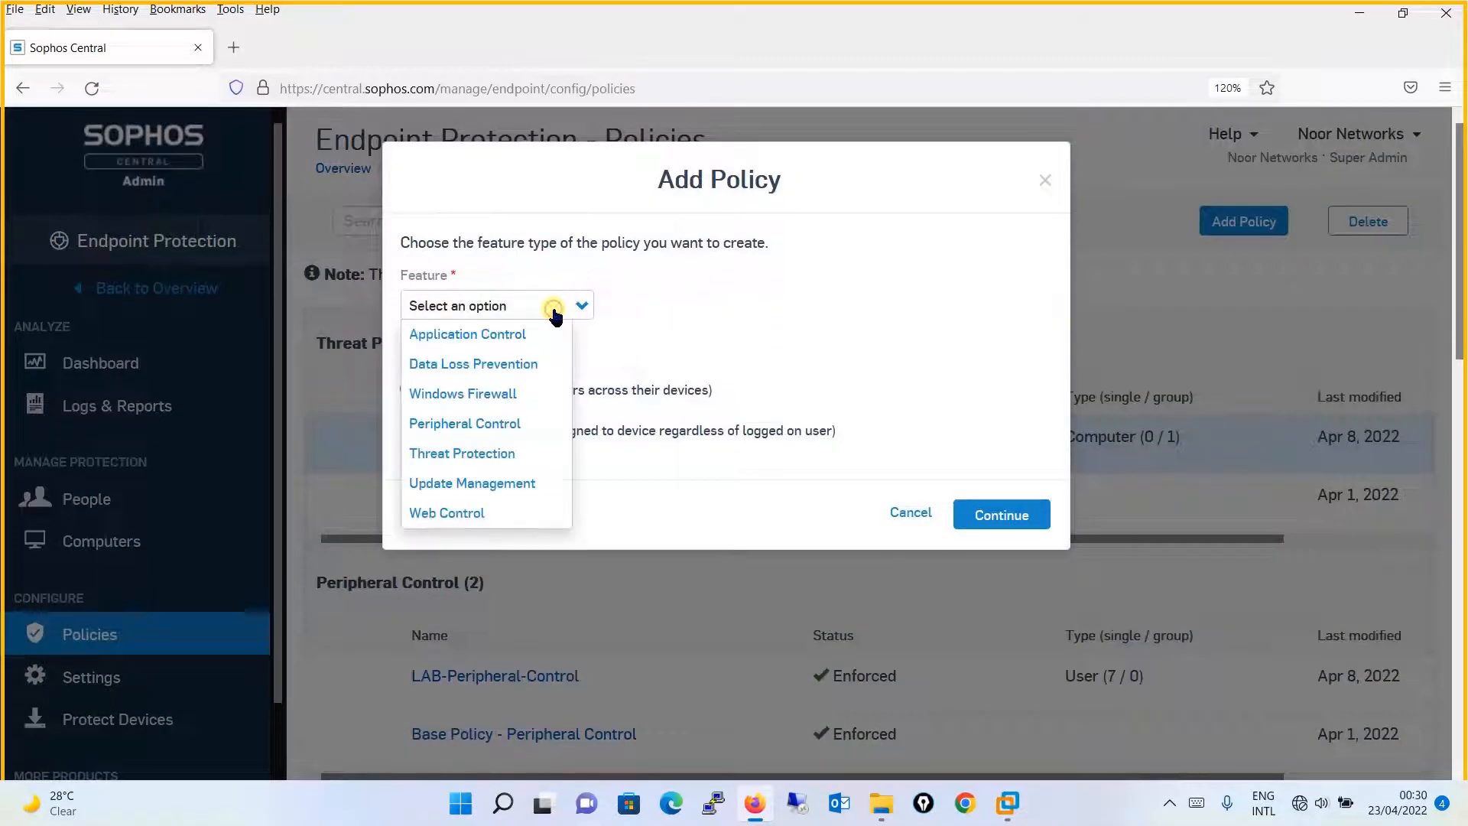
mouse_move(472, 364)
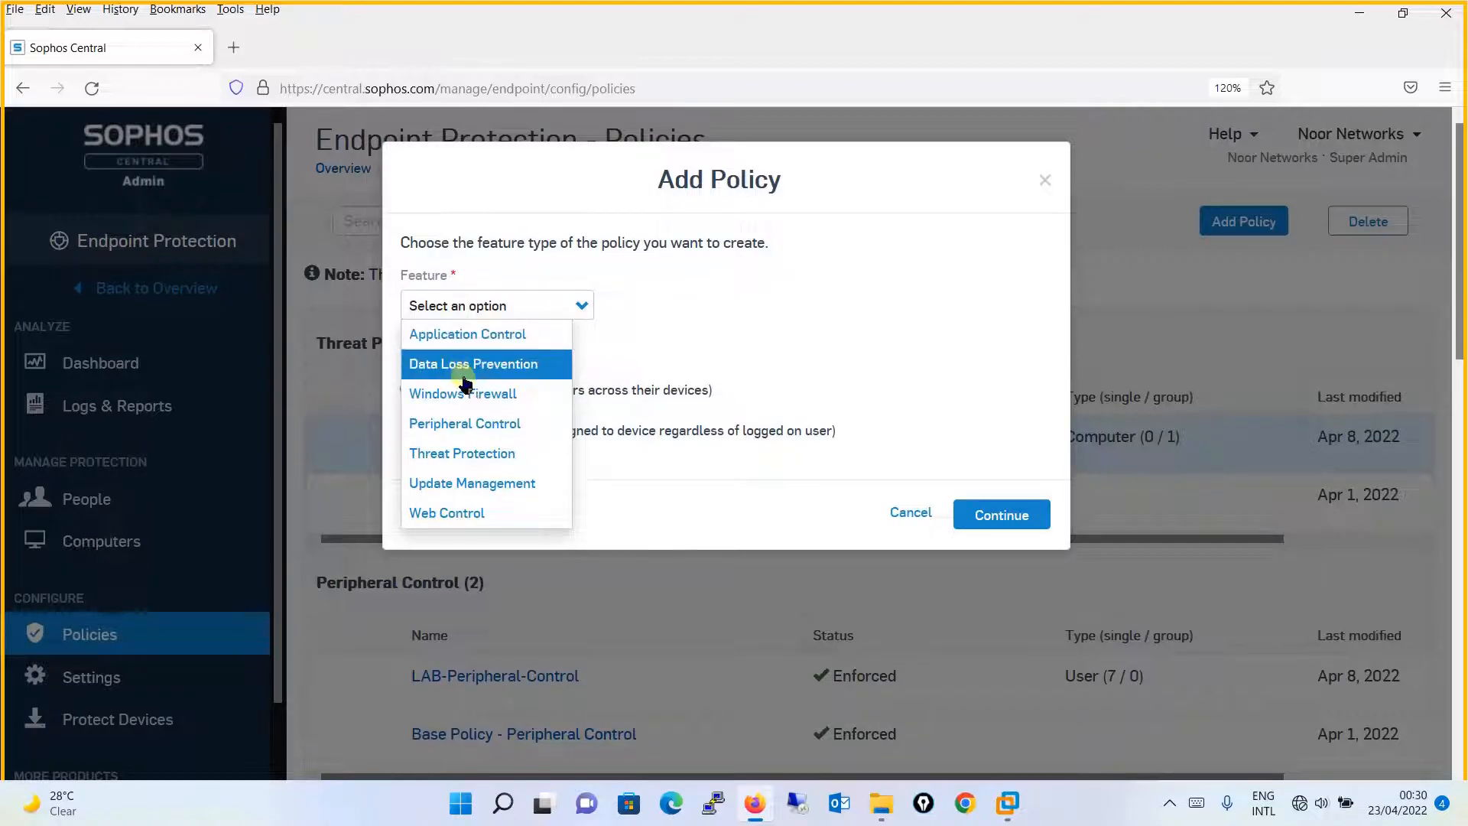
- Begin a new device-type Application Control policy and continue to its setup page
click(467, 333)
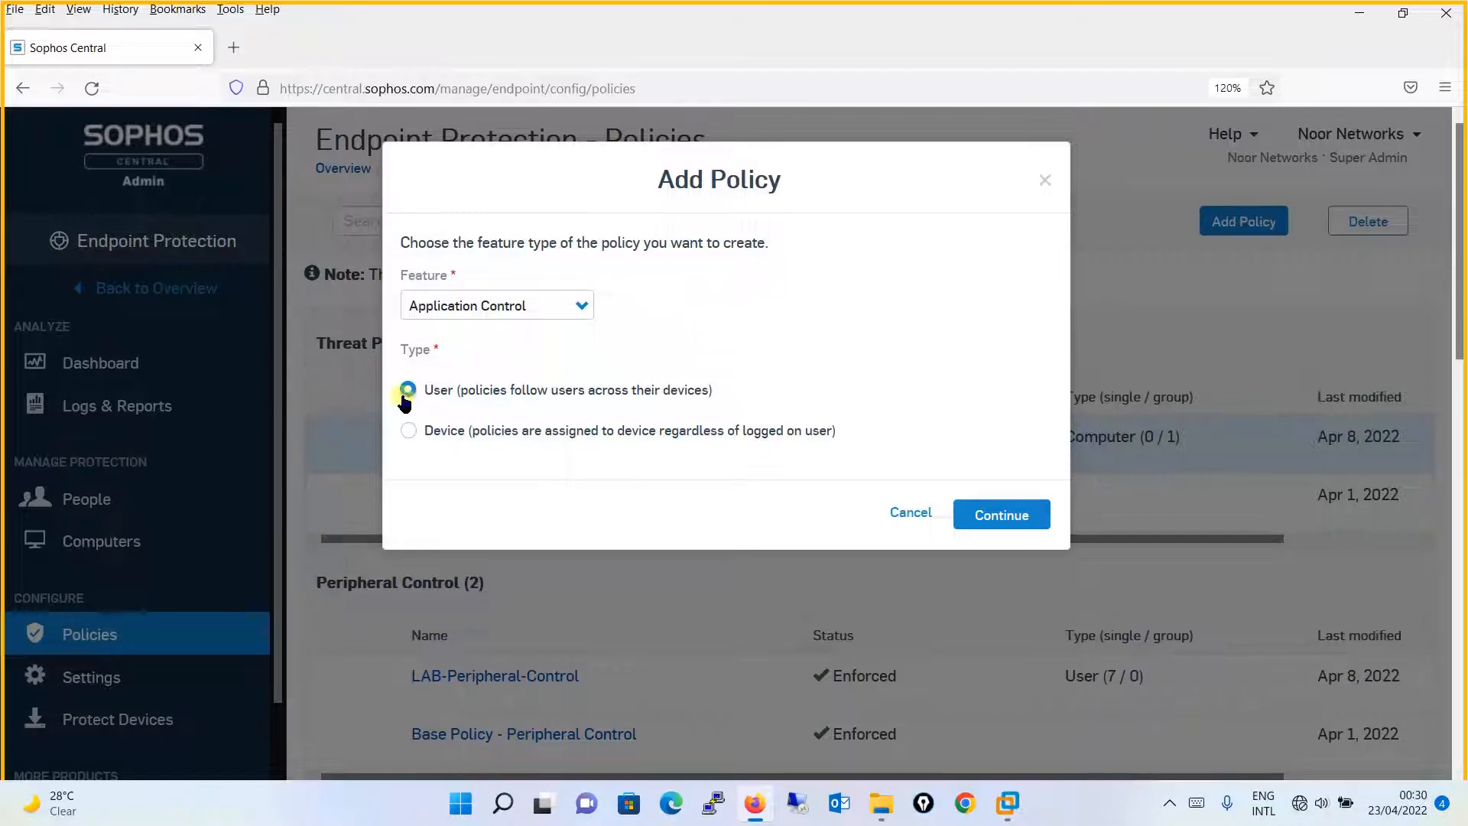
click(409, 430)
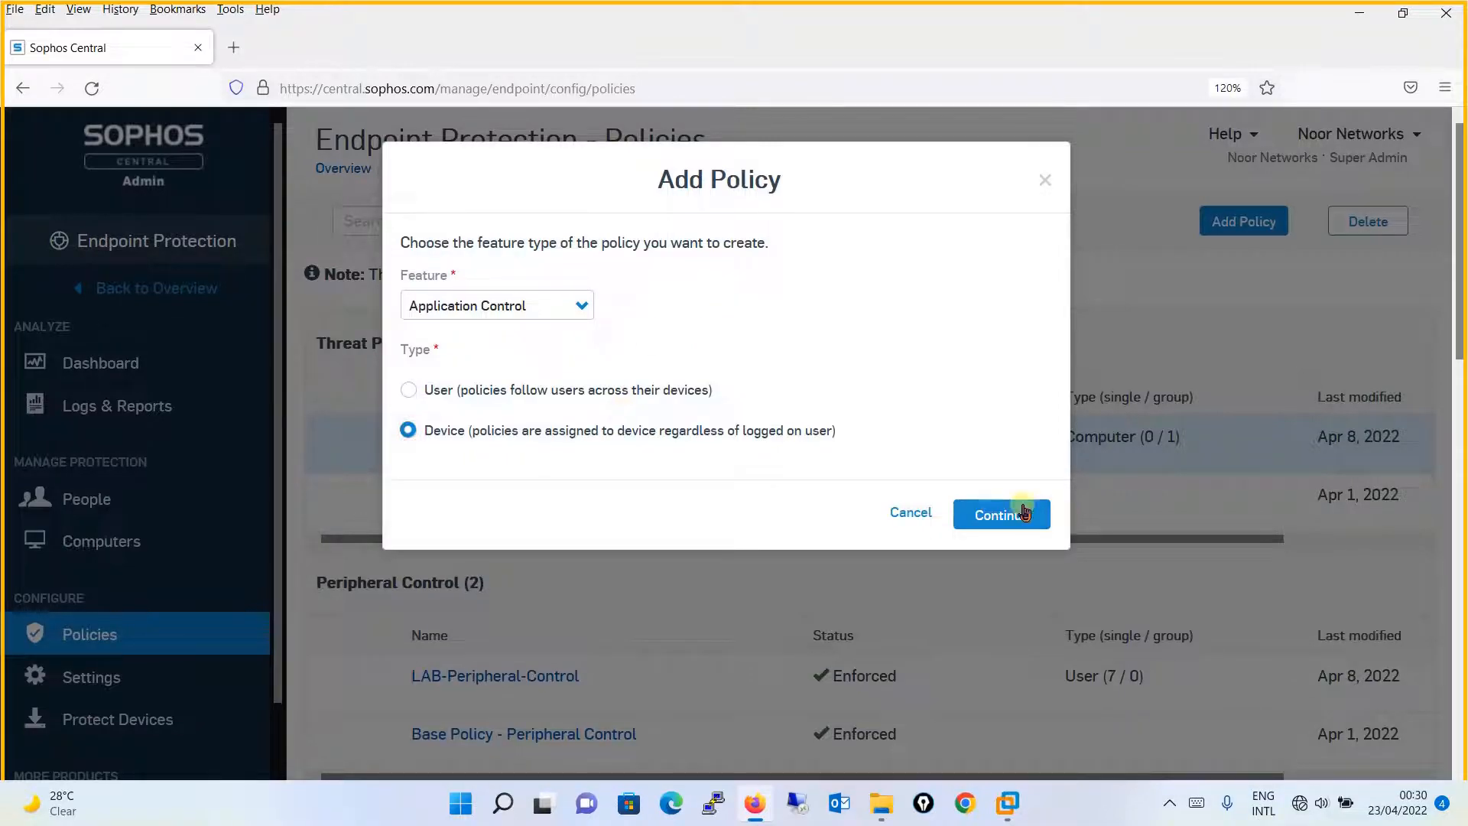
click(1001, 514)
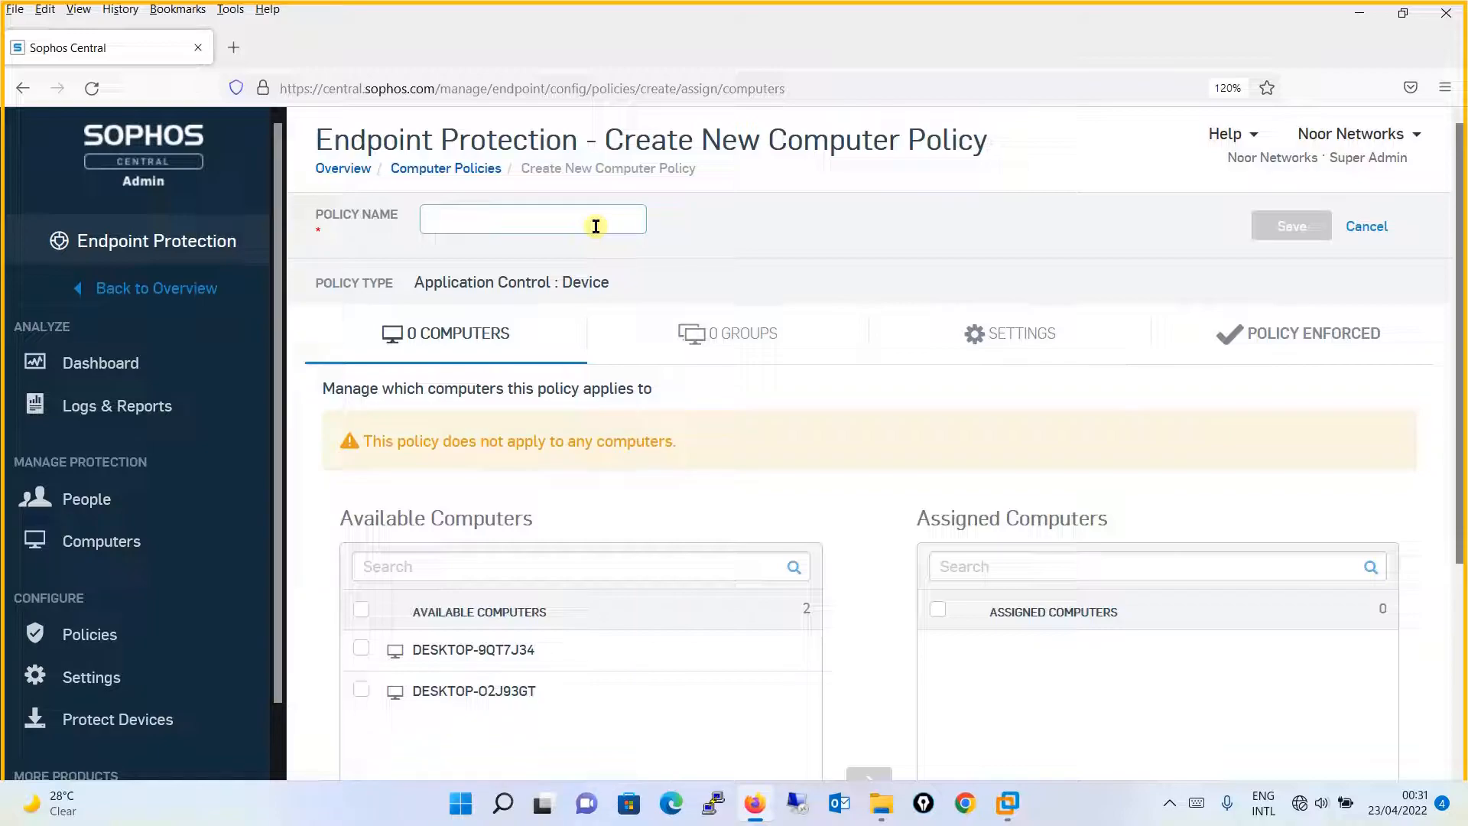
- Name the policy 'Application-Control-LAB-Policy'
text(A)
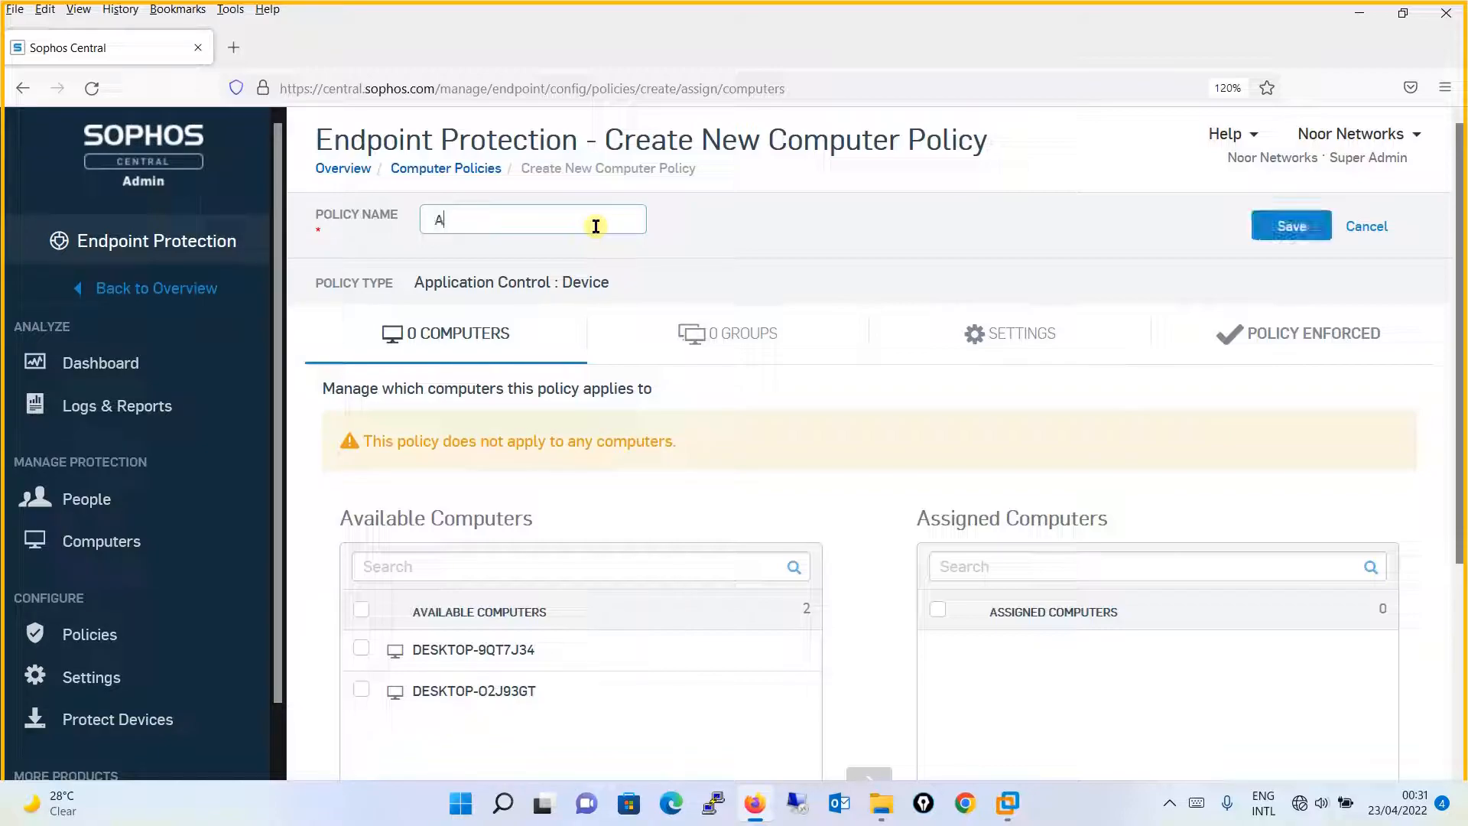
text(pplication-Contro)
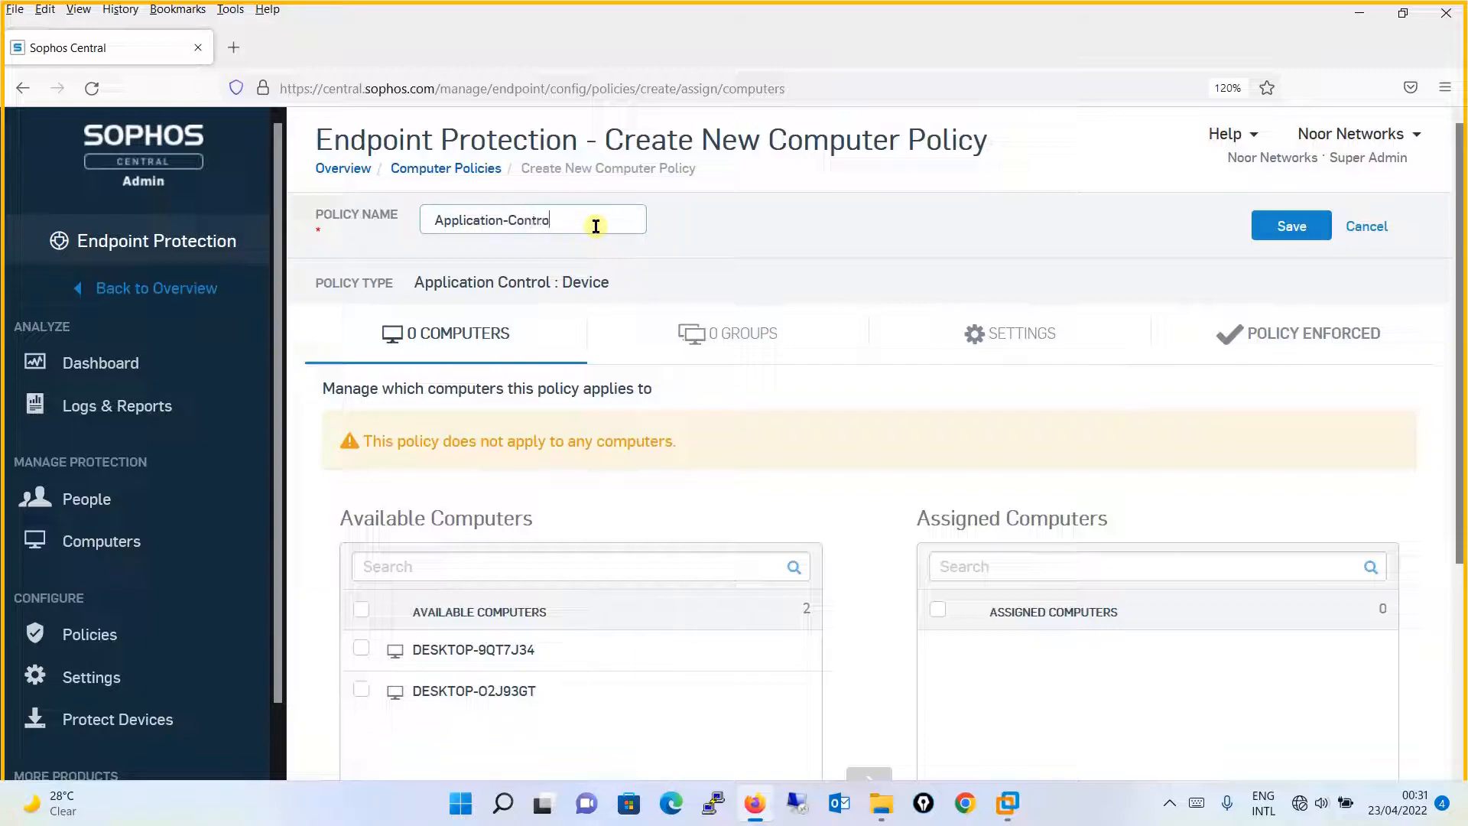
text(l-LAB)
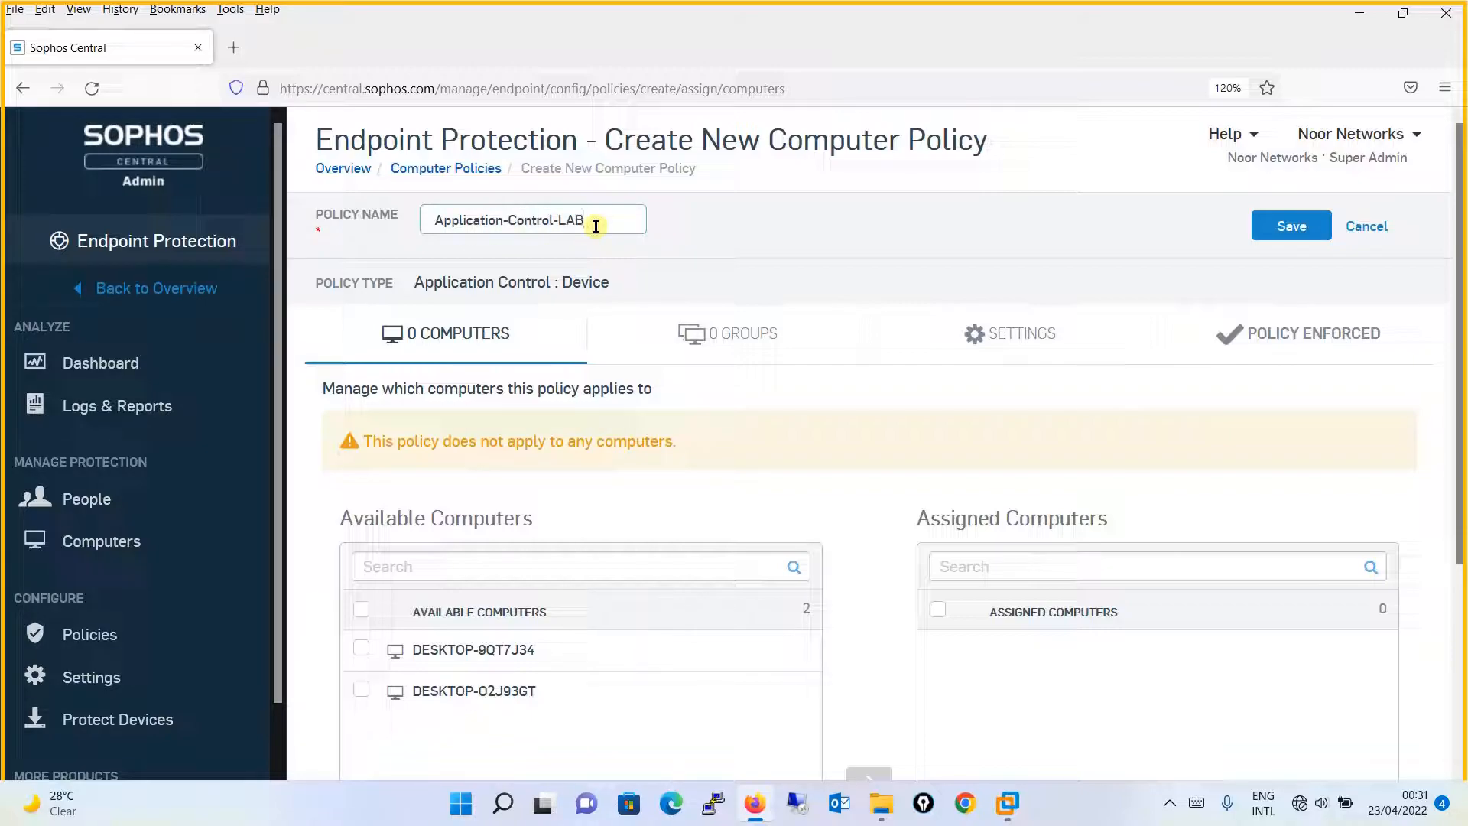
text(-Policy)
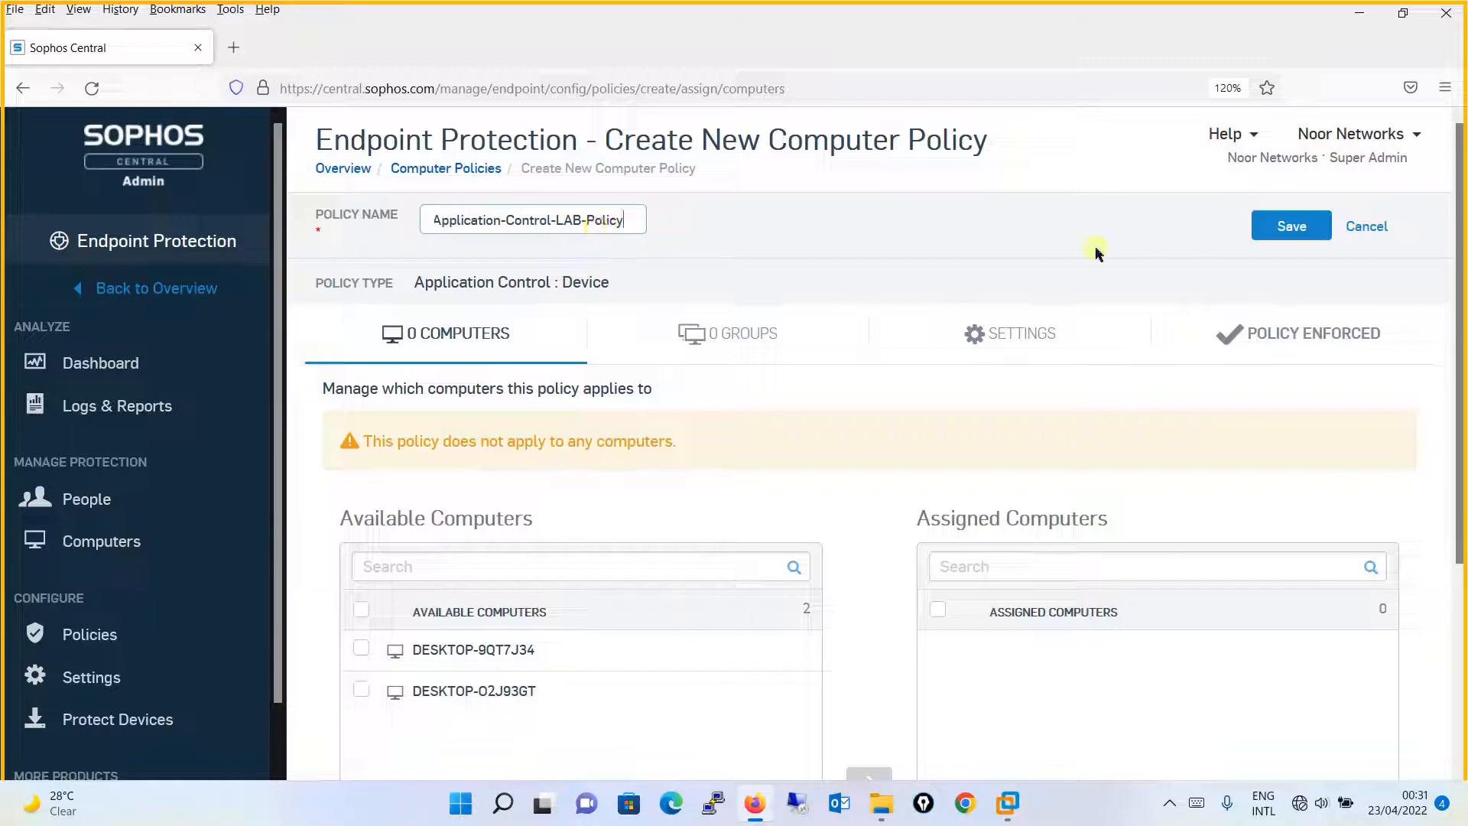
- Select both available computers and assign them to the policy
scroll(down, 3)
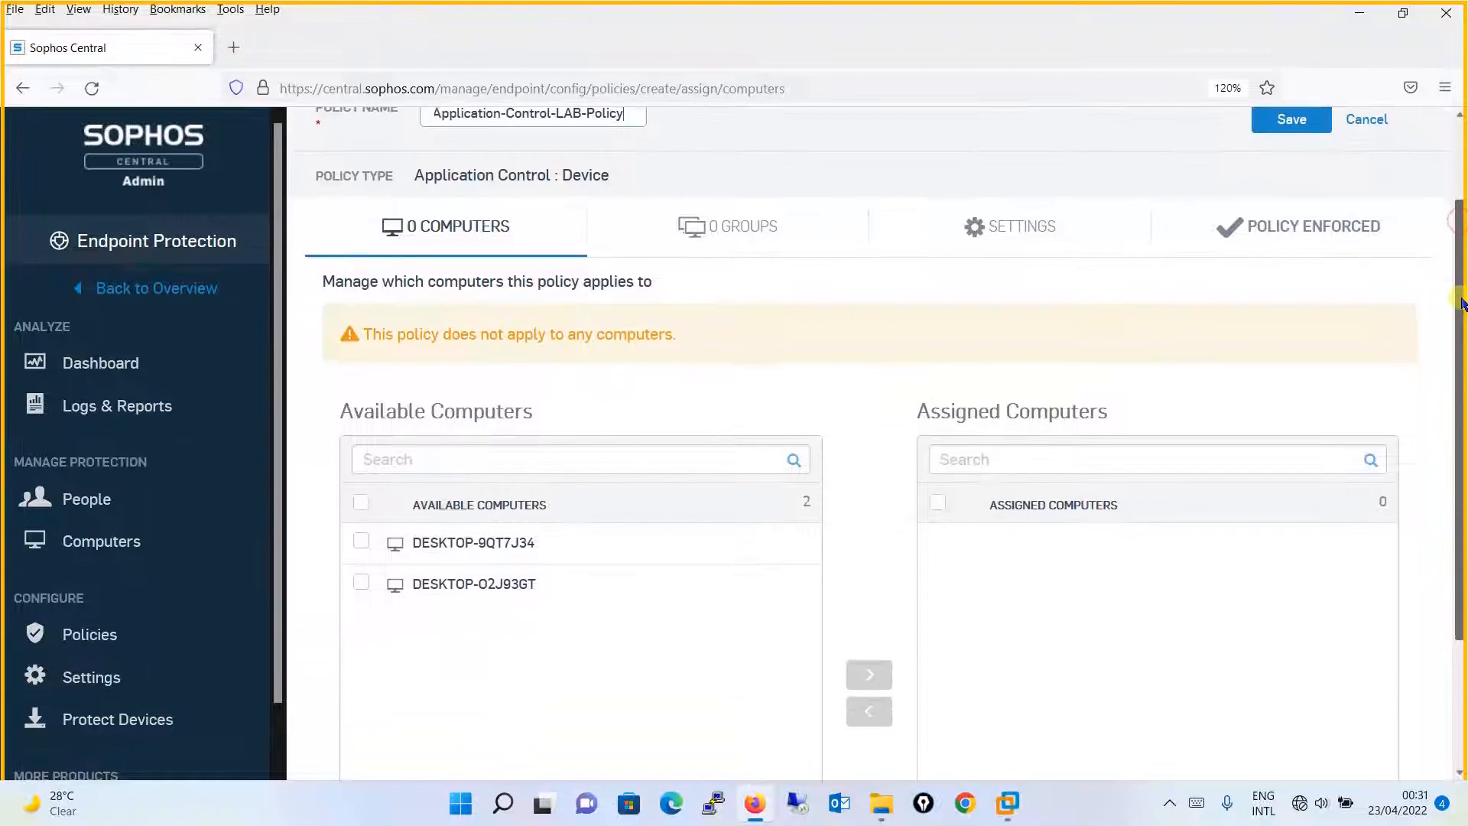
click(361, 516)
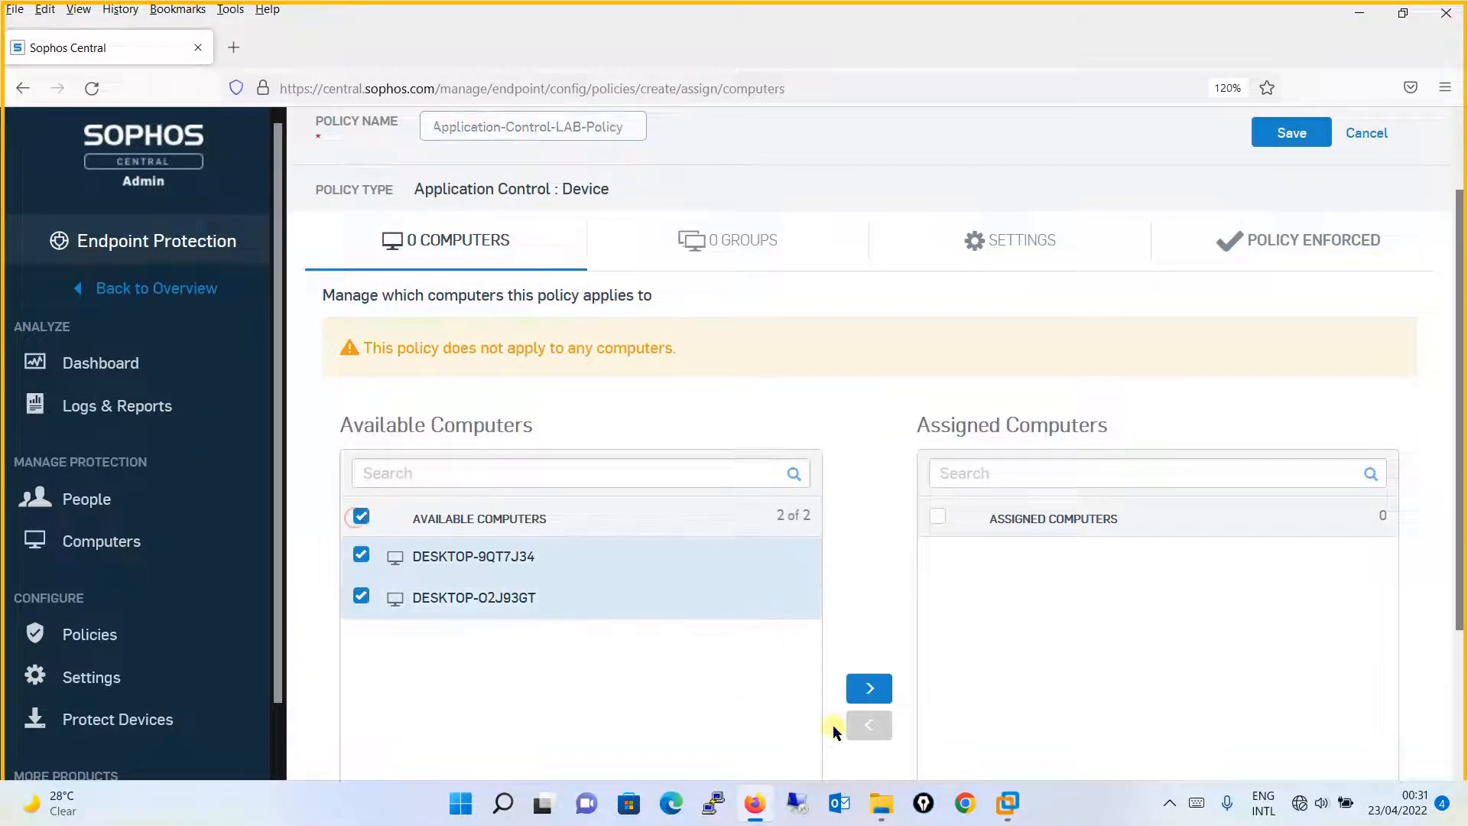
click(867, 688)
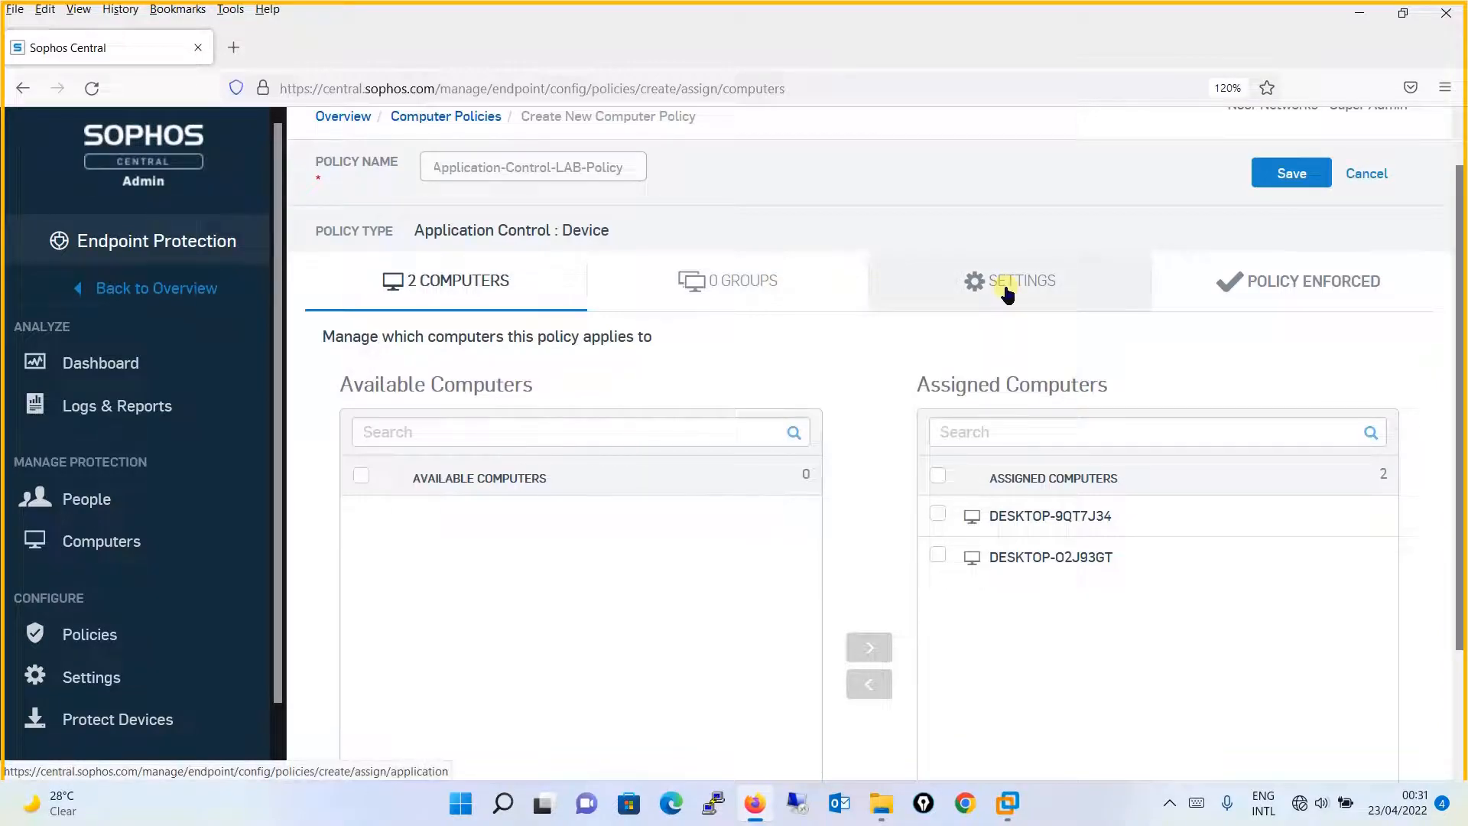
- Open the policy's Settings and launch the Add/Edit application list dialog
click(1022, 281)
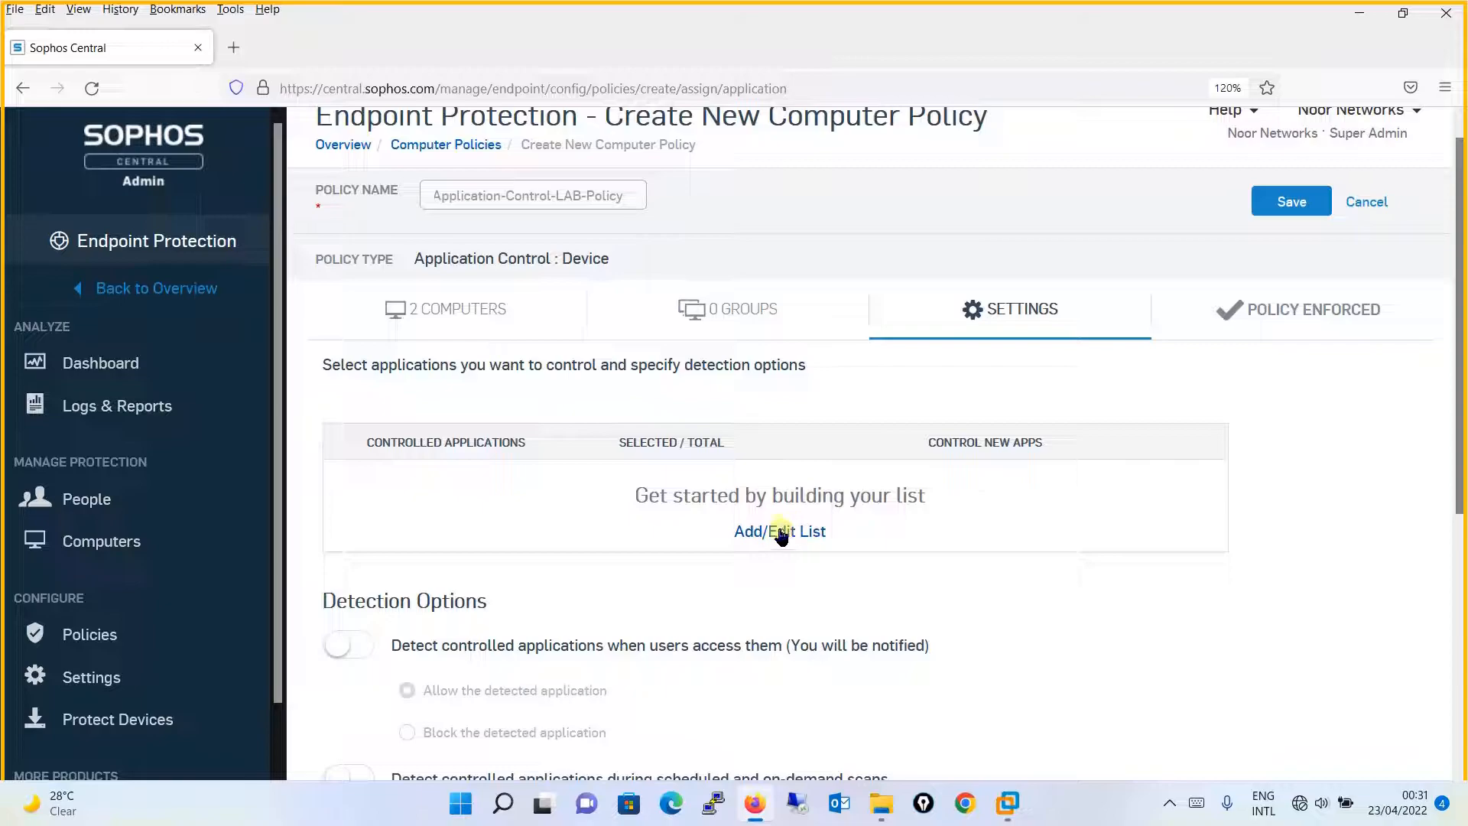
click(779, 531)
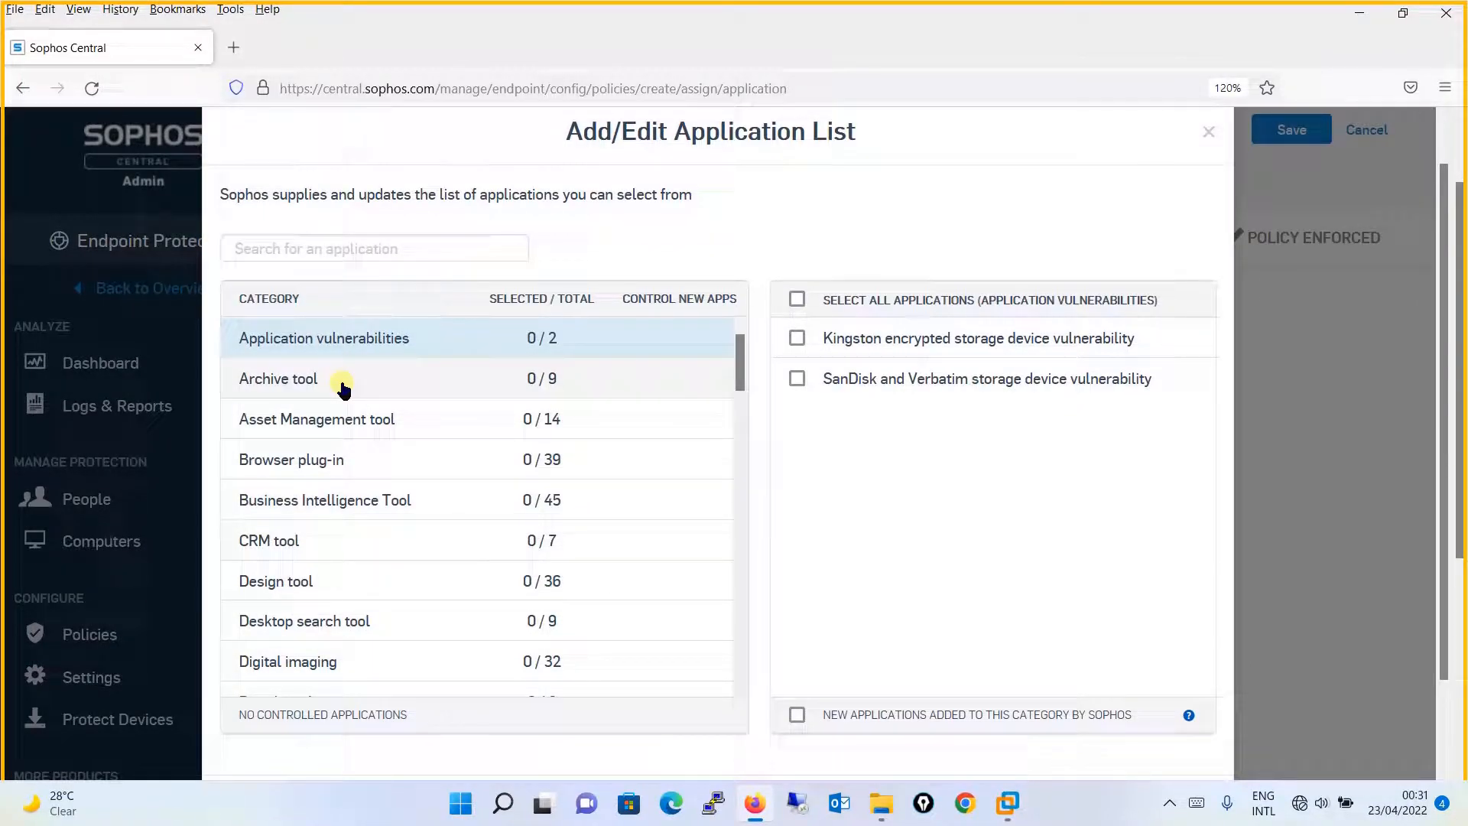
mouse_move(852, 314)
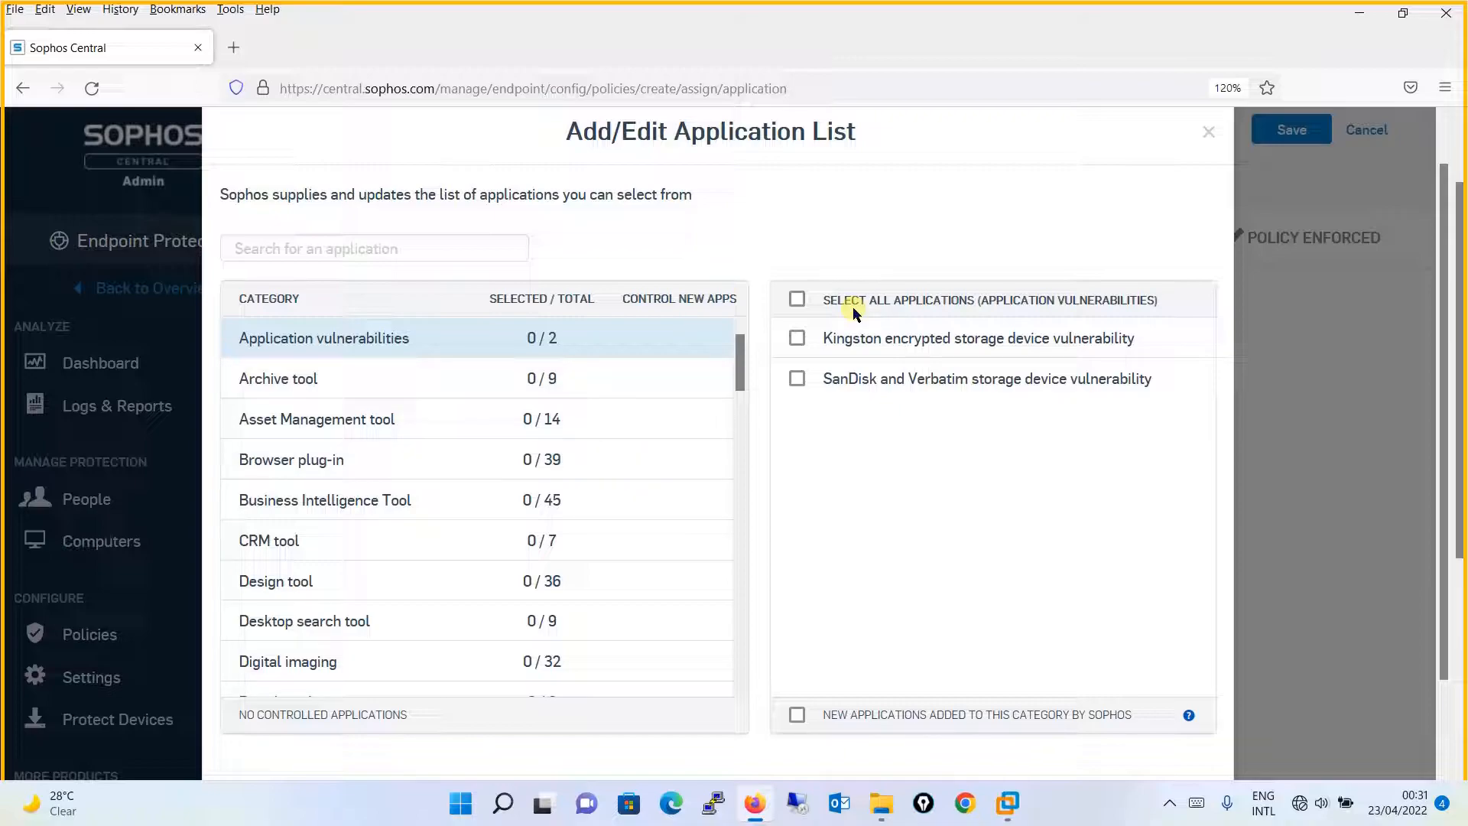
mouse_move(562, 347)
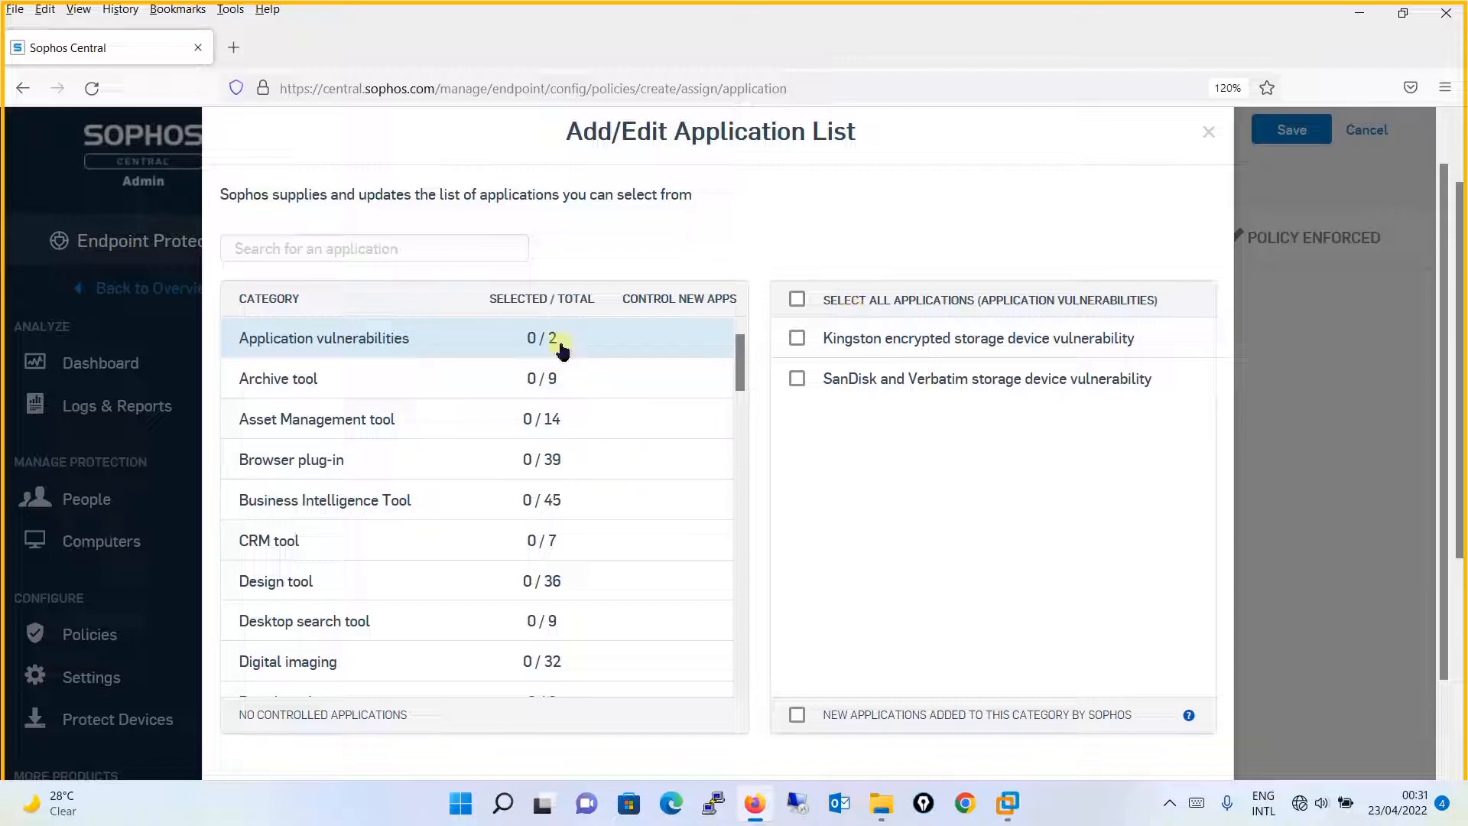
- Scroll the category list and view Voice over IP, then Virtualization application apps
scroll(down, 3)
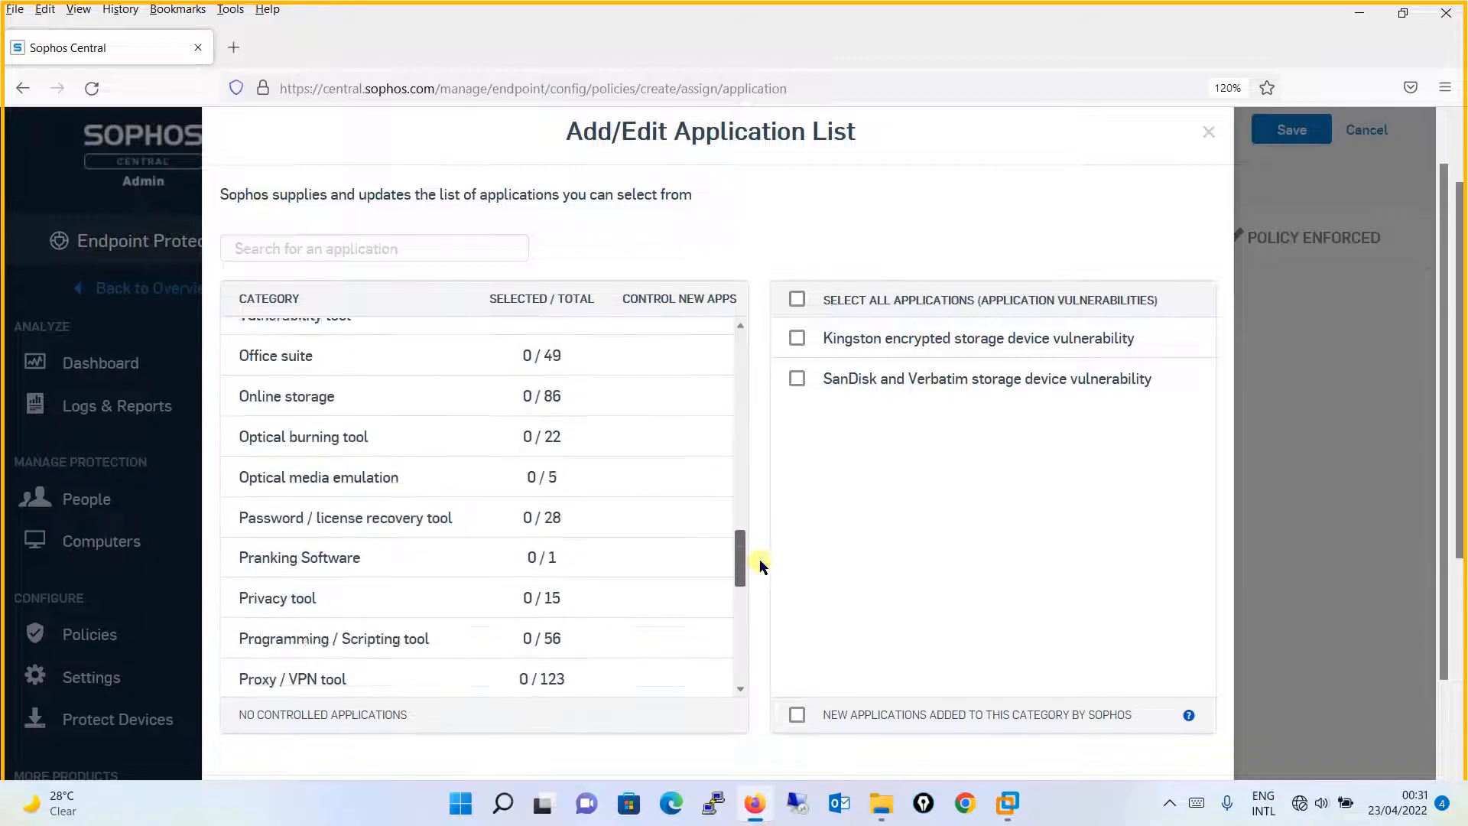
scroll(down, 3)
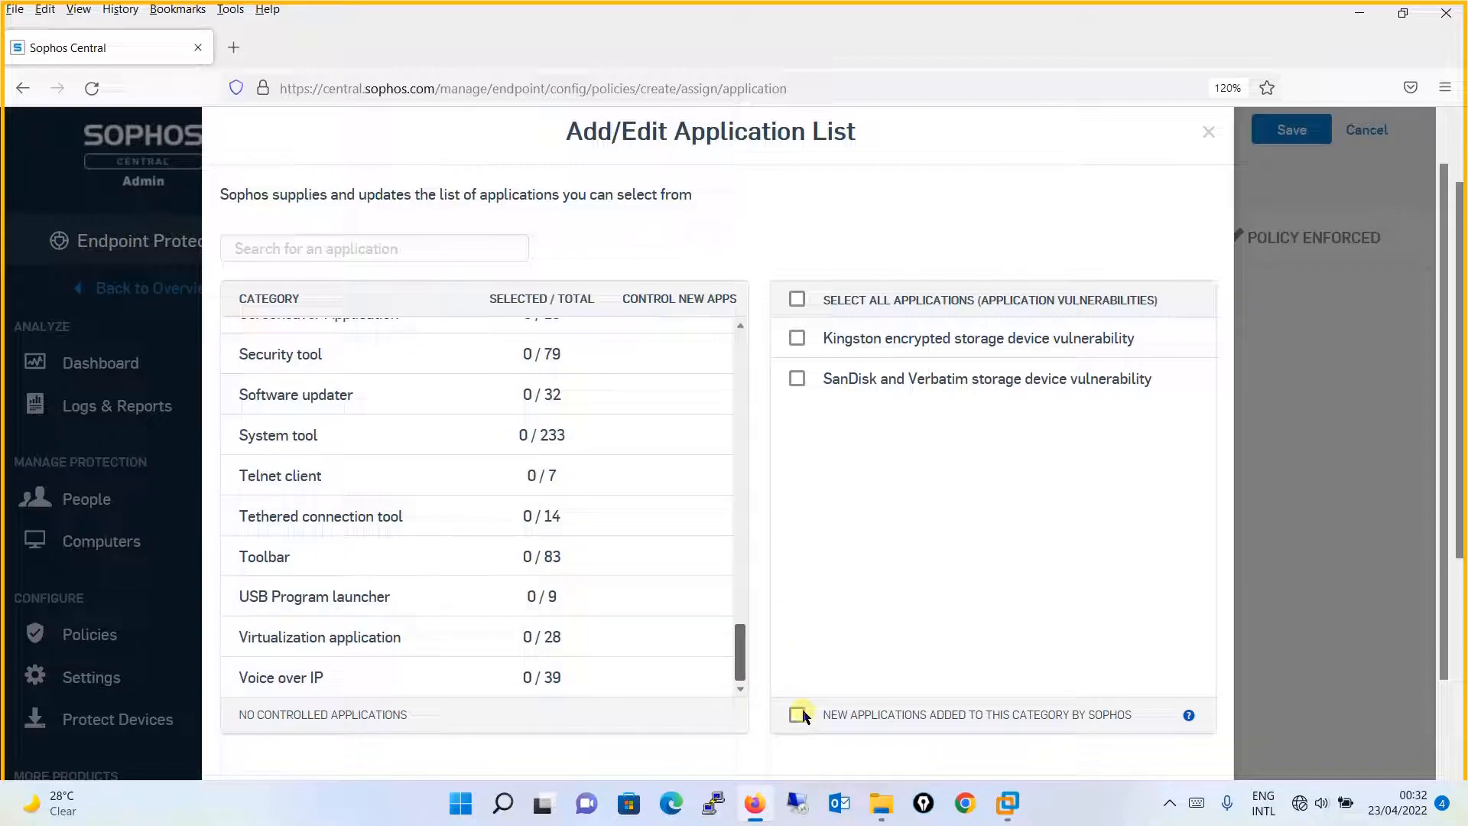
click(281, 676)
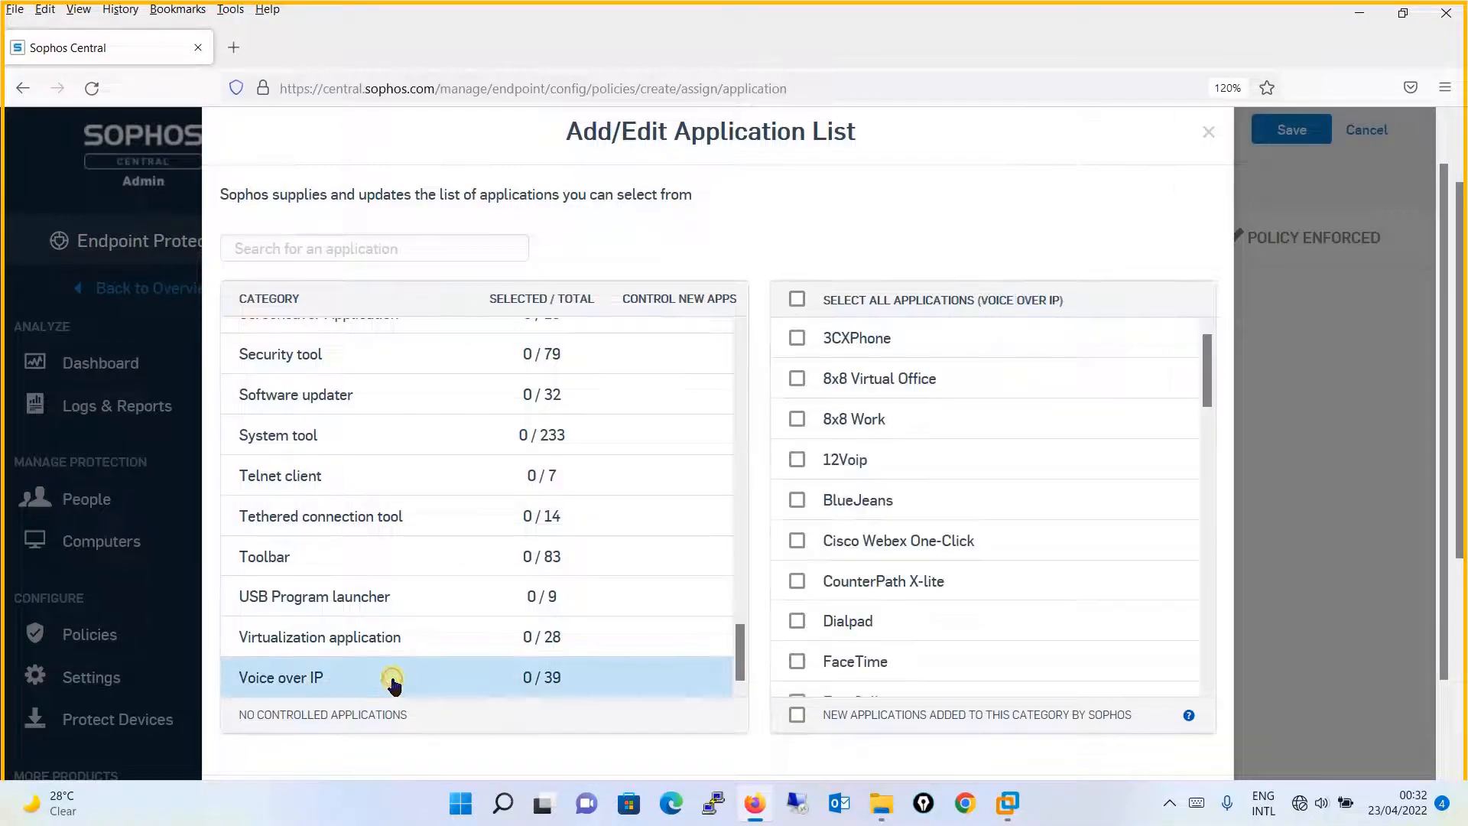
mouse_move(763, 627)
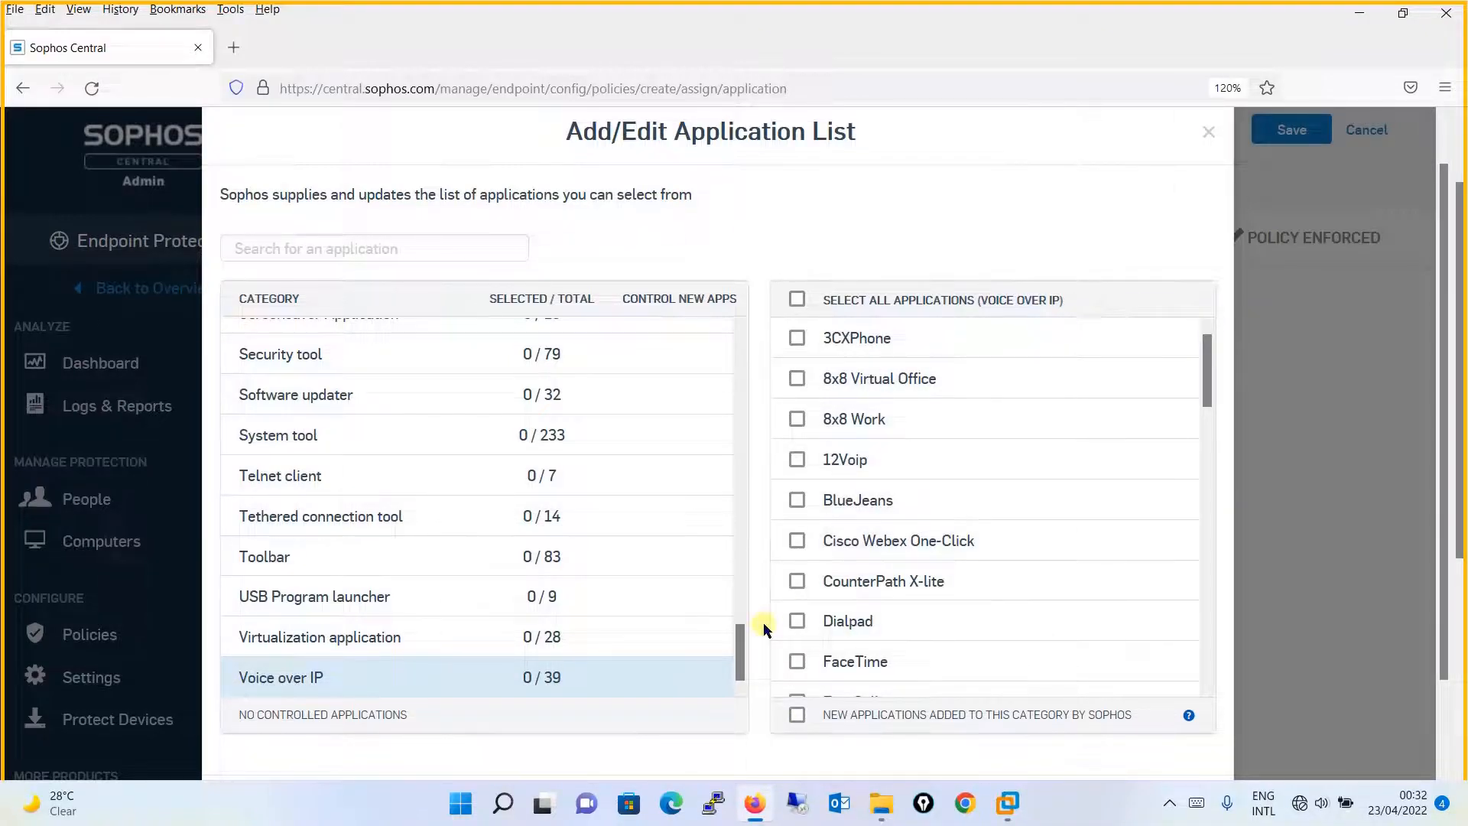
click(320, 637)
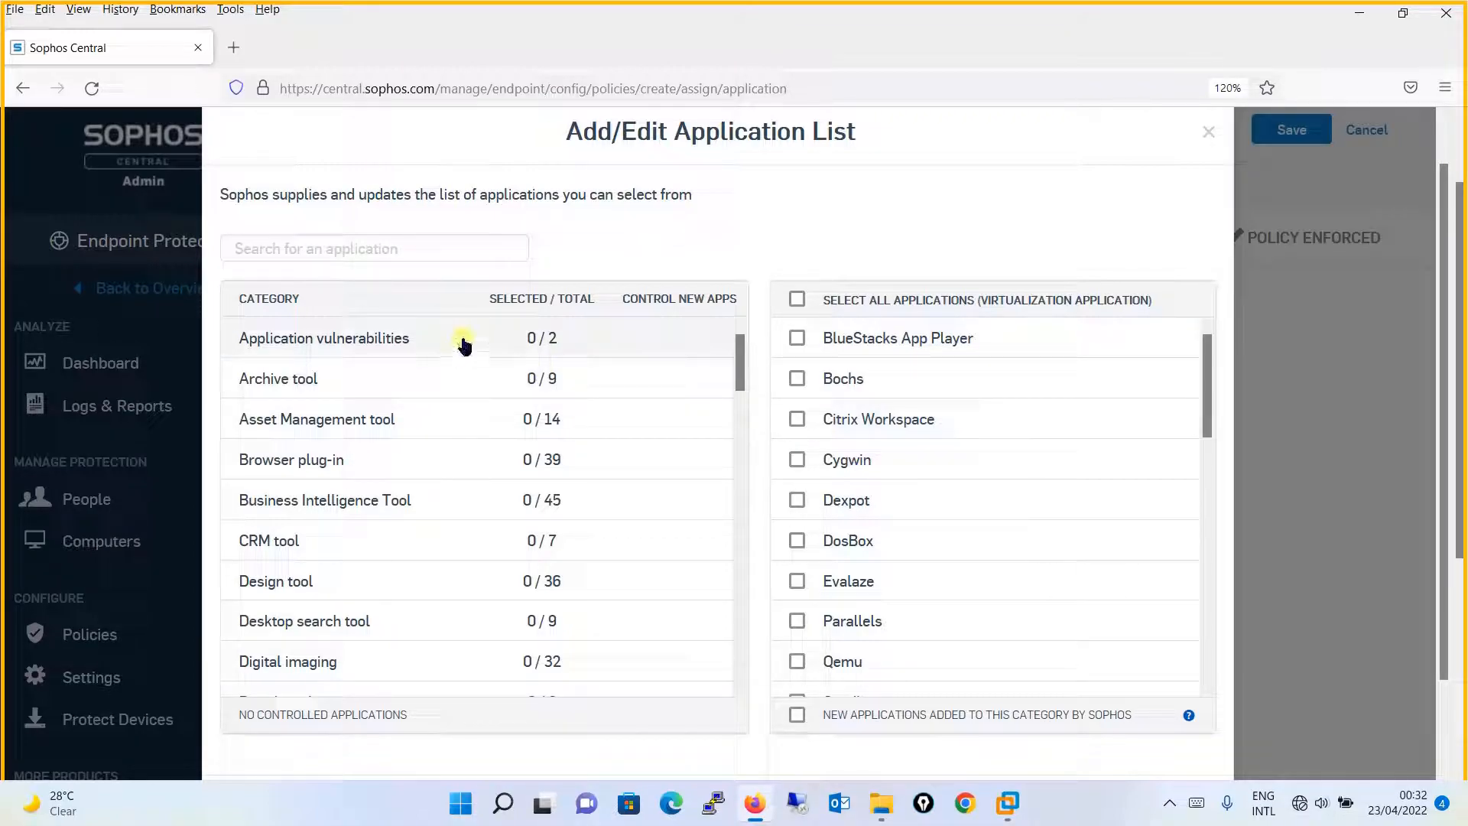
- Open Application vulnerabilities and enable control of new applications Sophos adds there
click(325, 338)
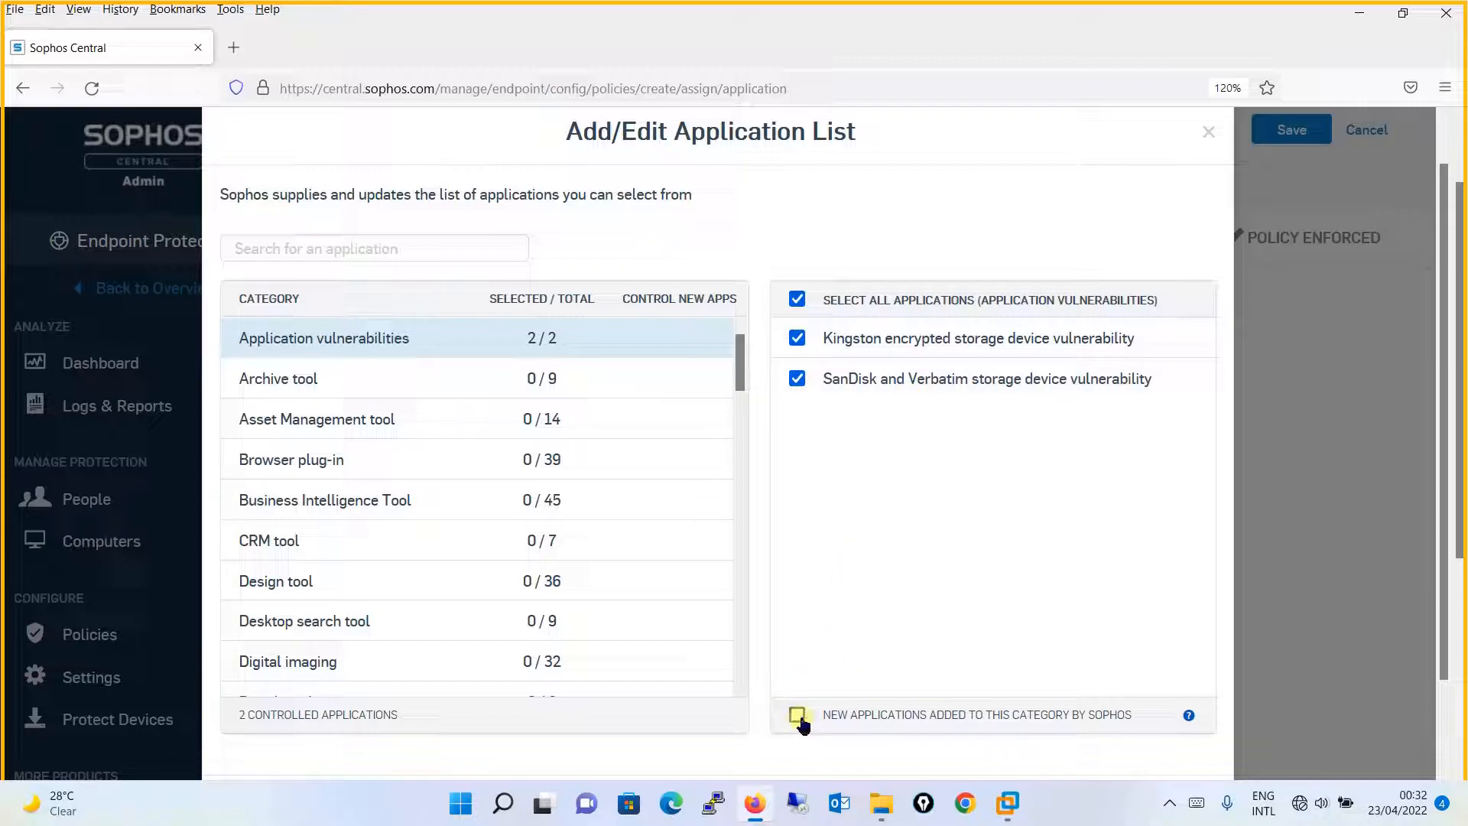
click(797, 714)
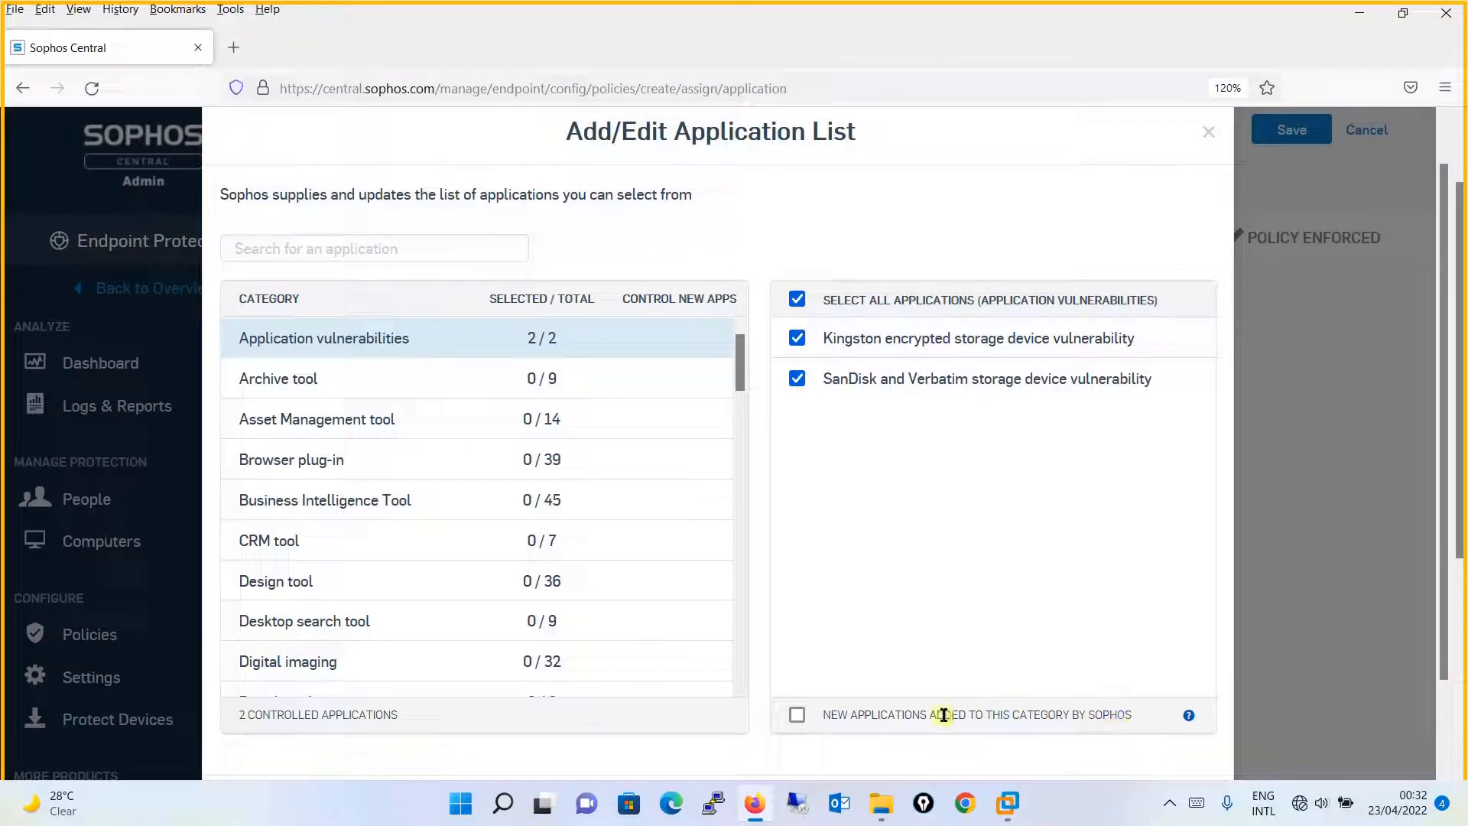
click(796, 714)
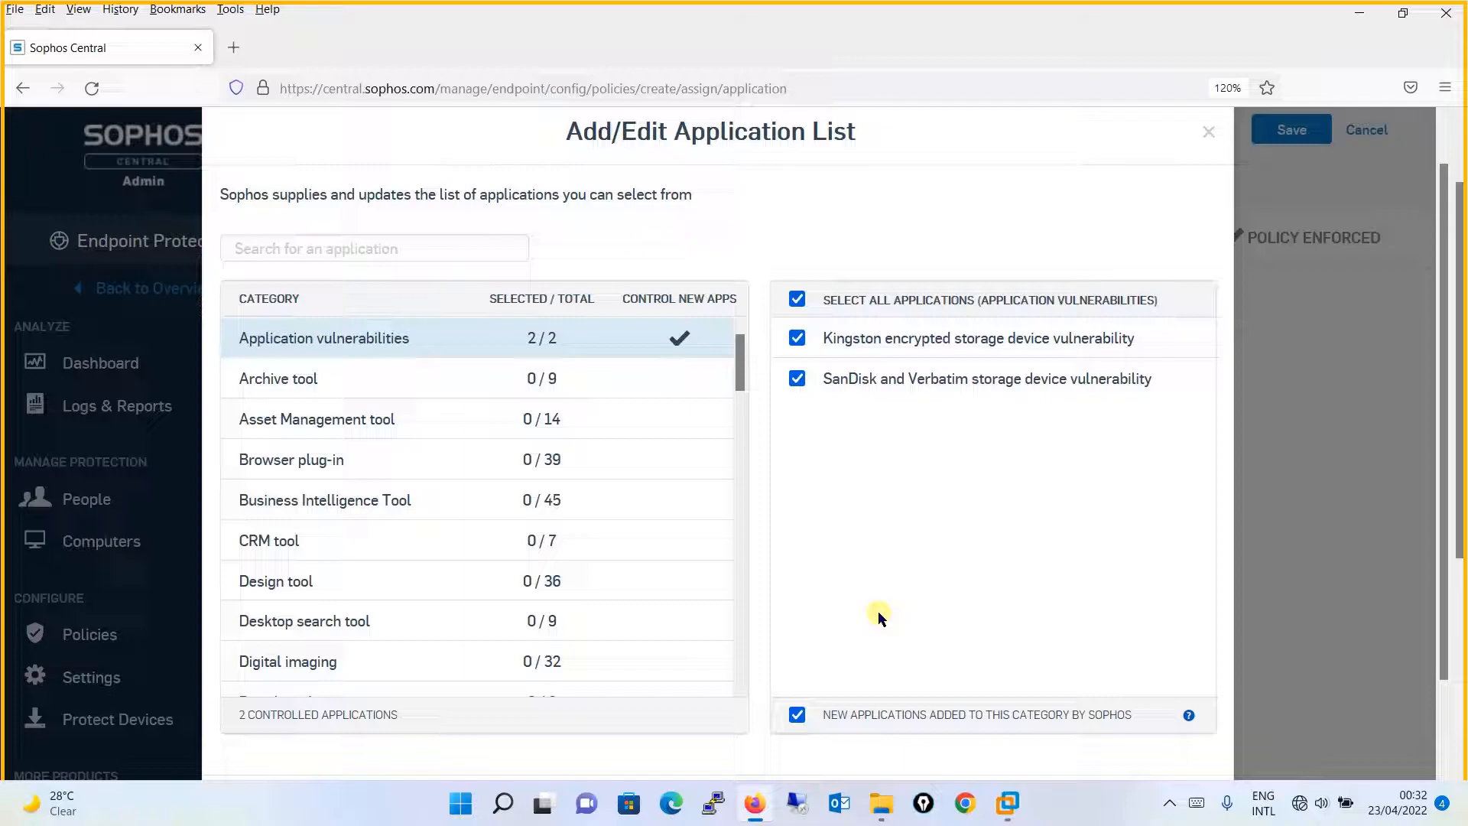
mouse_move(950, 702)
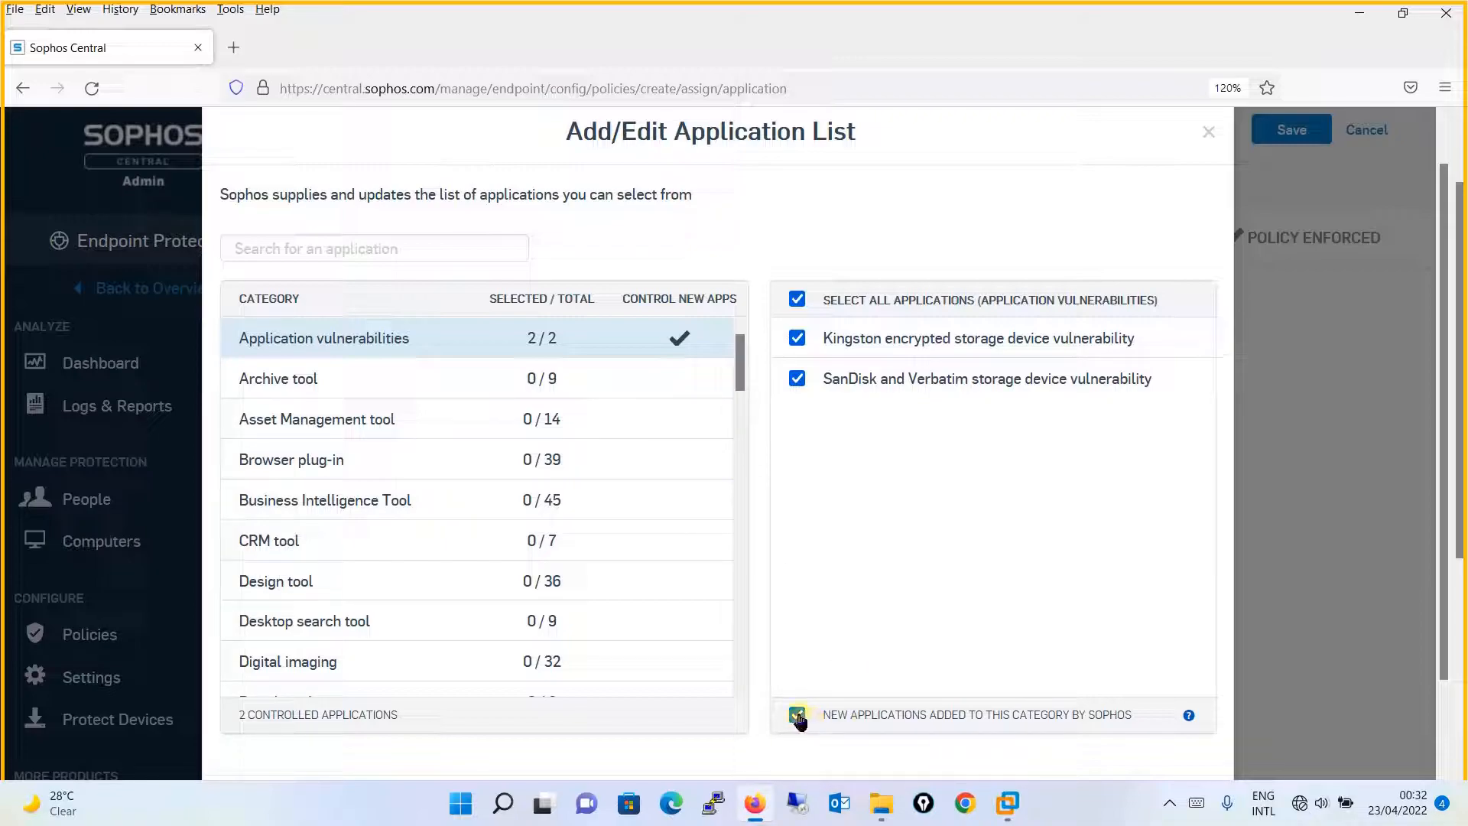
click(797, 714)
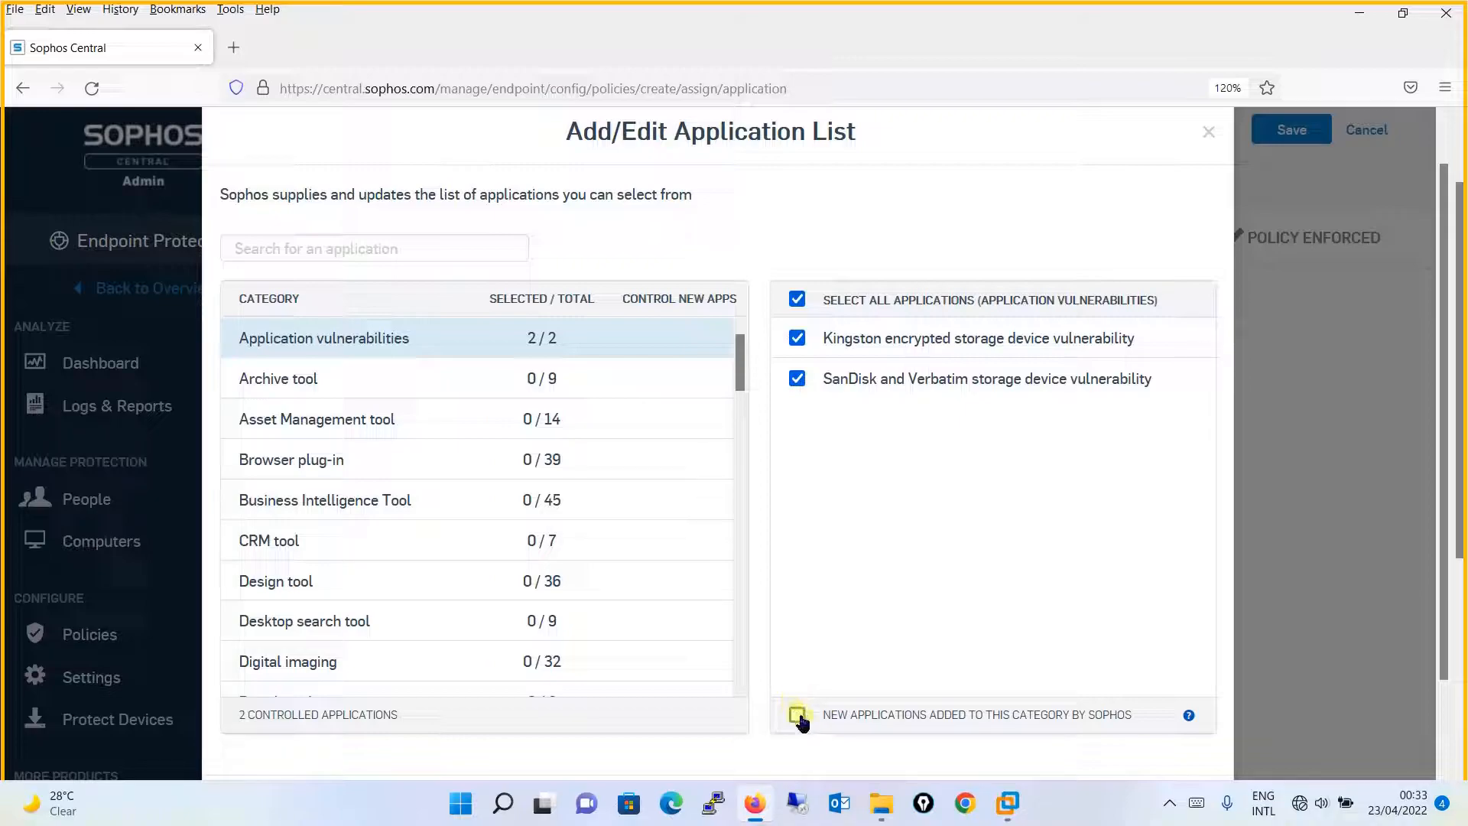
click(797, 714)
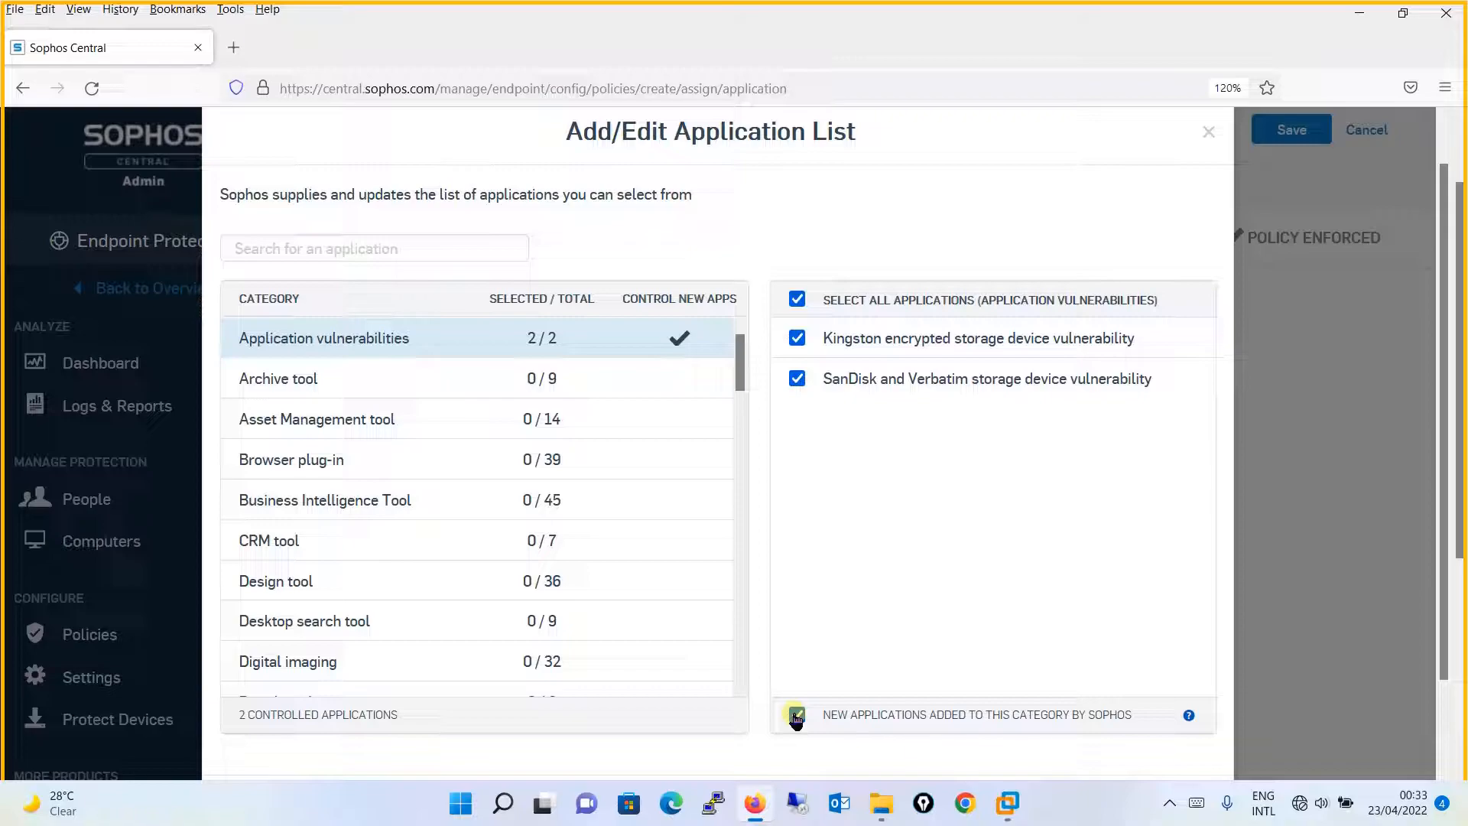
- Control Lhaca, Peazip, PI Buffer Subsystem, StuffIt Expander, Universal Extractor and new archive tools
click(279, 378)
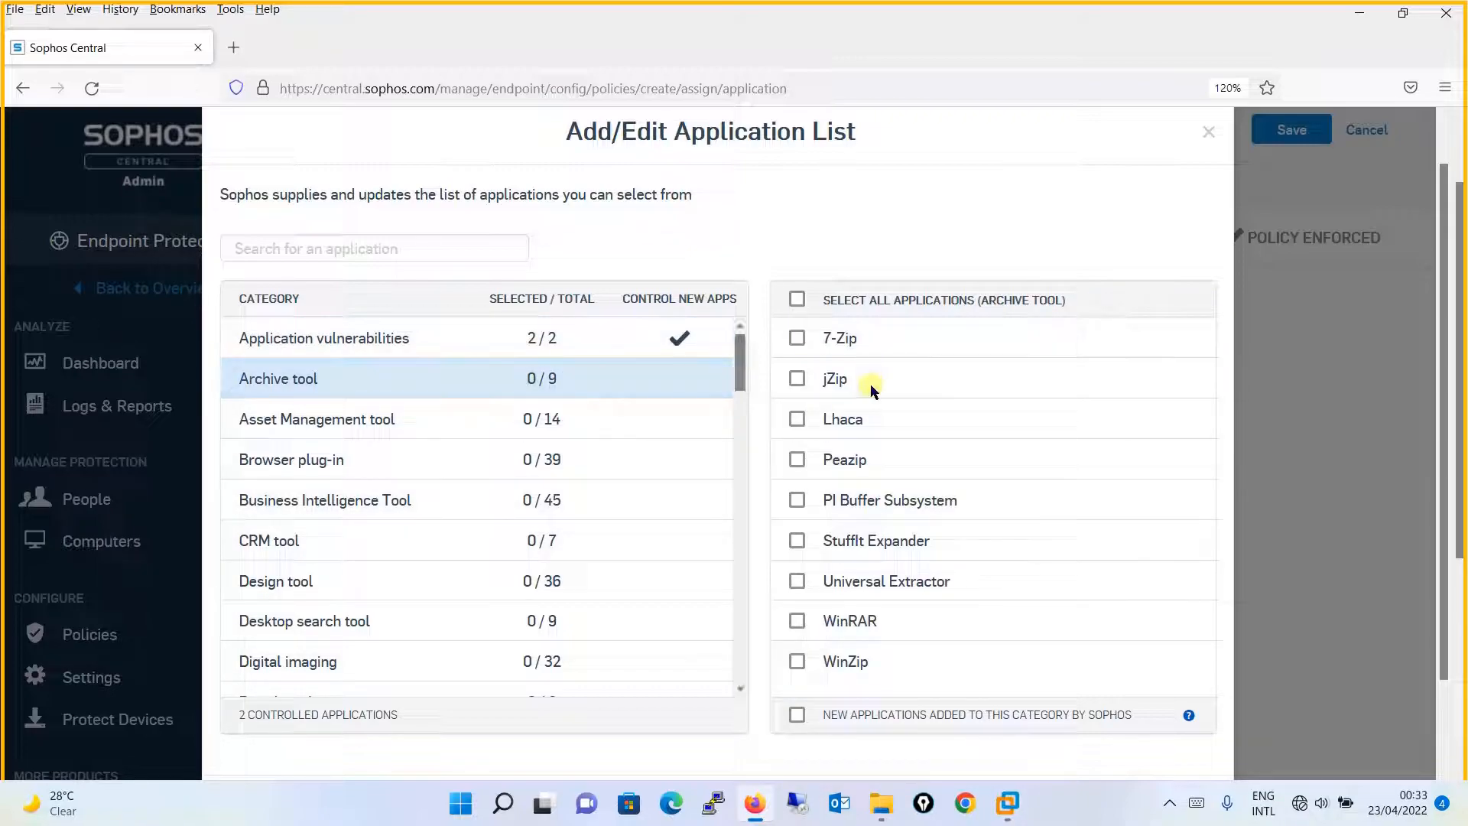
mouse_move(838, 480)
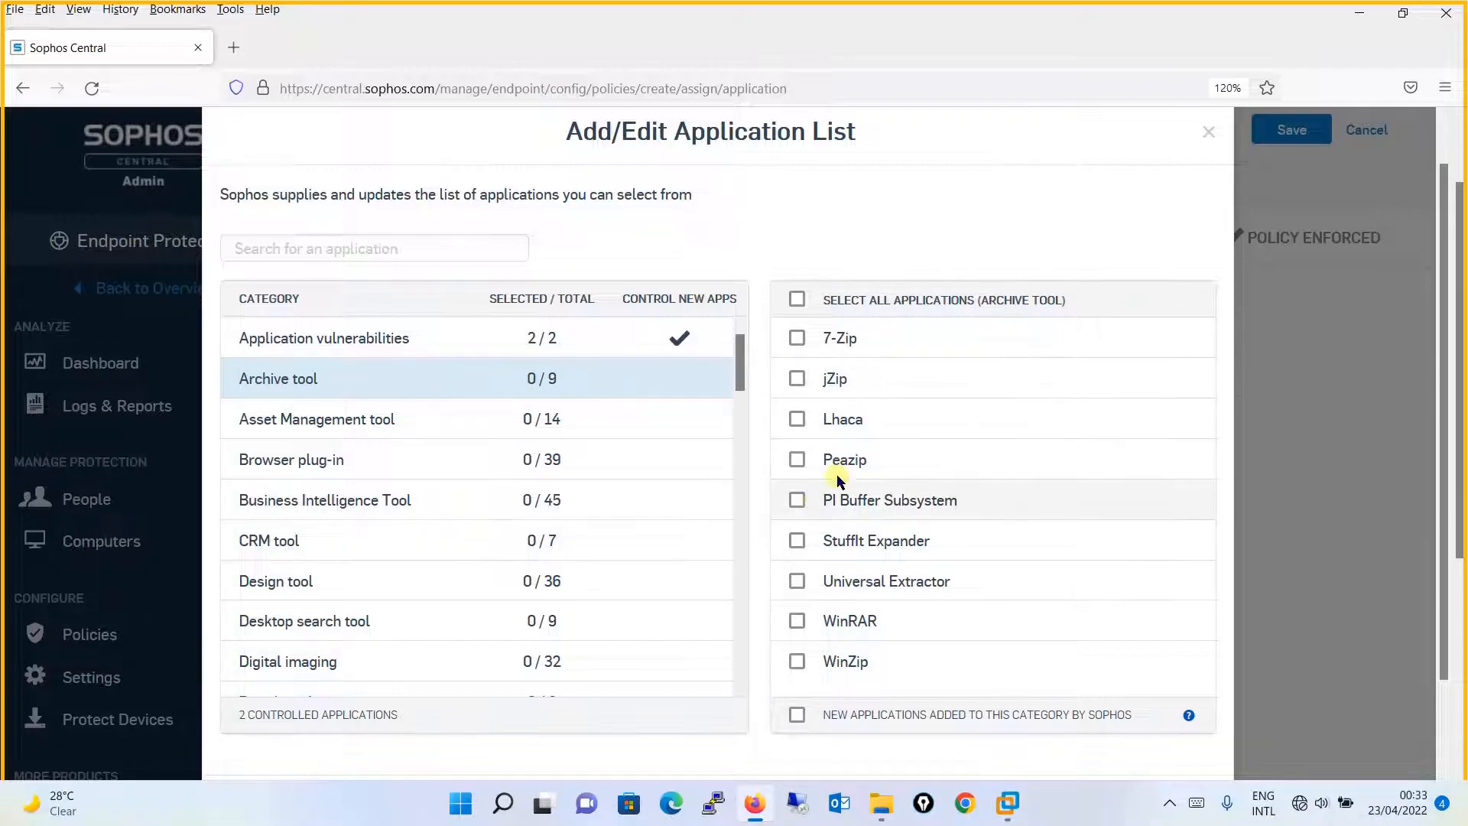
click(797, 419)
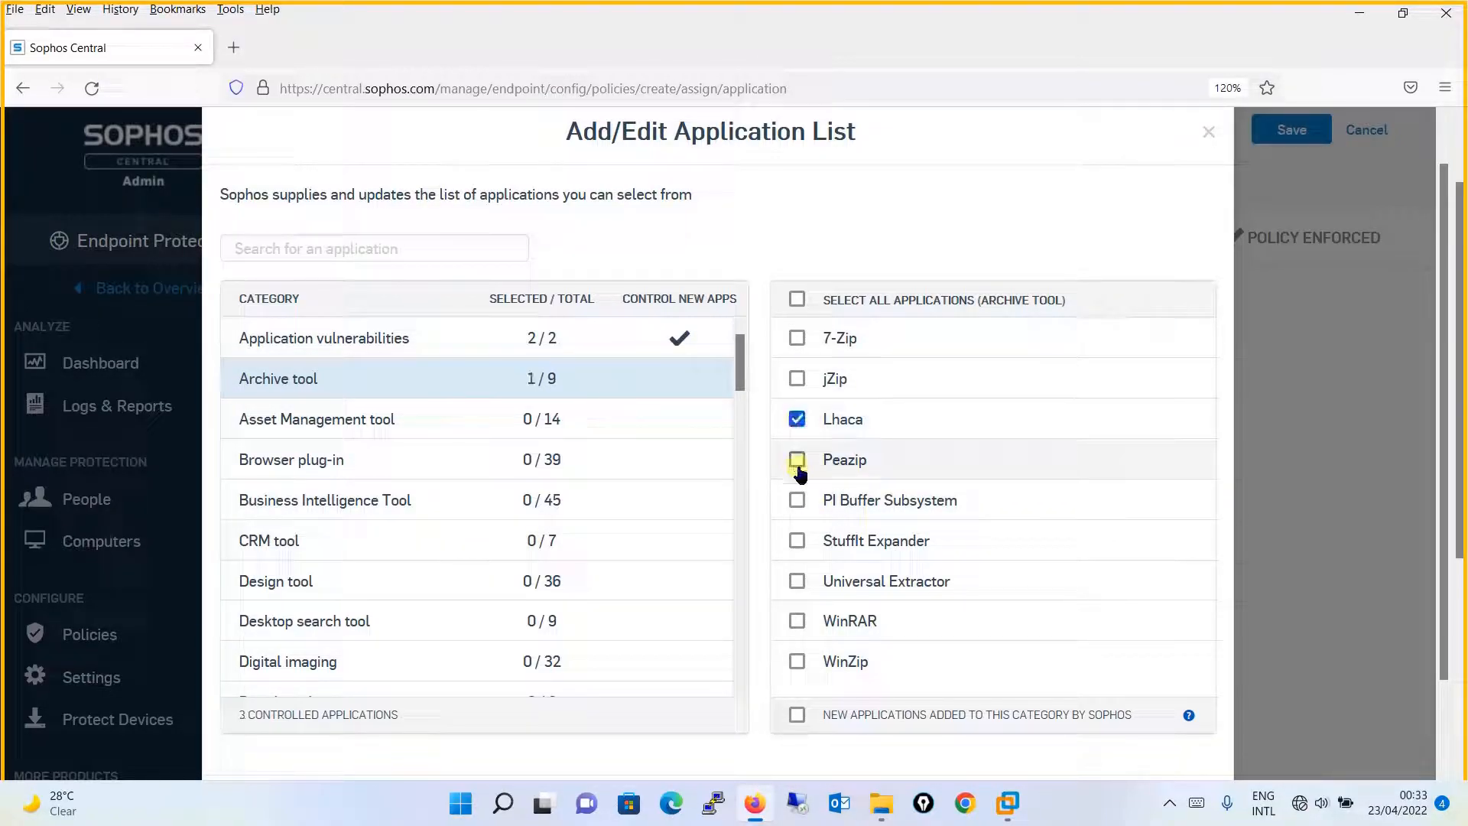
click(797, 460)
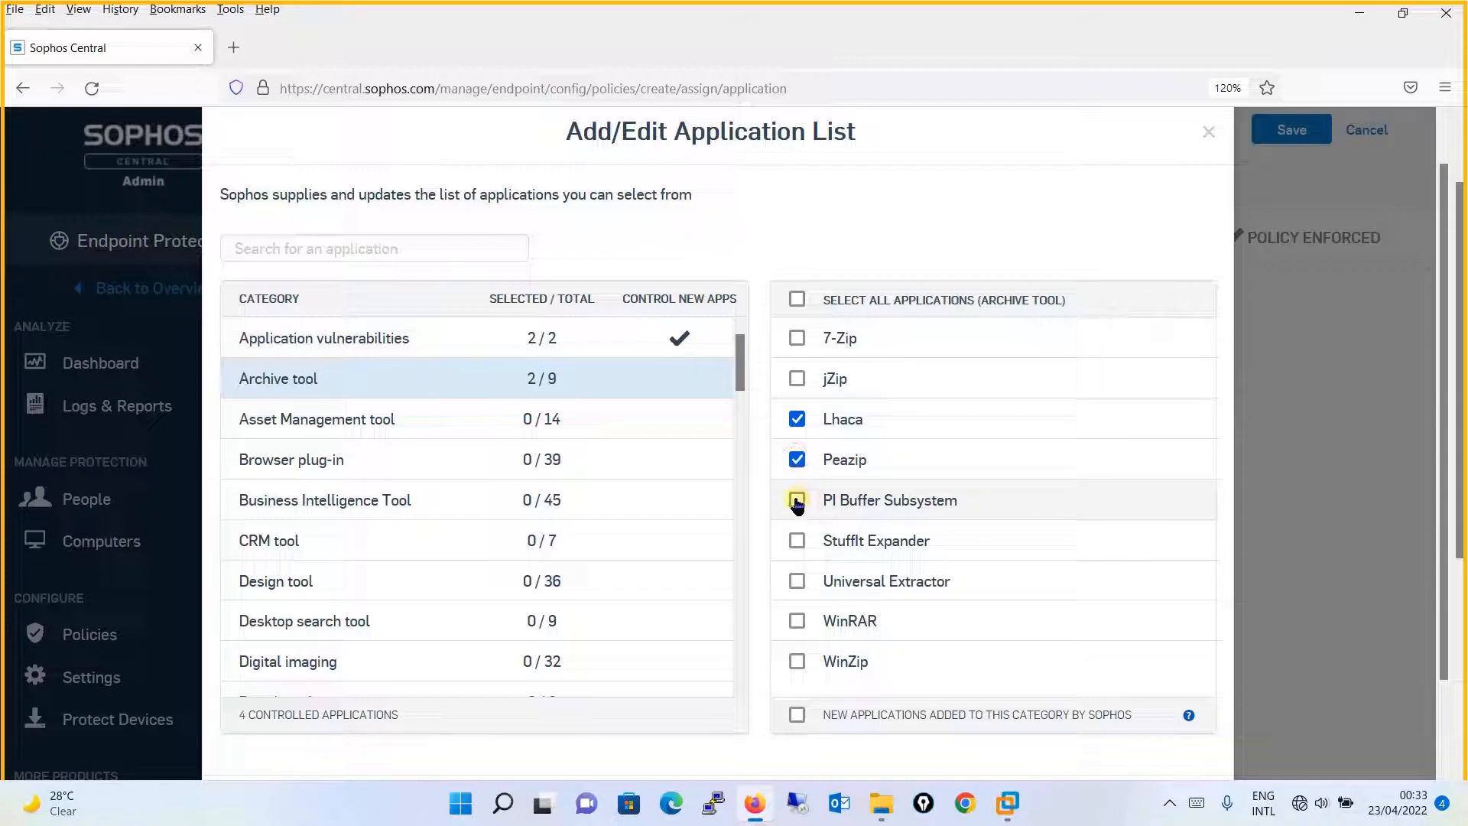
click(797, 500)
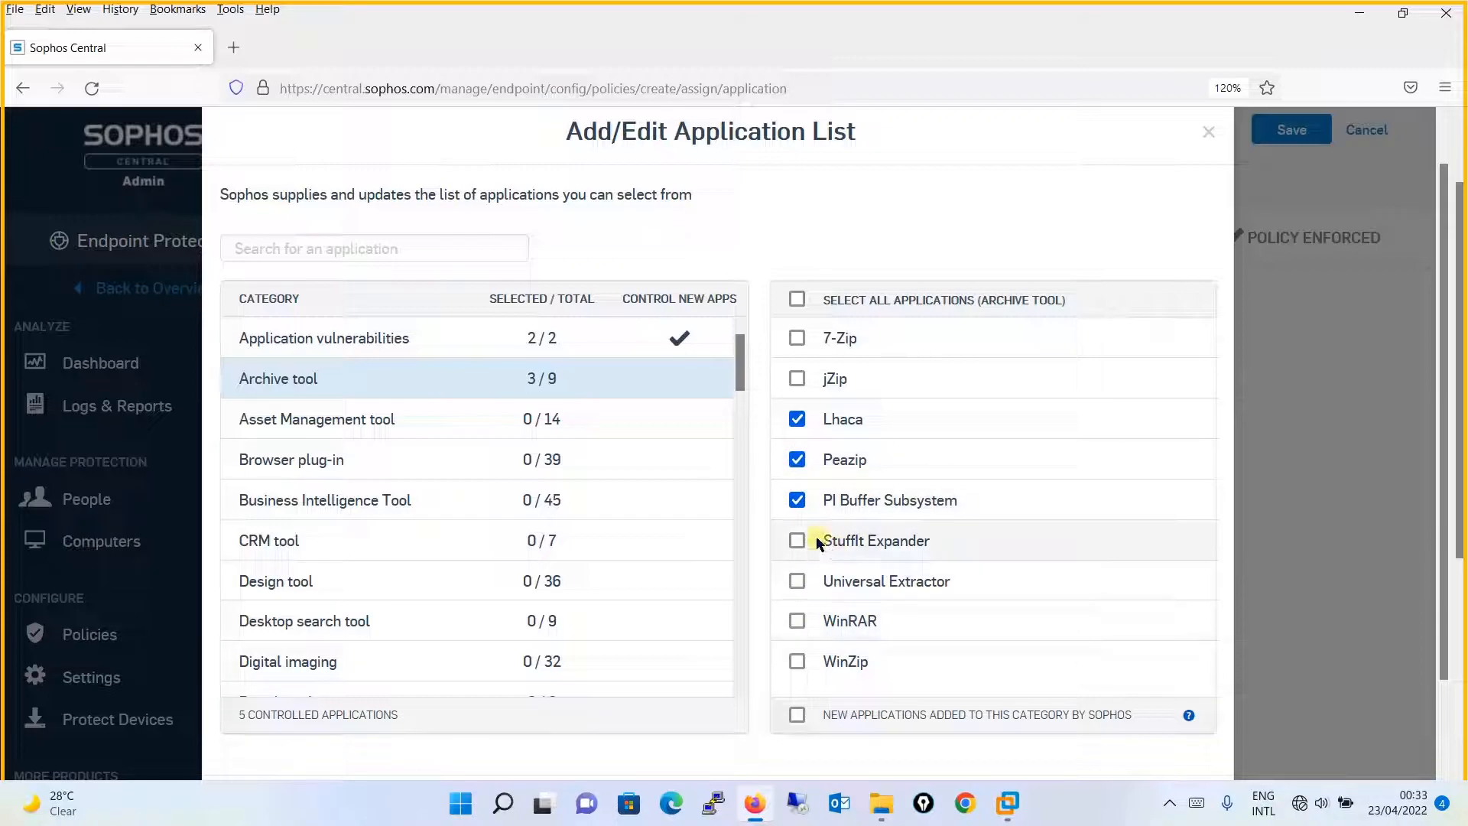
click(797, 540)
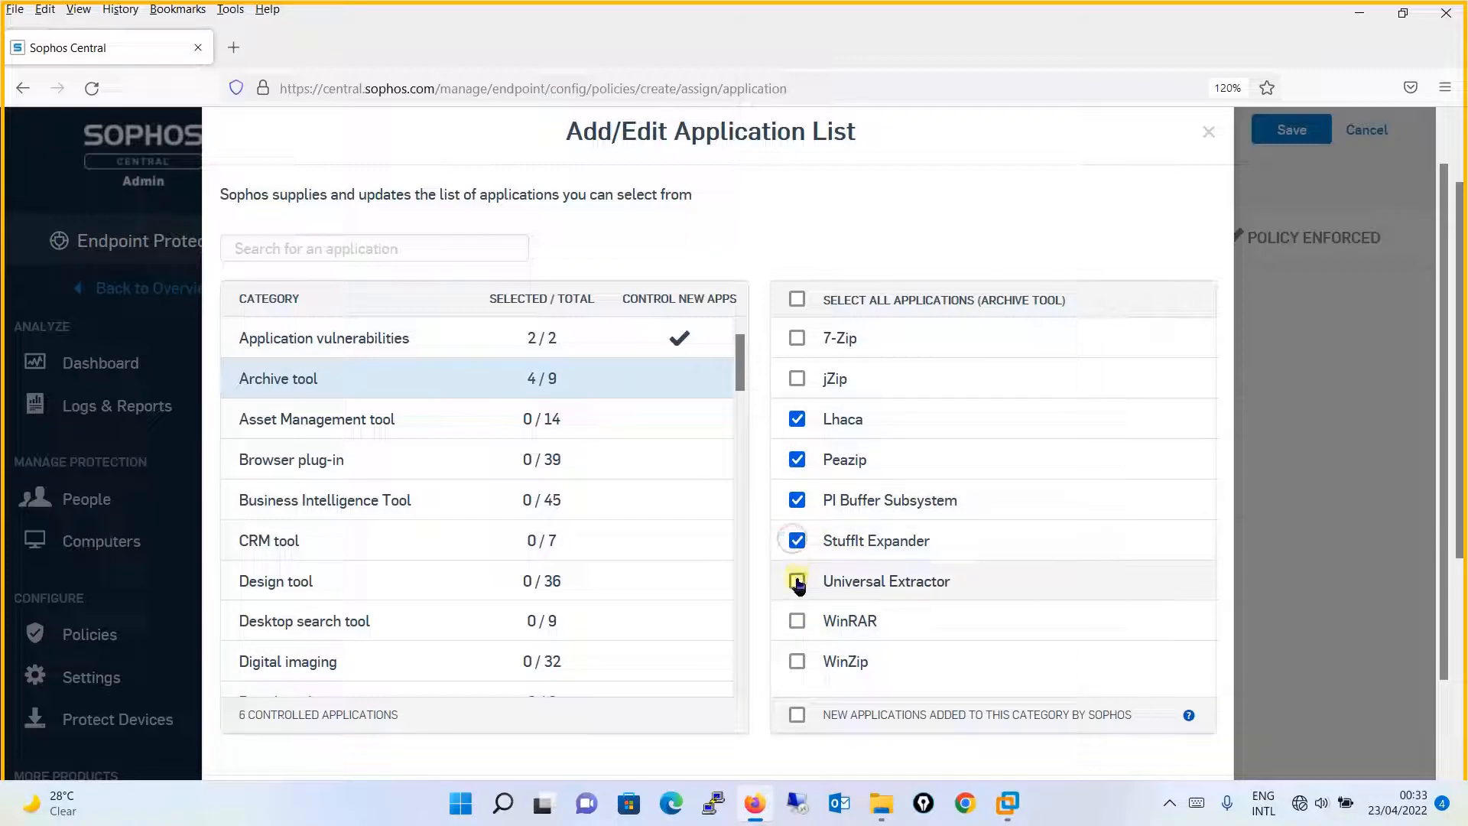
click(796, 581)
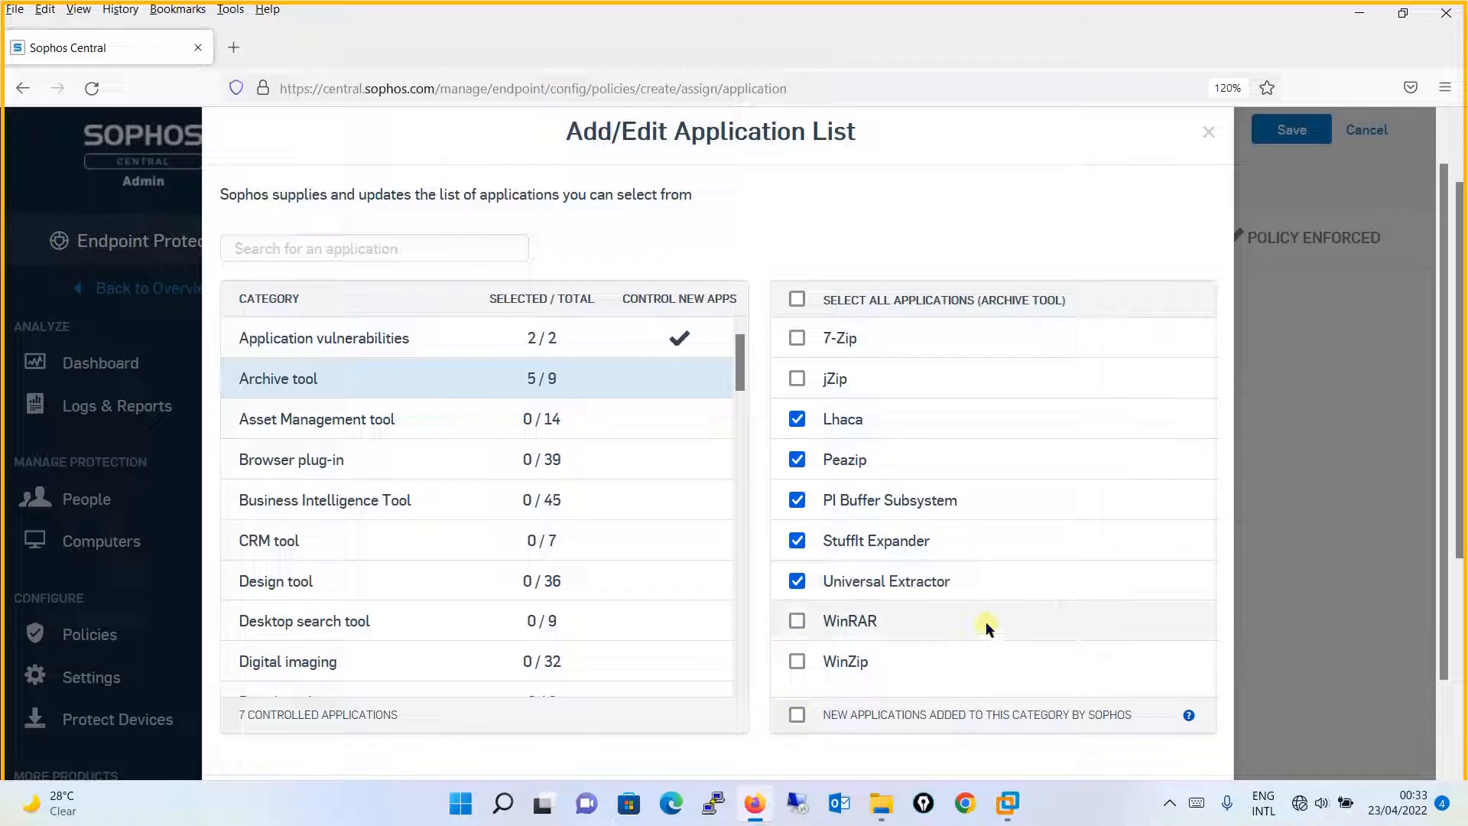
mouse_move(842, 706)
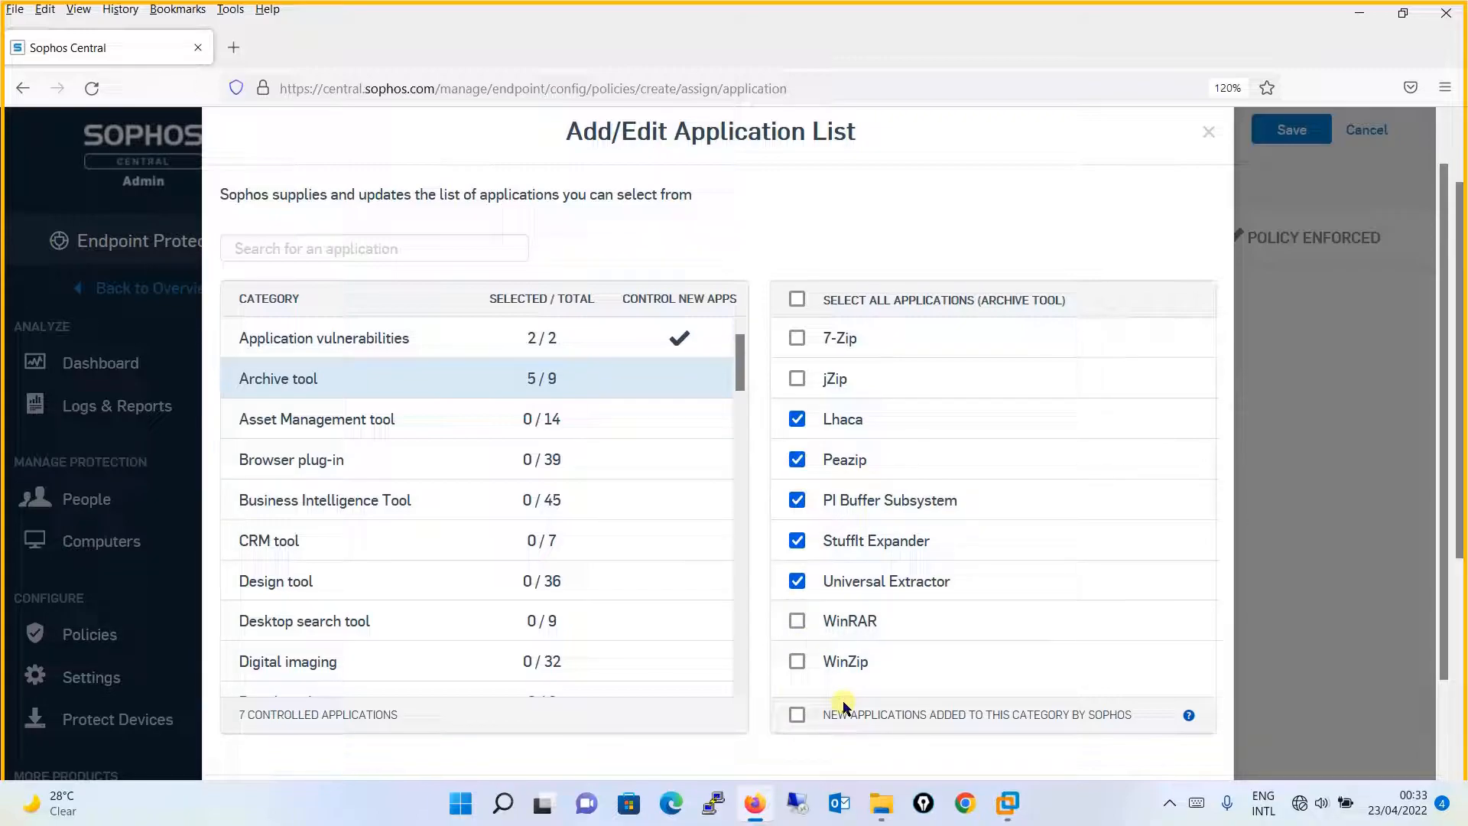
mouse_move(808, 730)
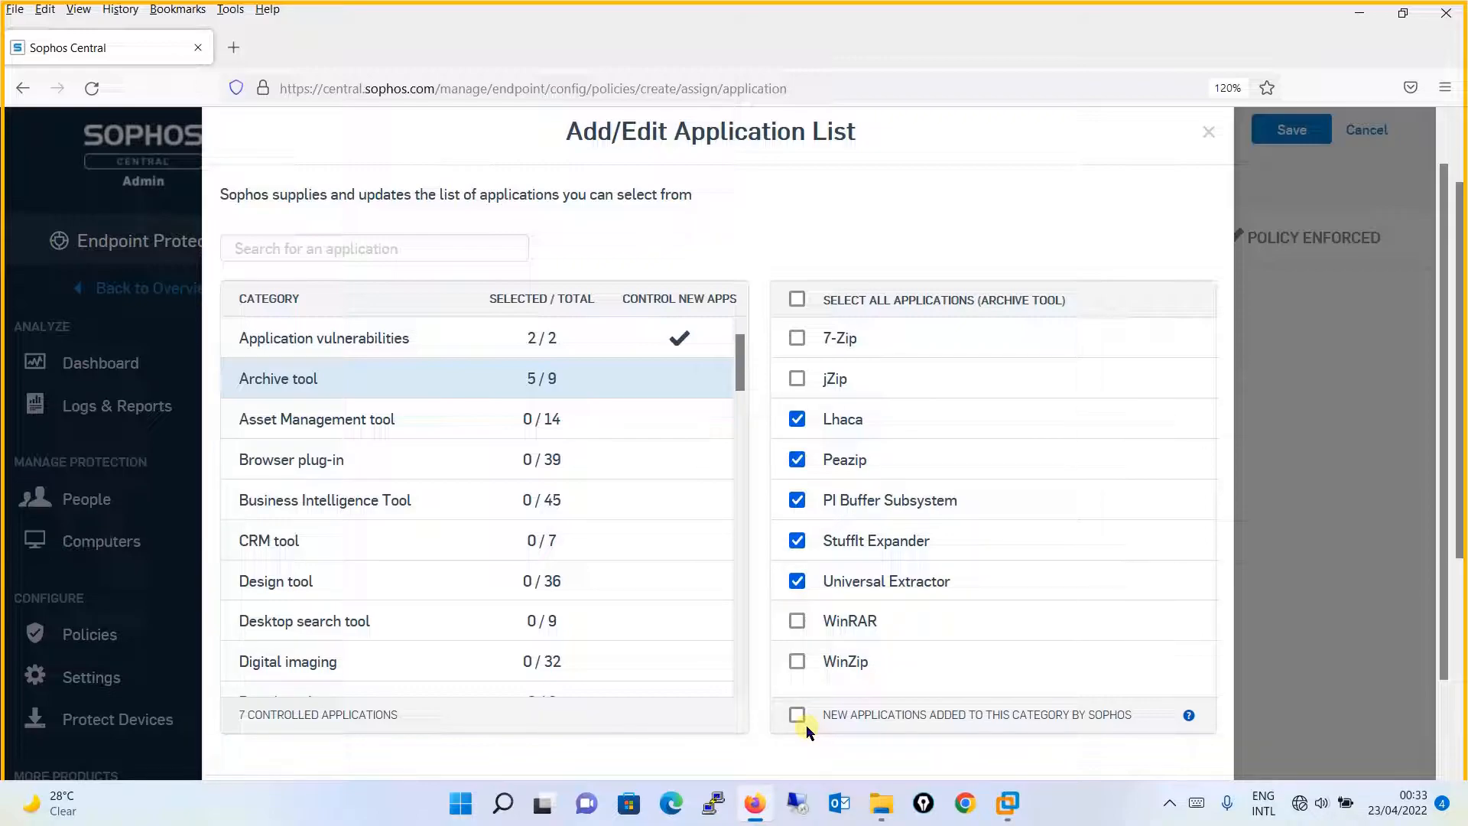
click(797, 714)
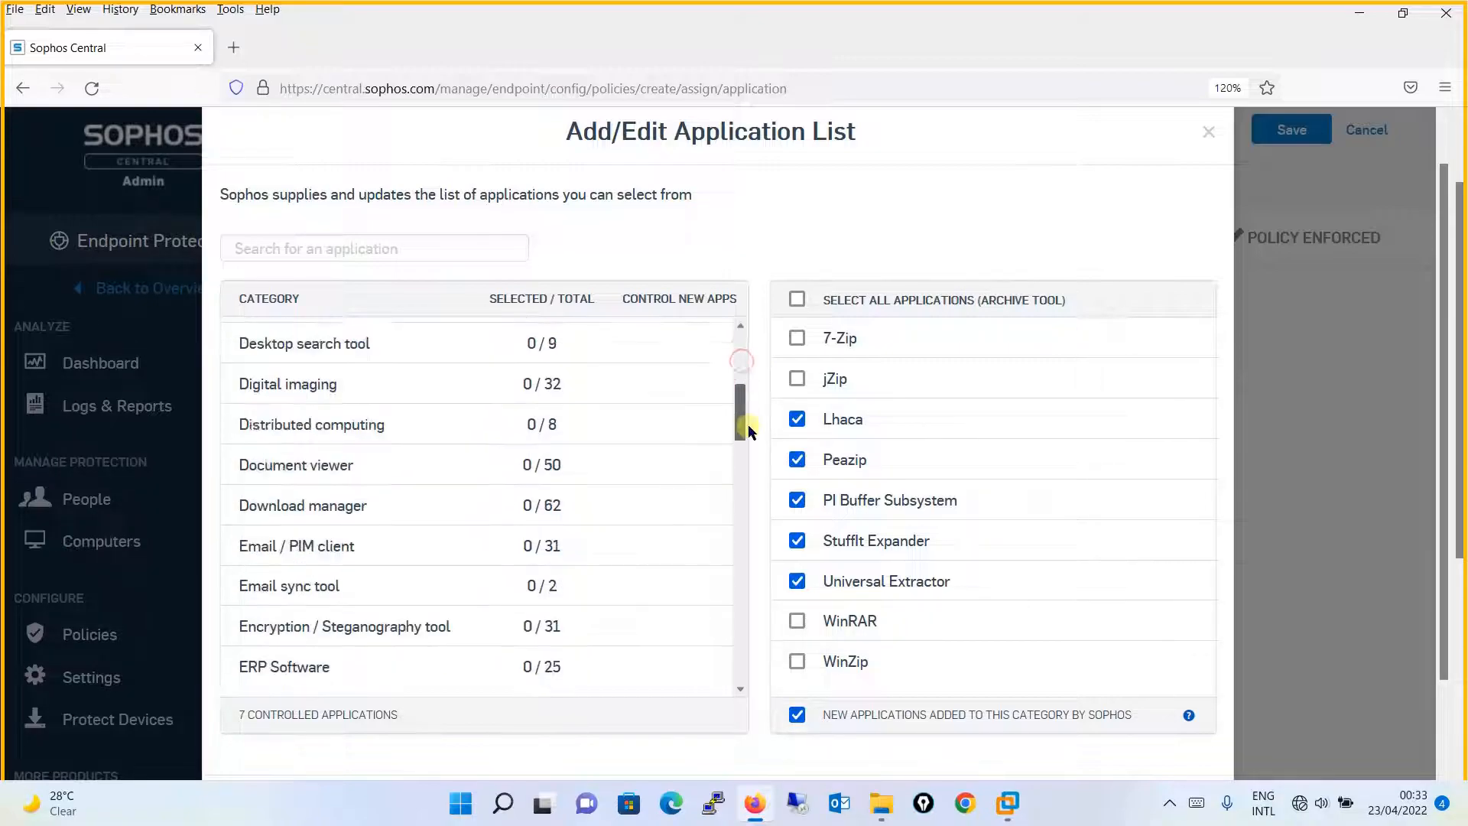
scroll(down, 3)
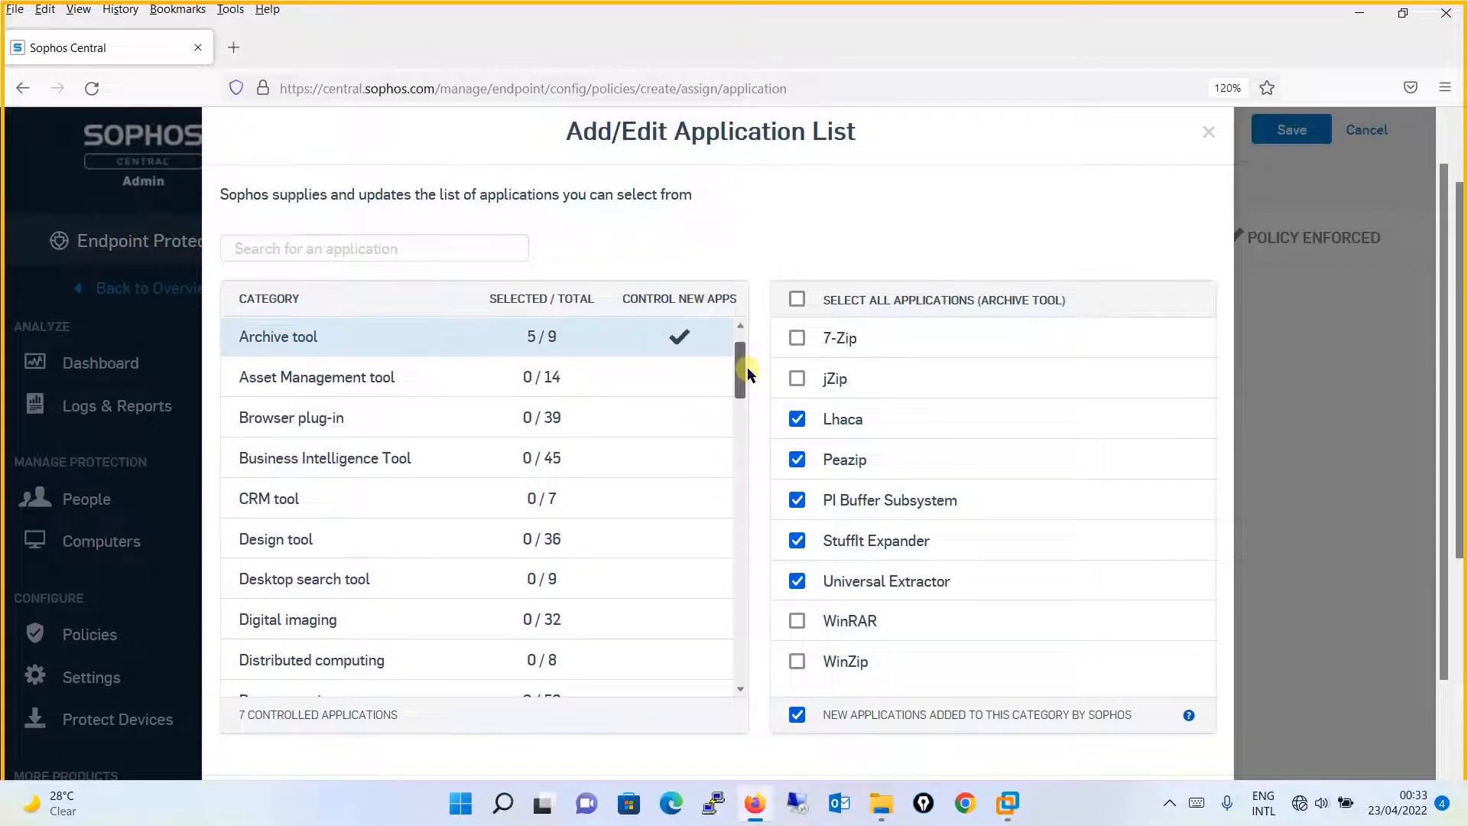
click(303, 556)
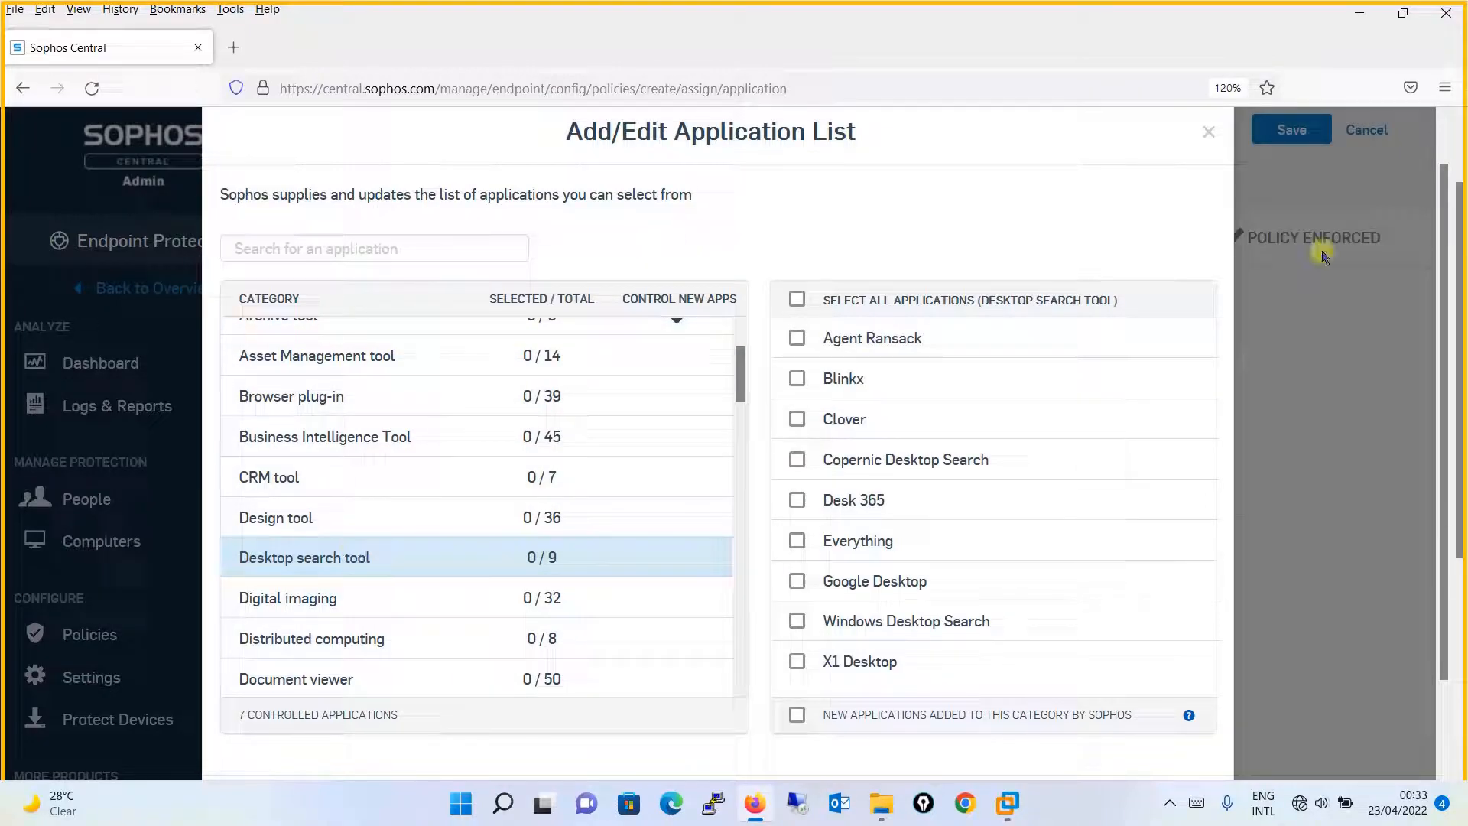
mouse_move(918, 205)
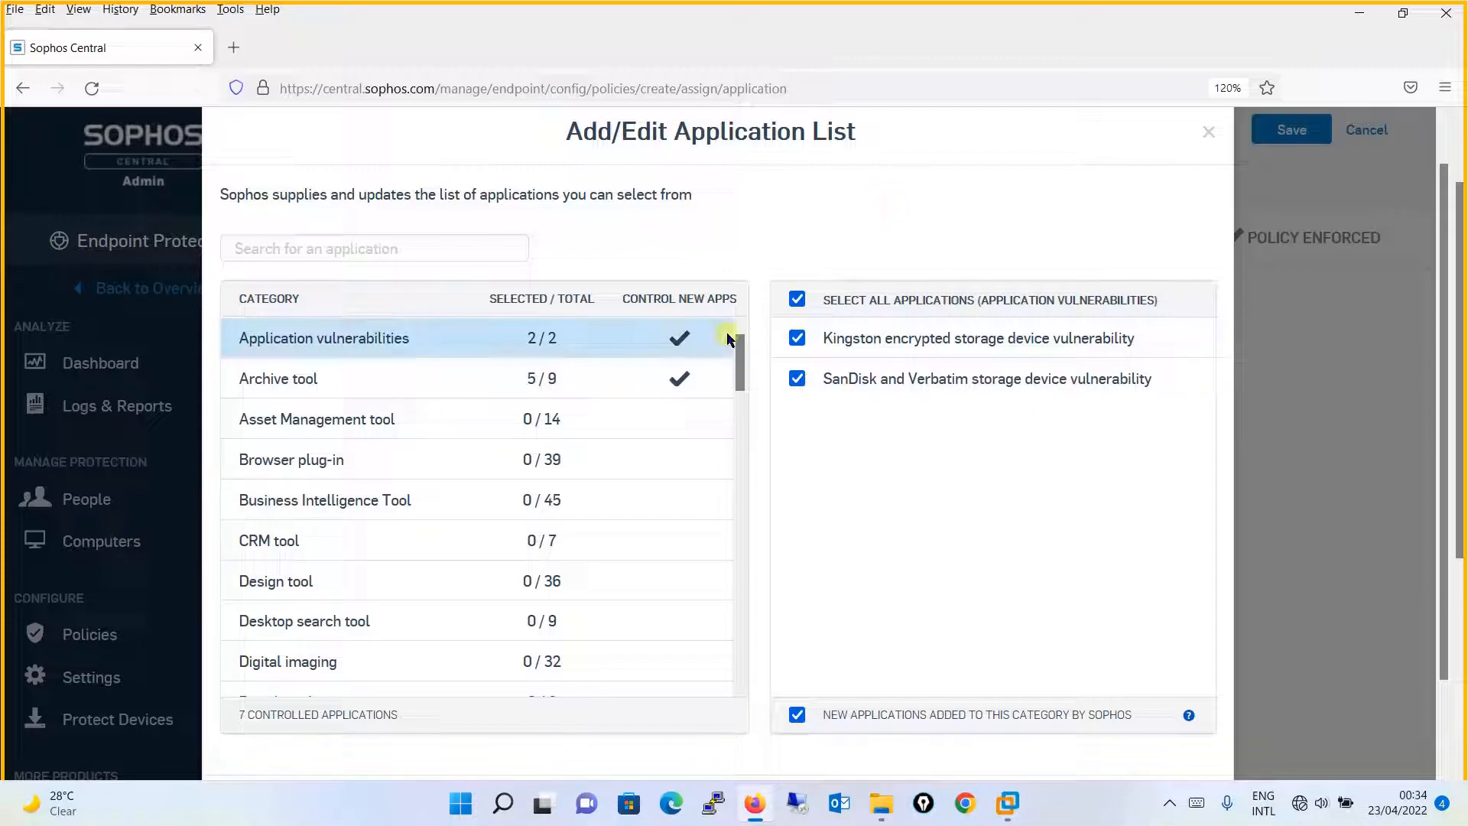
mouse_move(399, 621)
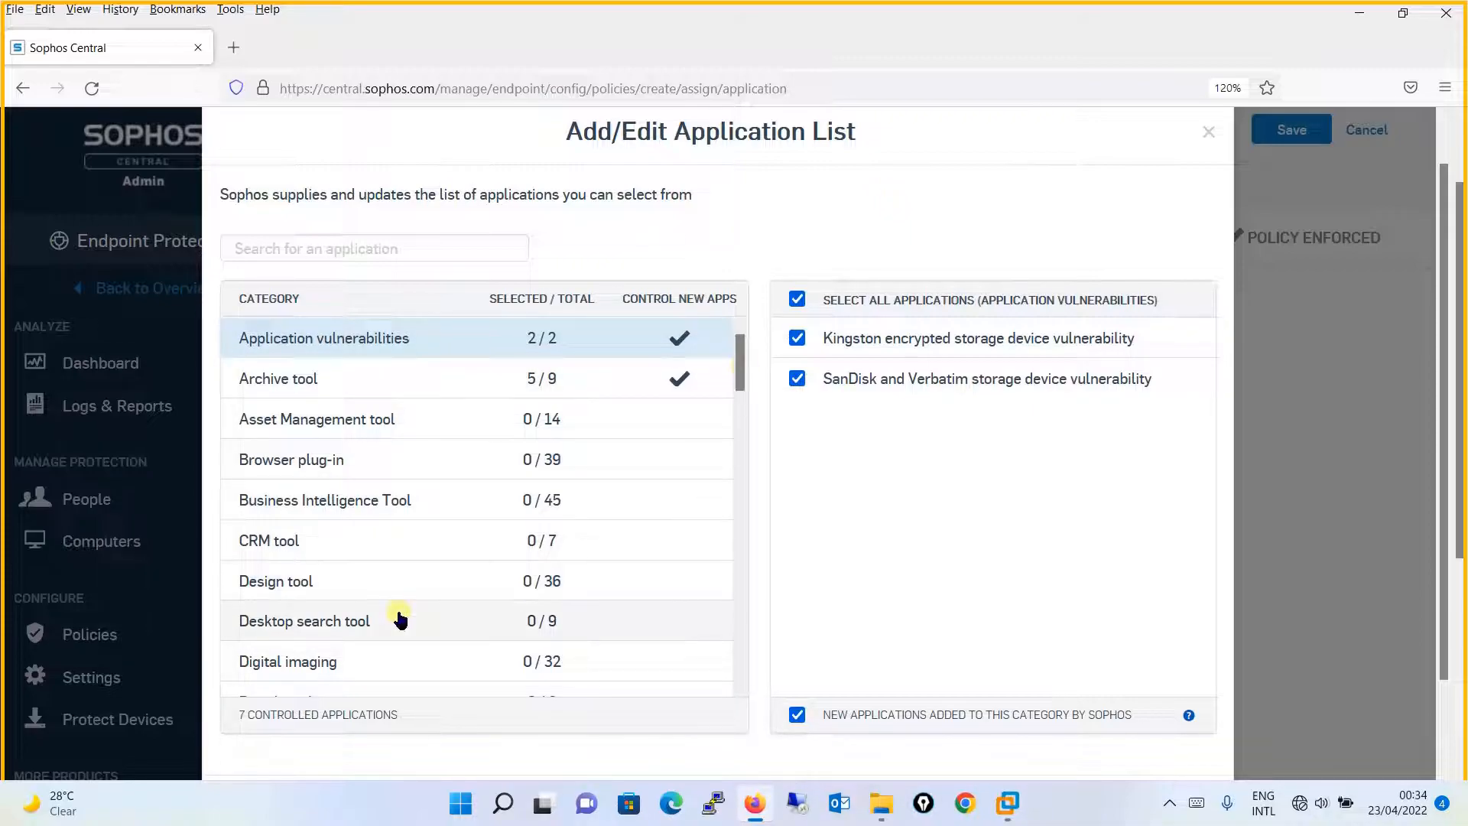
mouse_move(379, 624)
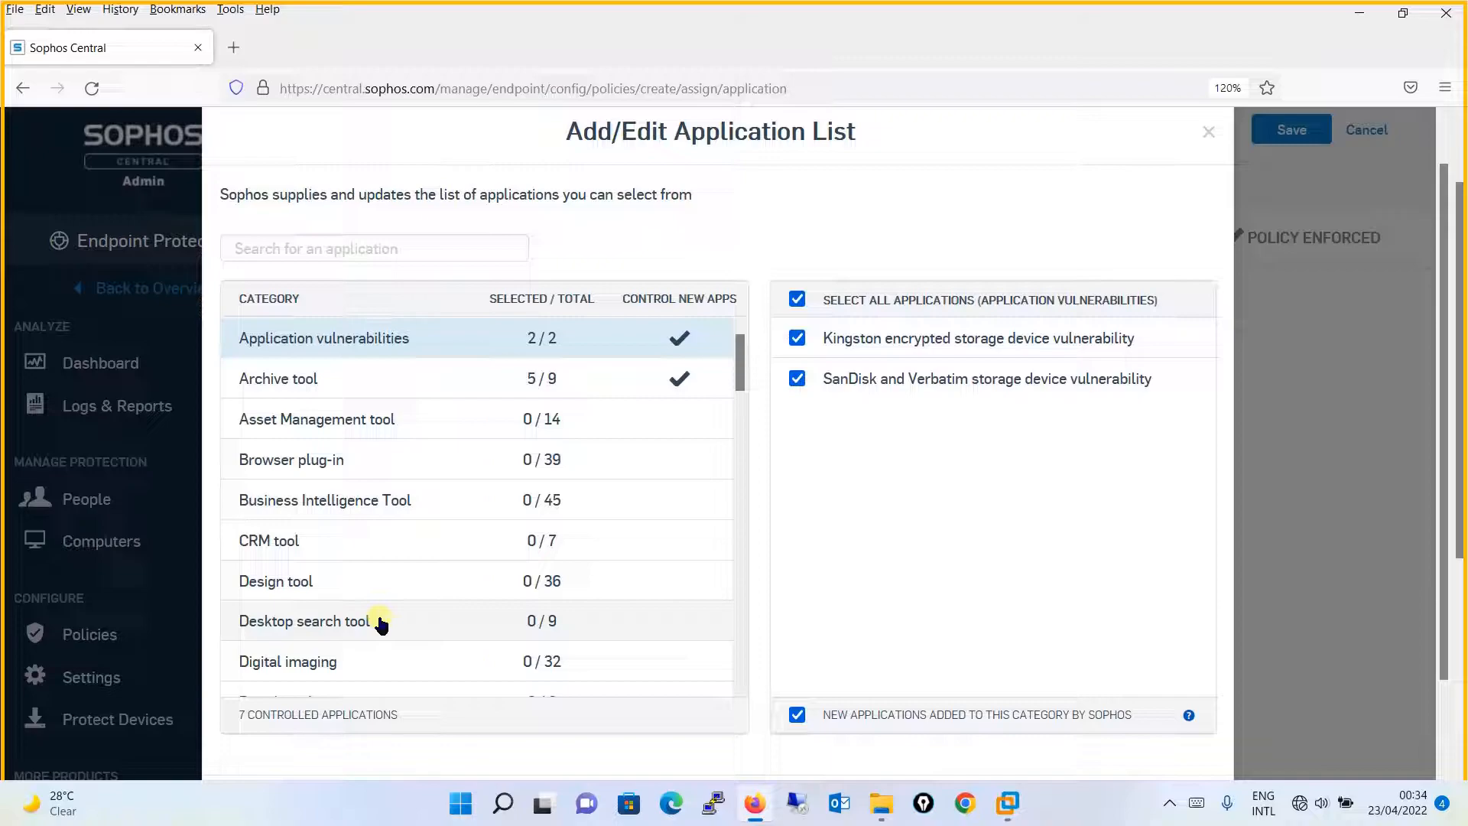
click(287, 660)
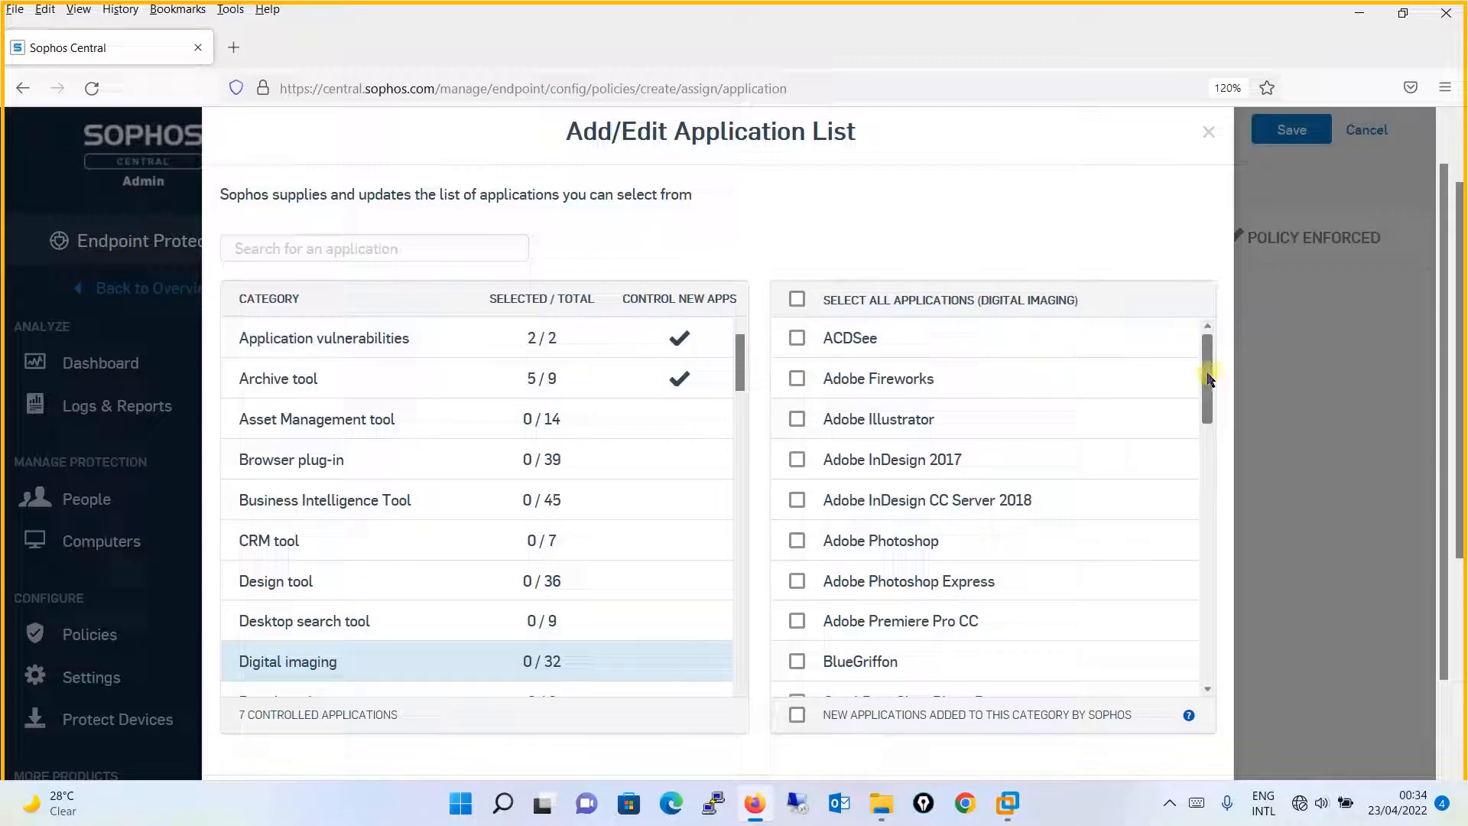
- Tick Microsoft Snip & Sketch and Paint .Net among the Digital imaging apps
scroll(down, 3)
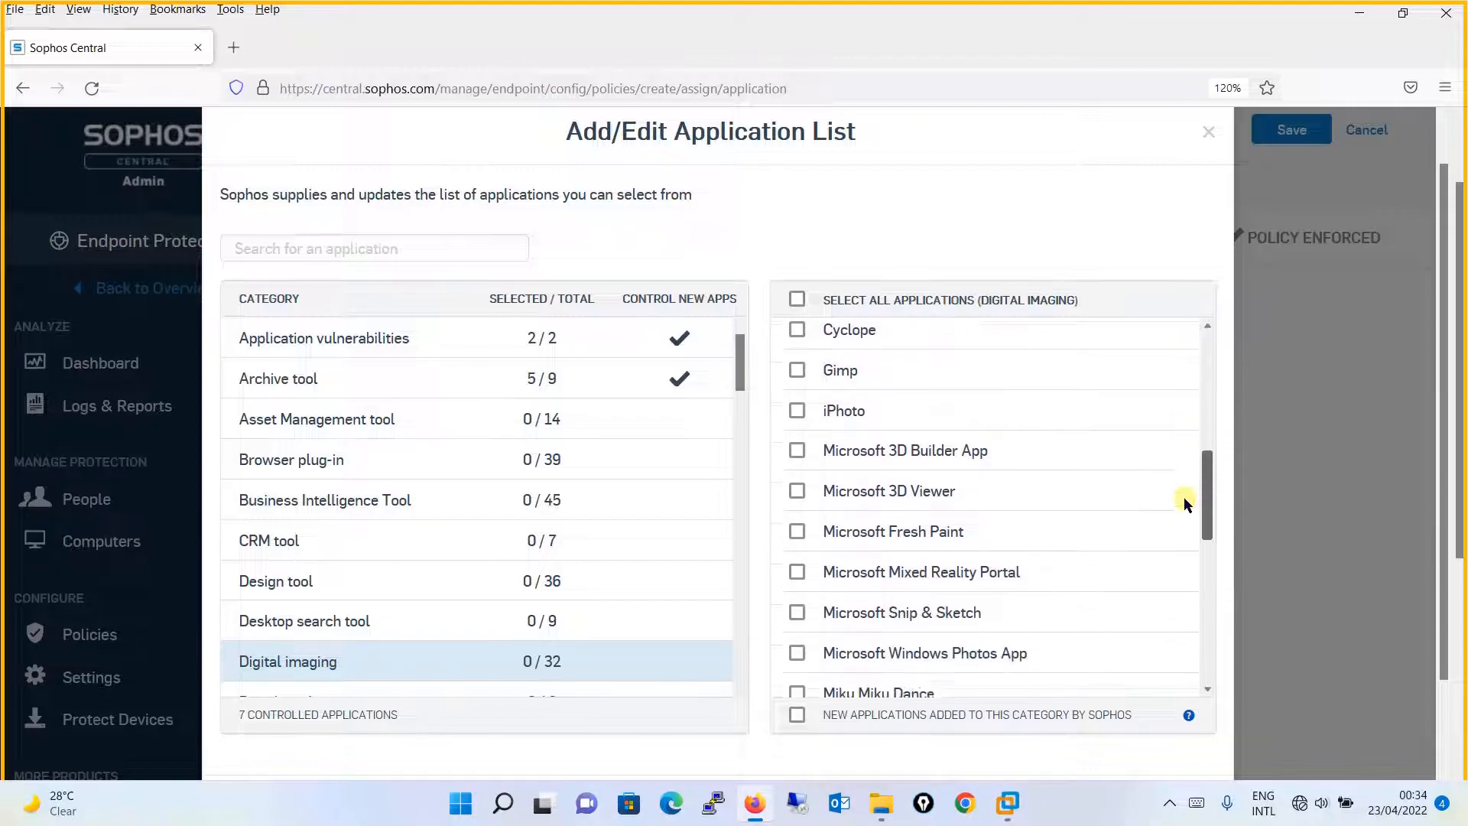
scroll(down, 3)
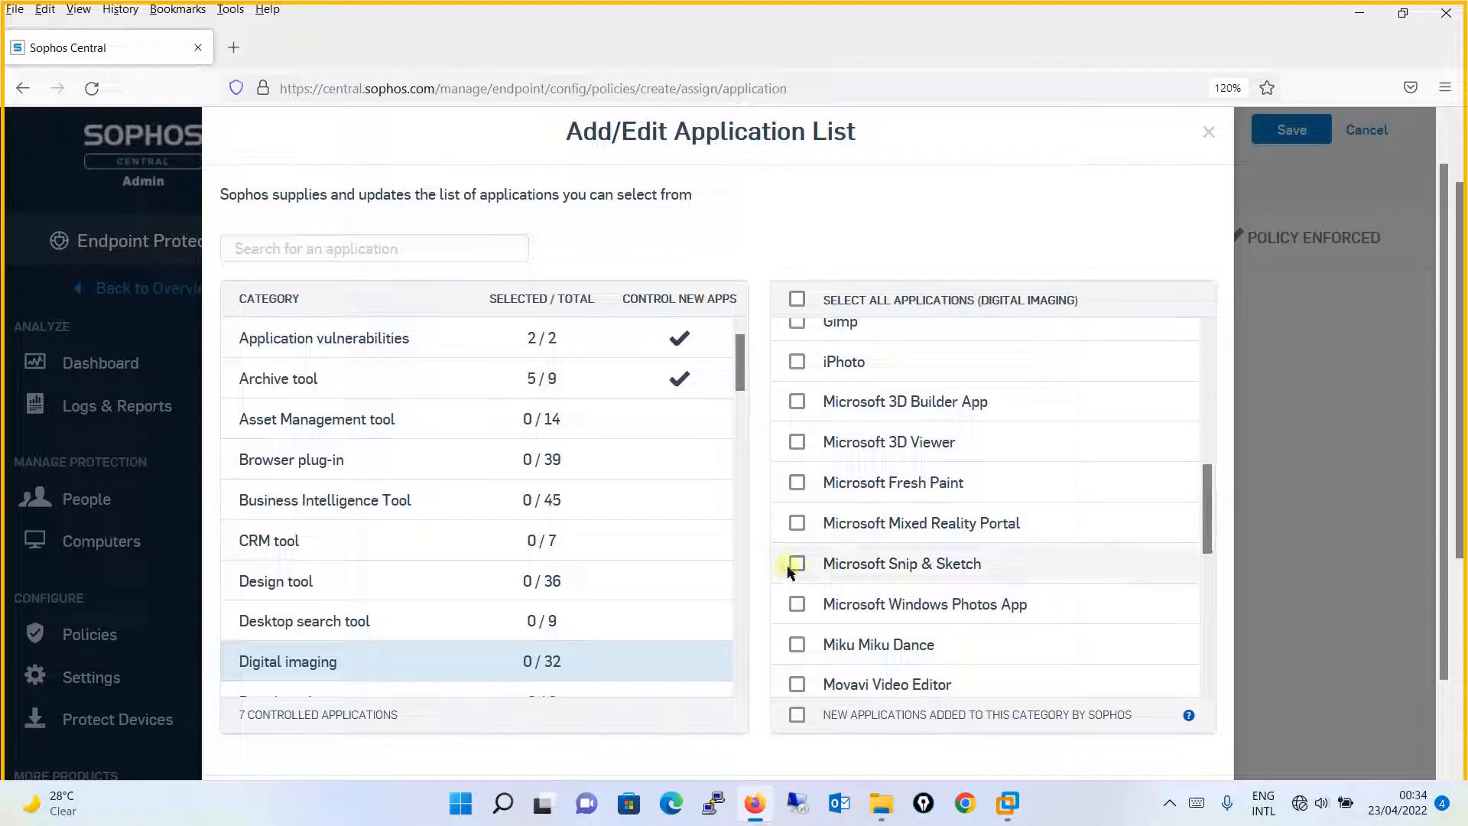
click(797, 563)
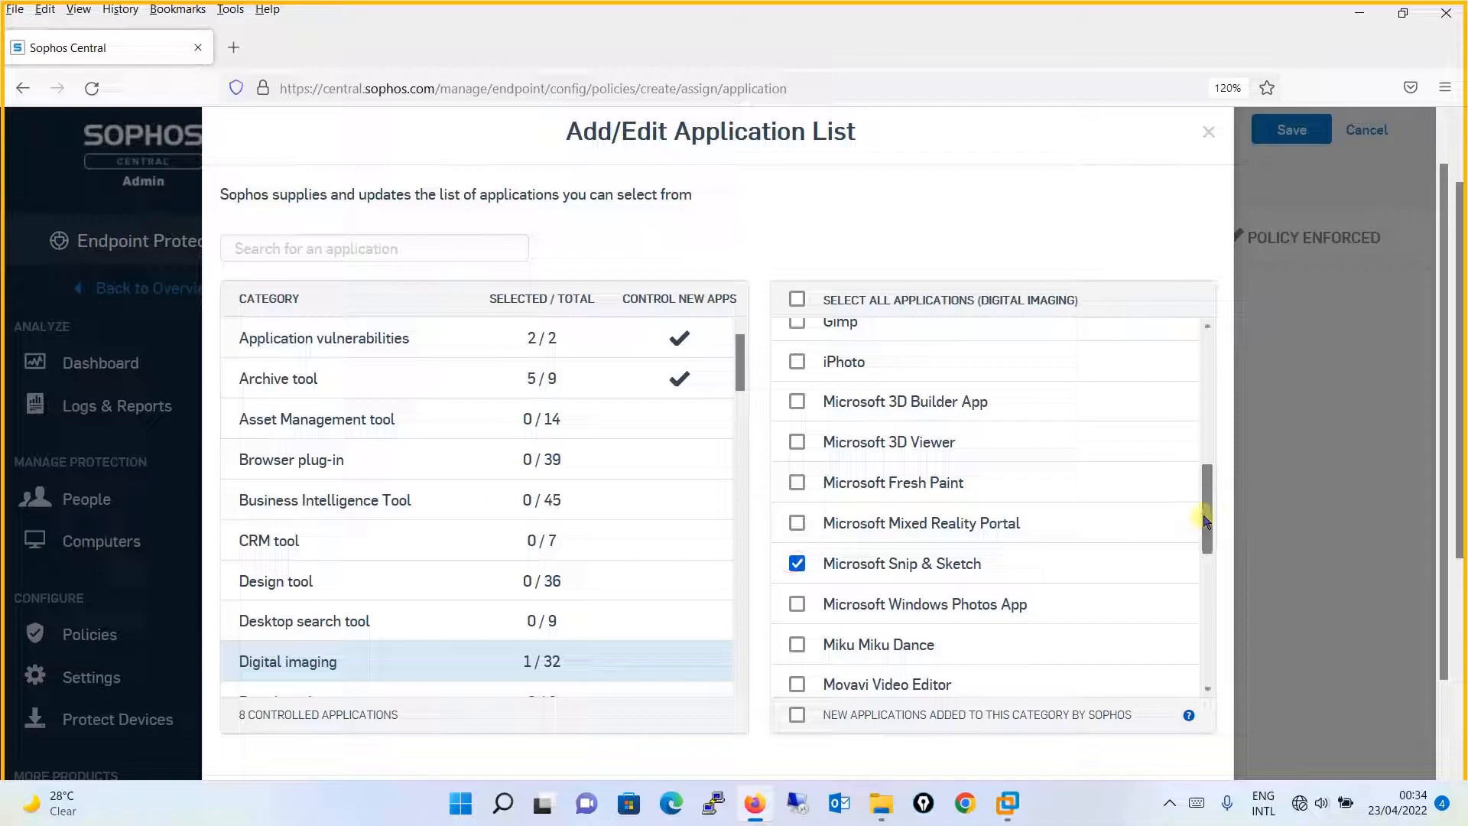
scroll(down, 3)
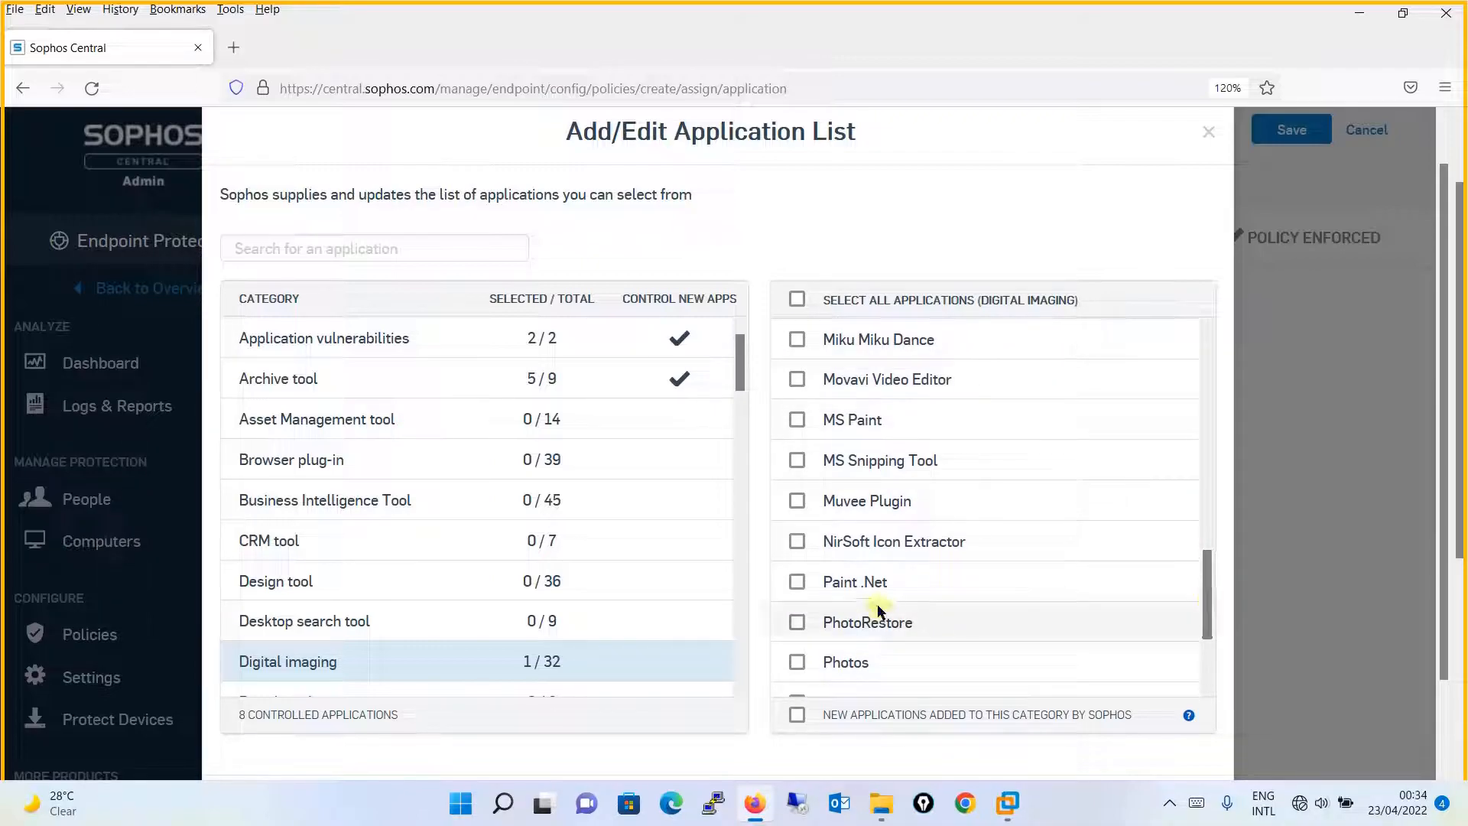
click(797, 581)
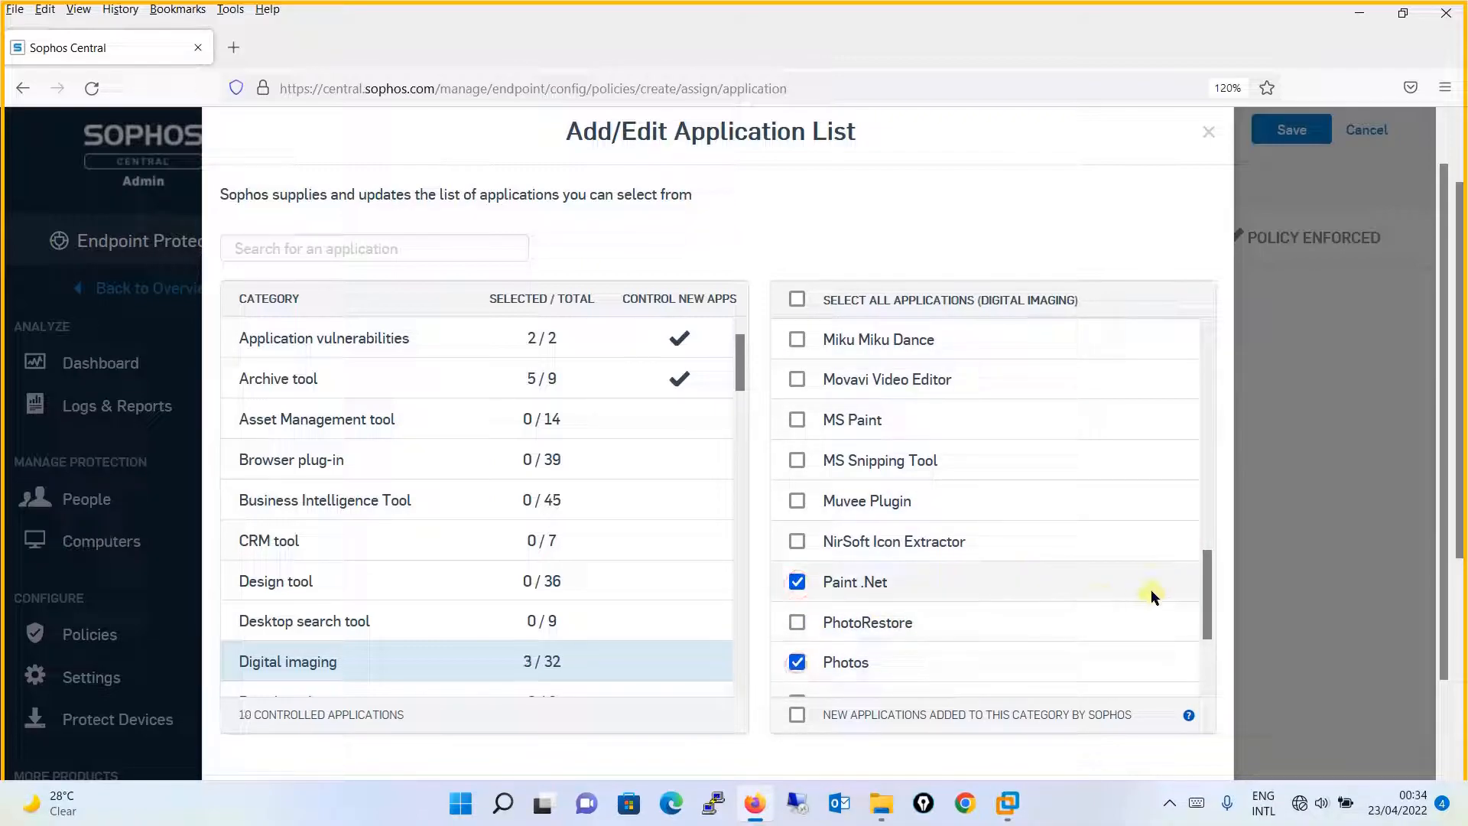
scroll(down, 3)
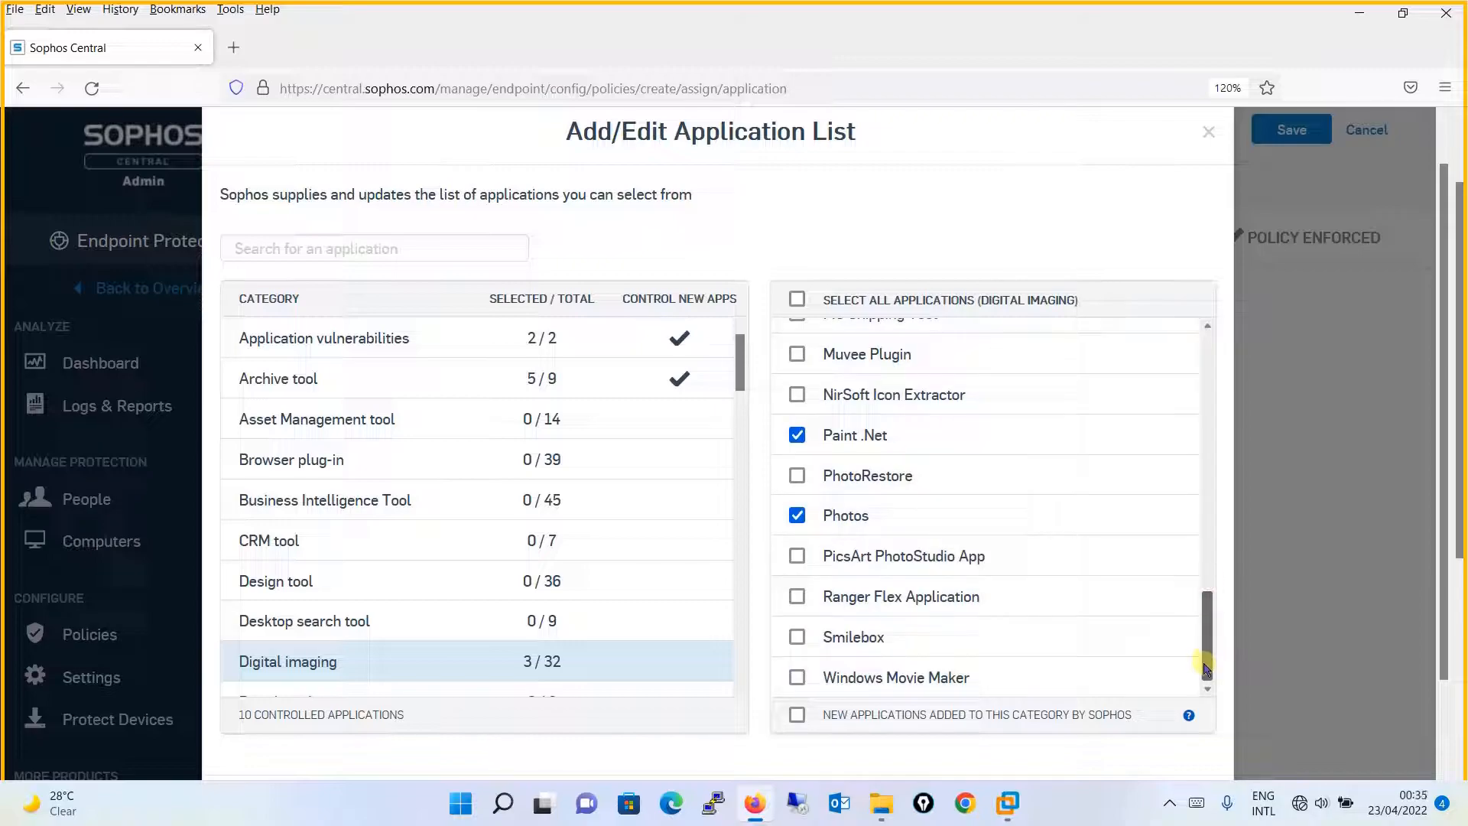
- Search 'snip' and tick Microsoft Snip and MS Snipping Tool
click(373, 248)
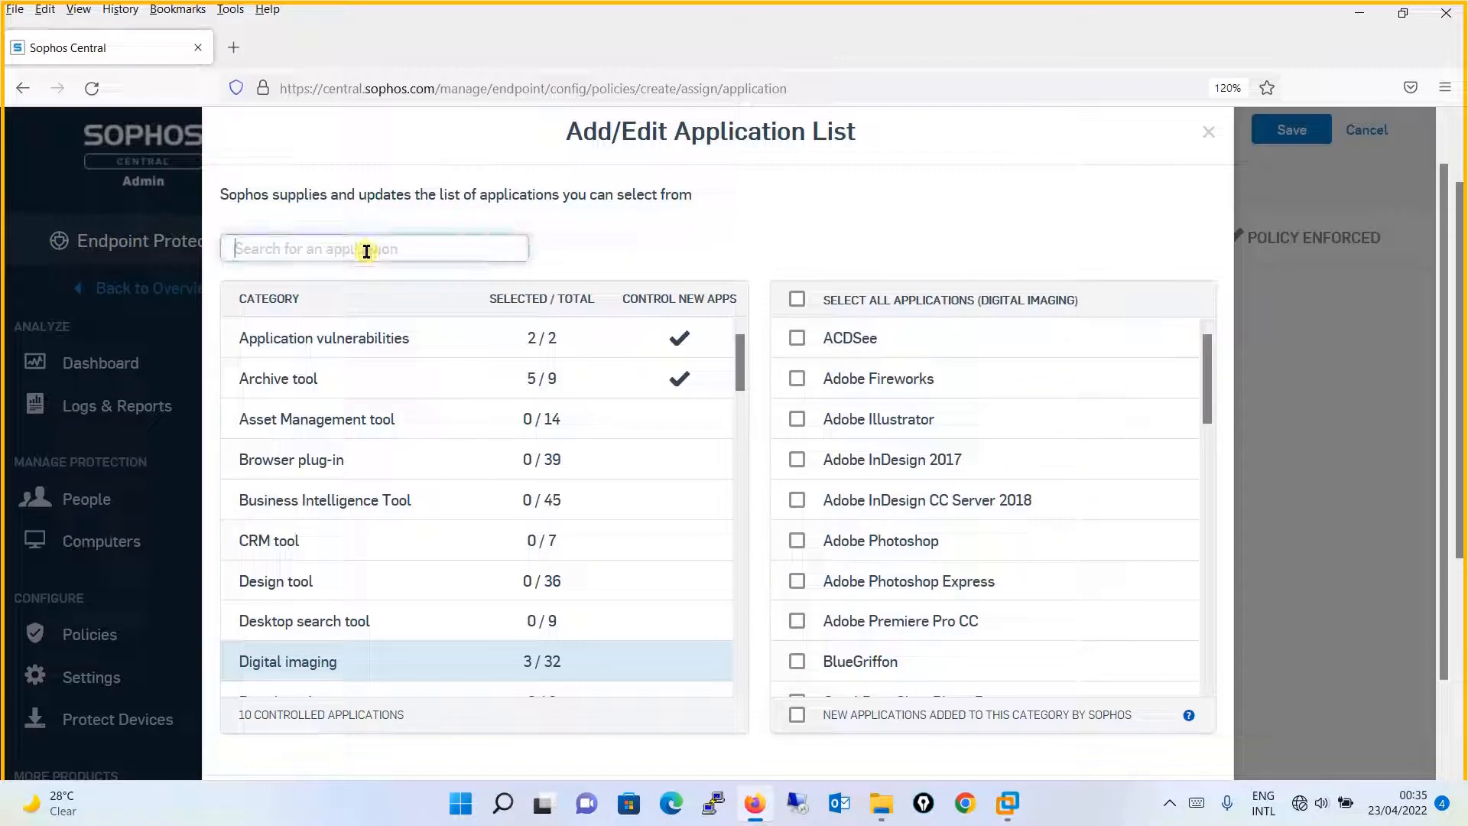
text(snip)
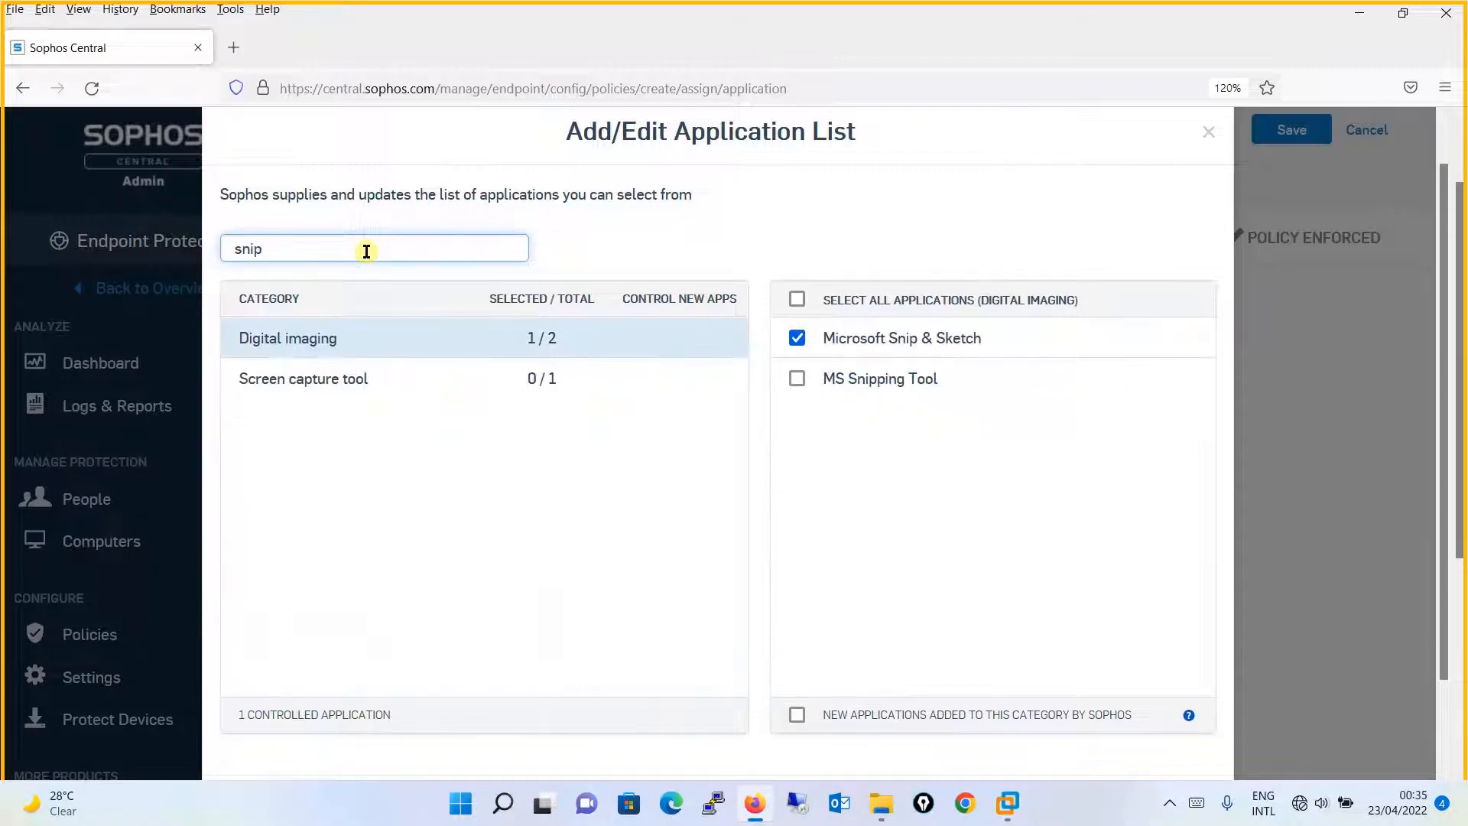
click(303, 379)
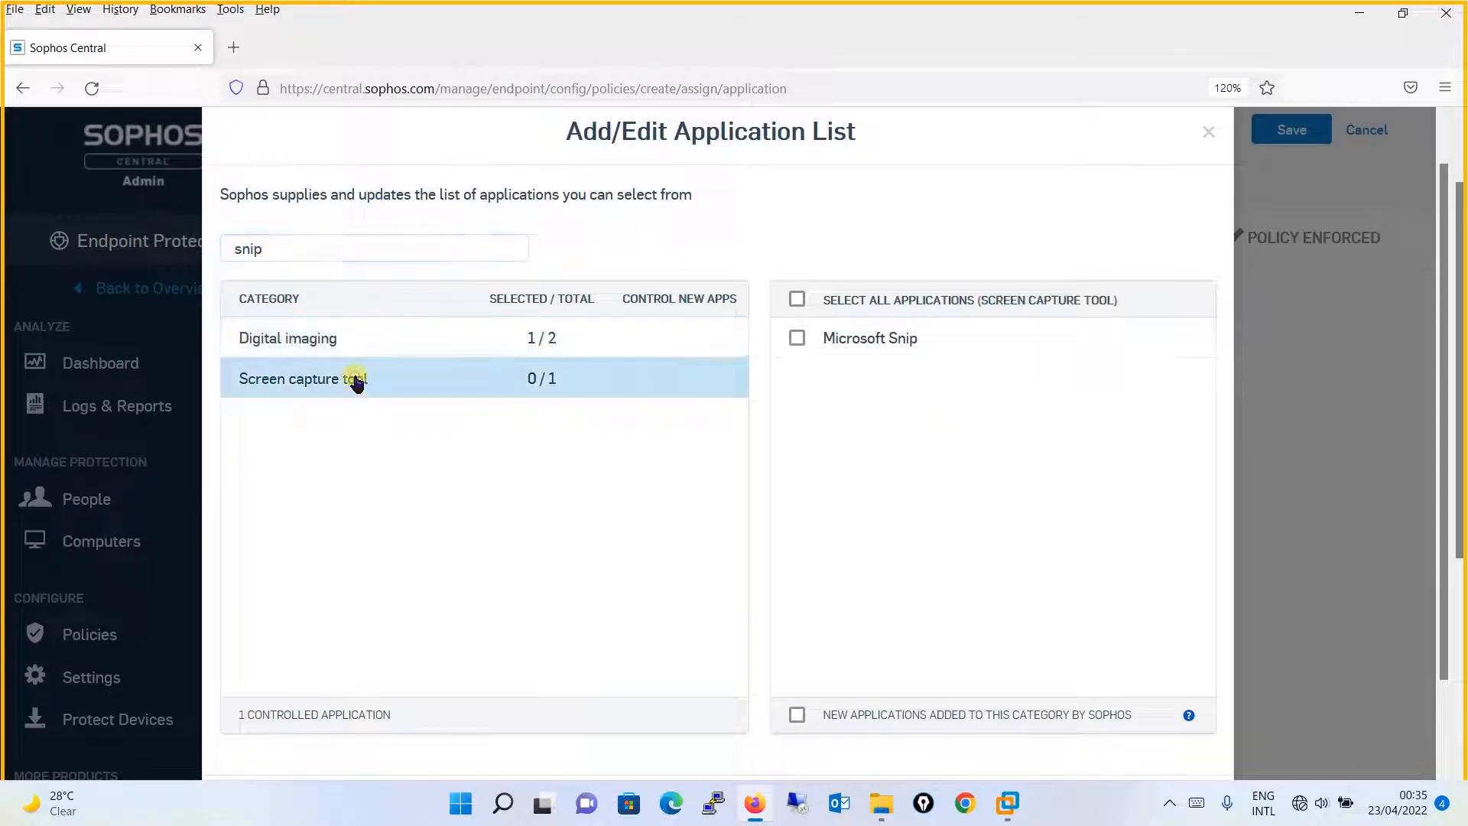
click(797, 299)
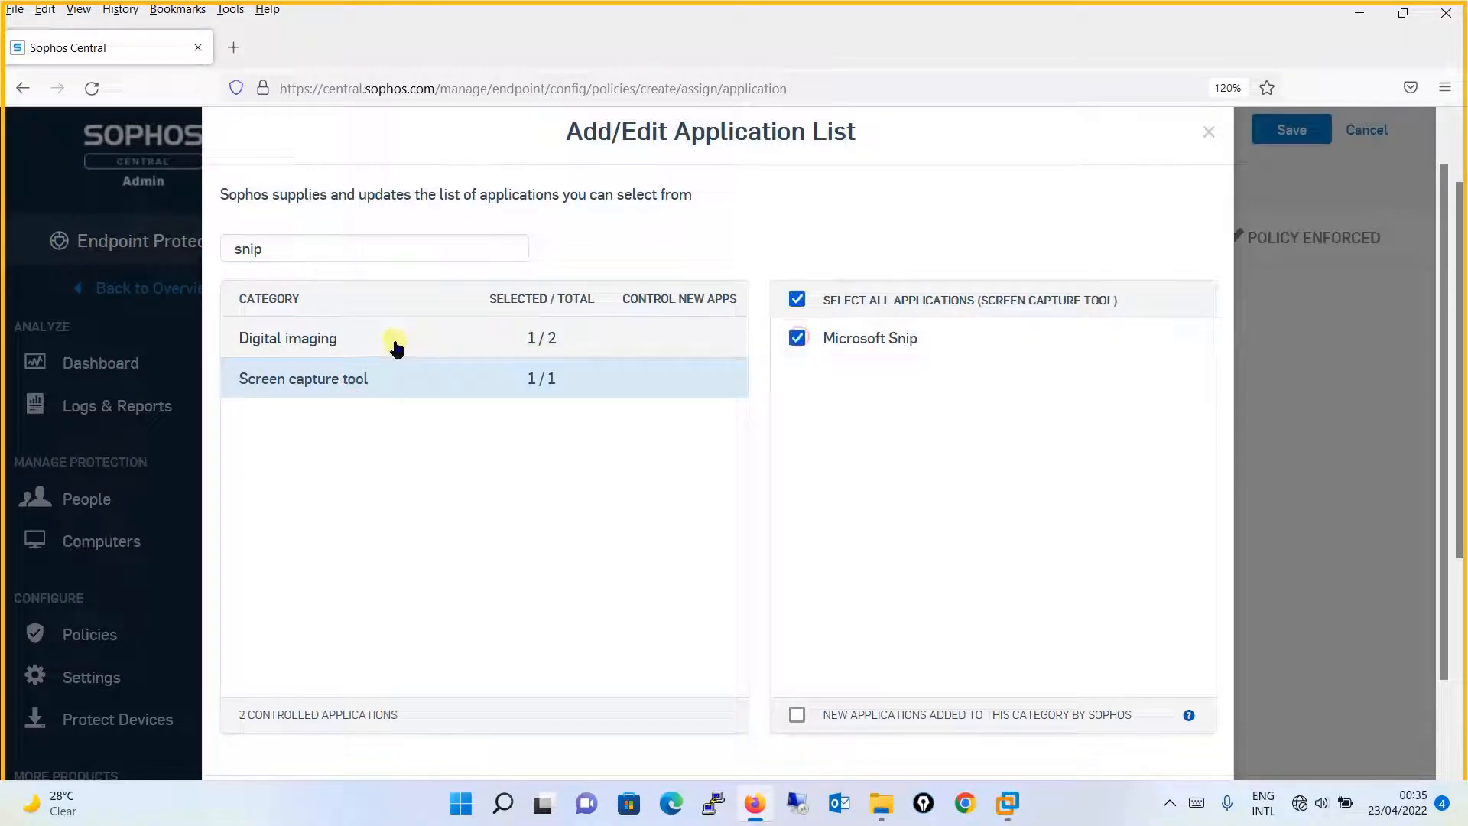
click(288, 338)
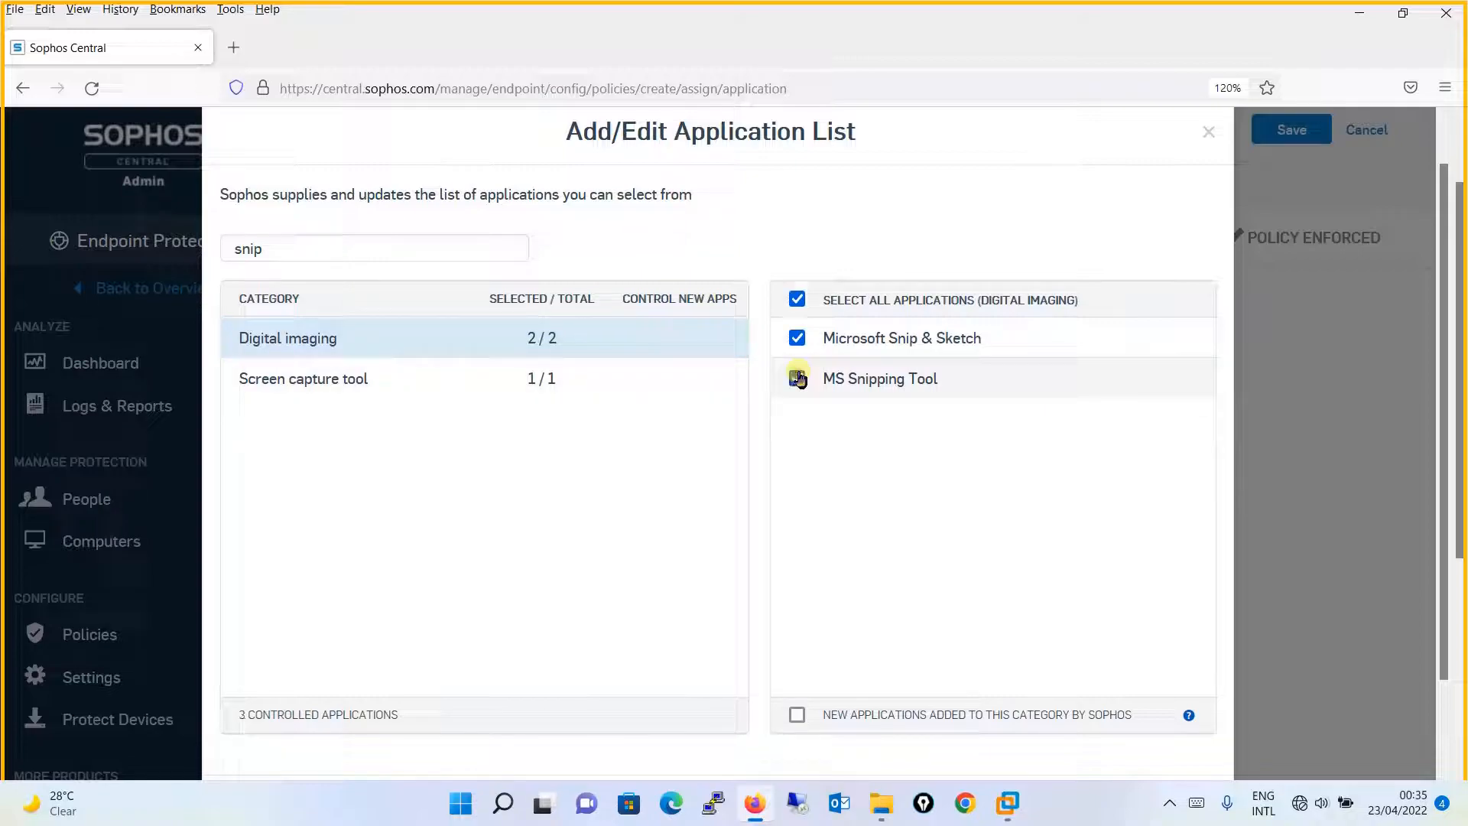
click(797, 379)
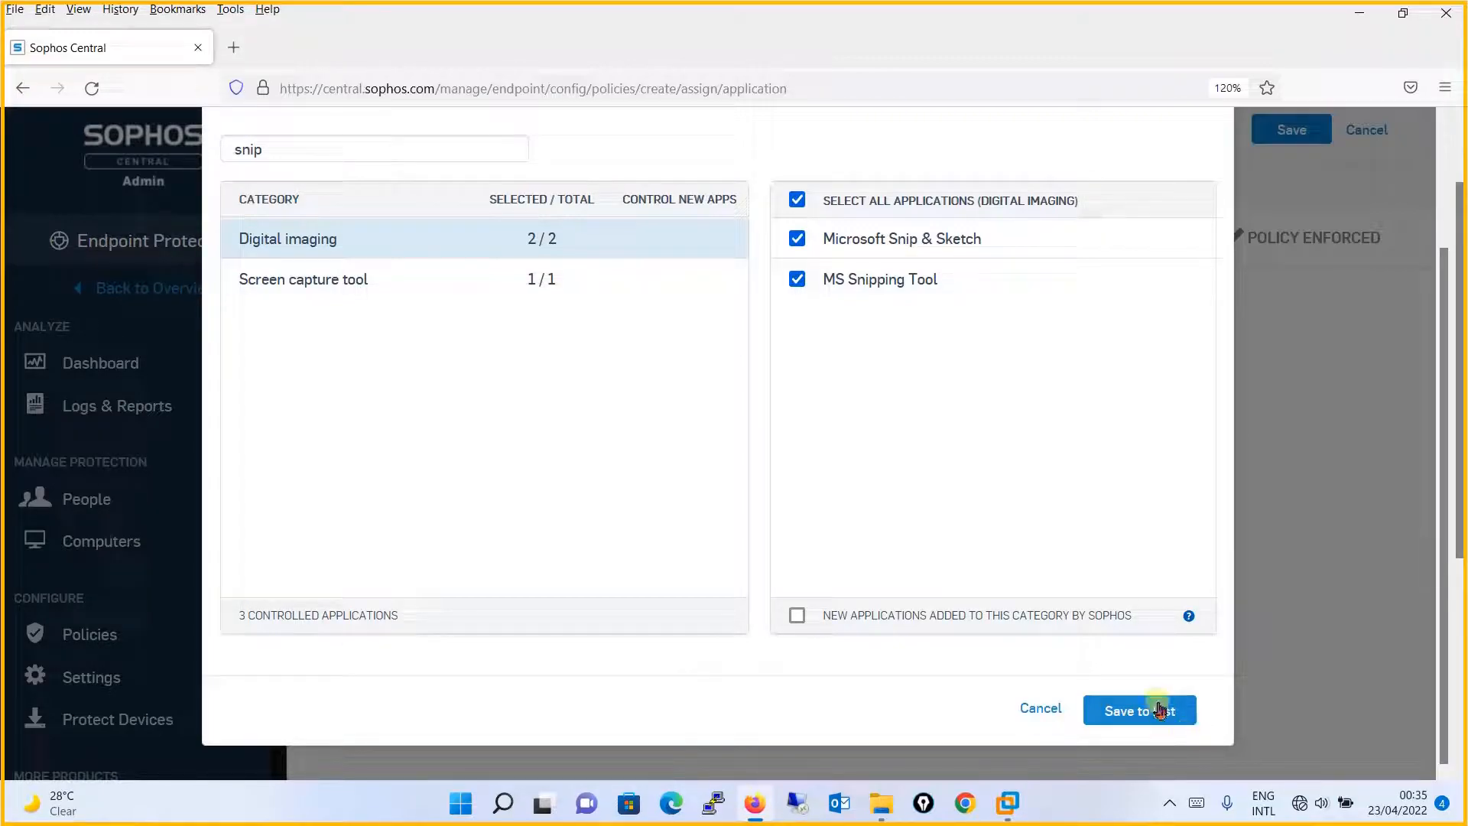
- Save the application list, then detect controlled applications on access and block them
click(1139, 709)
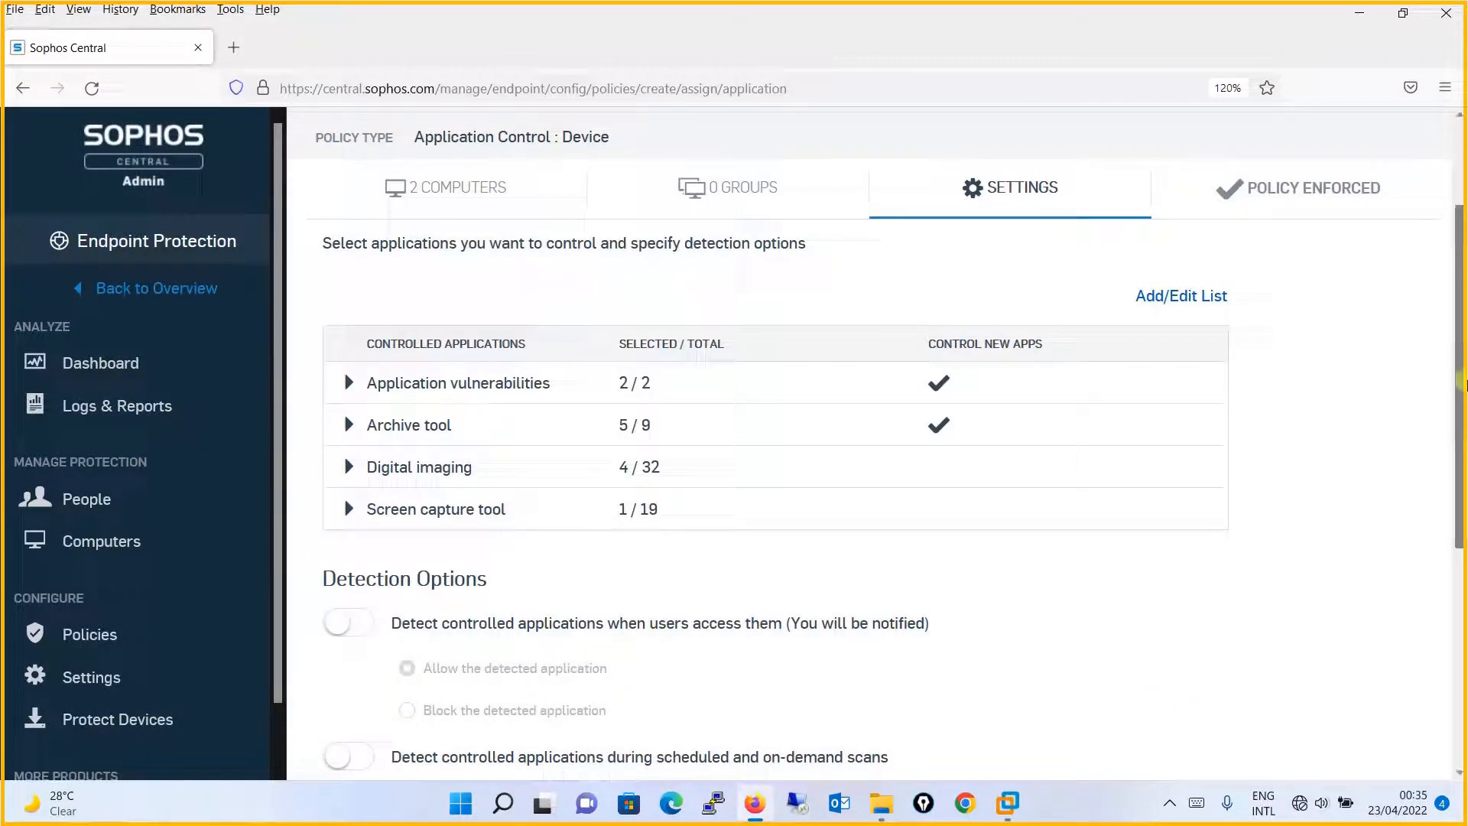
scroll(down, 3)
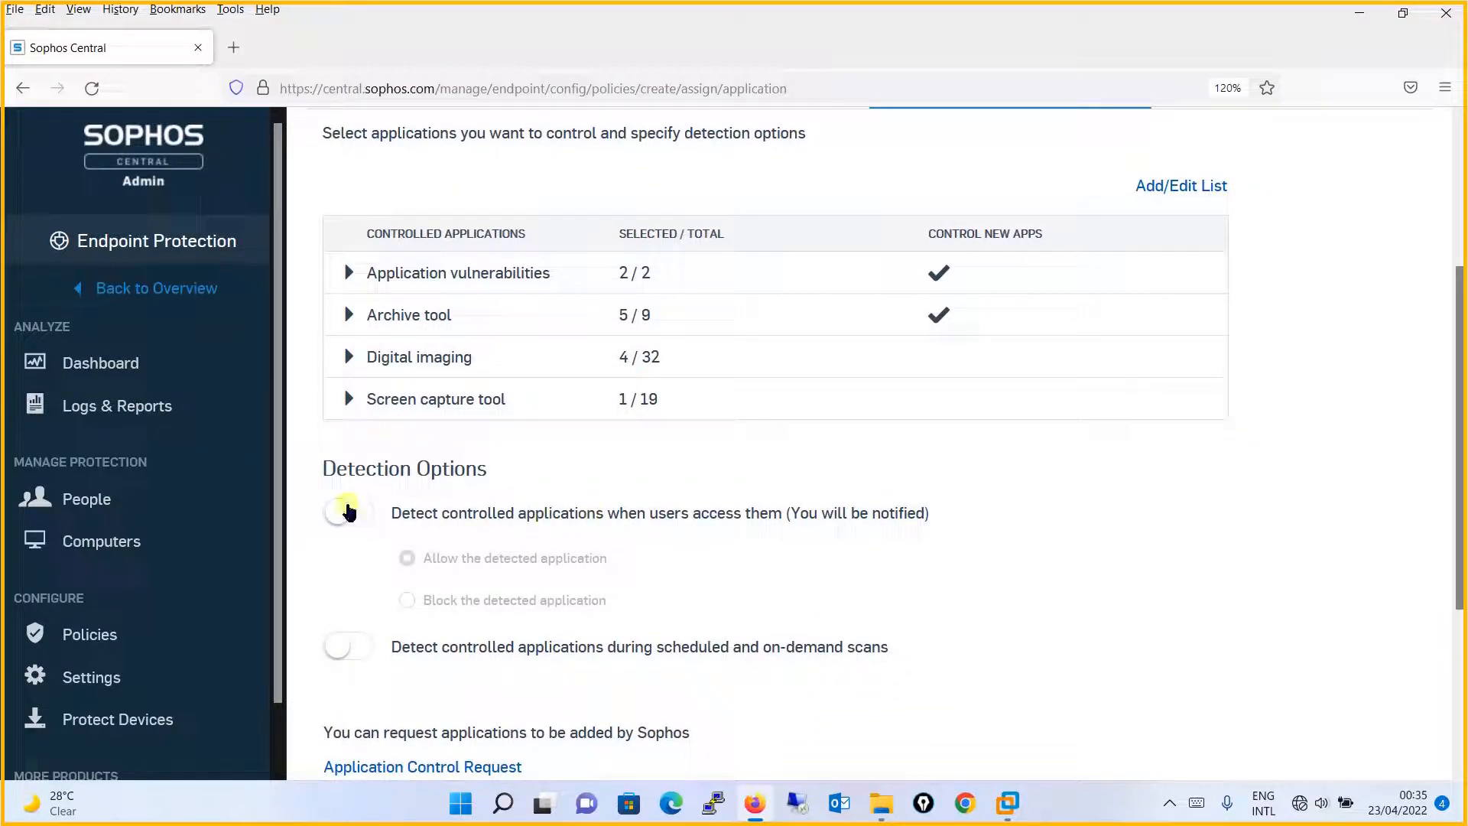
click(347, 512)
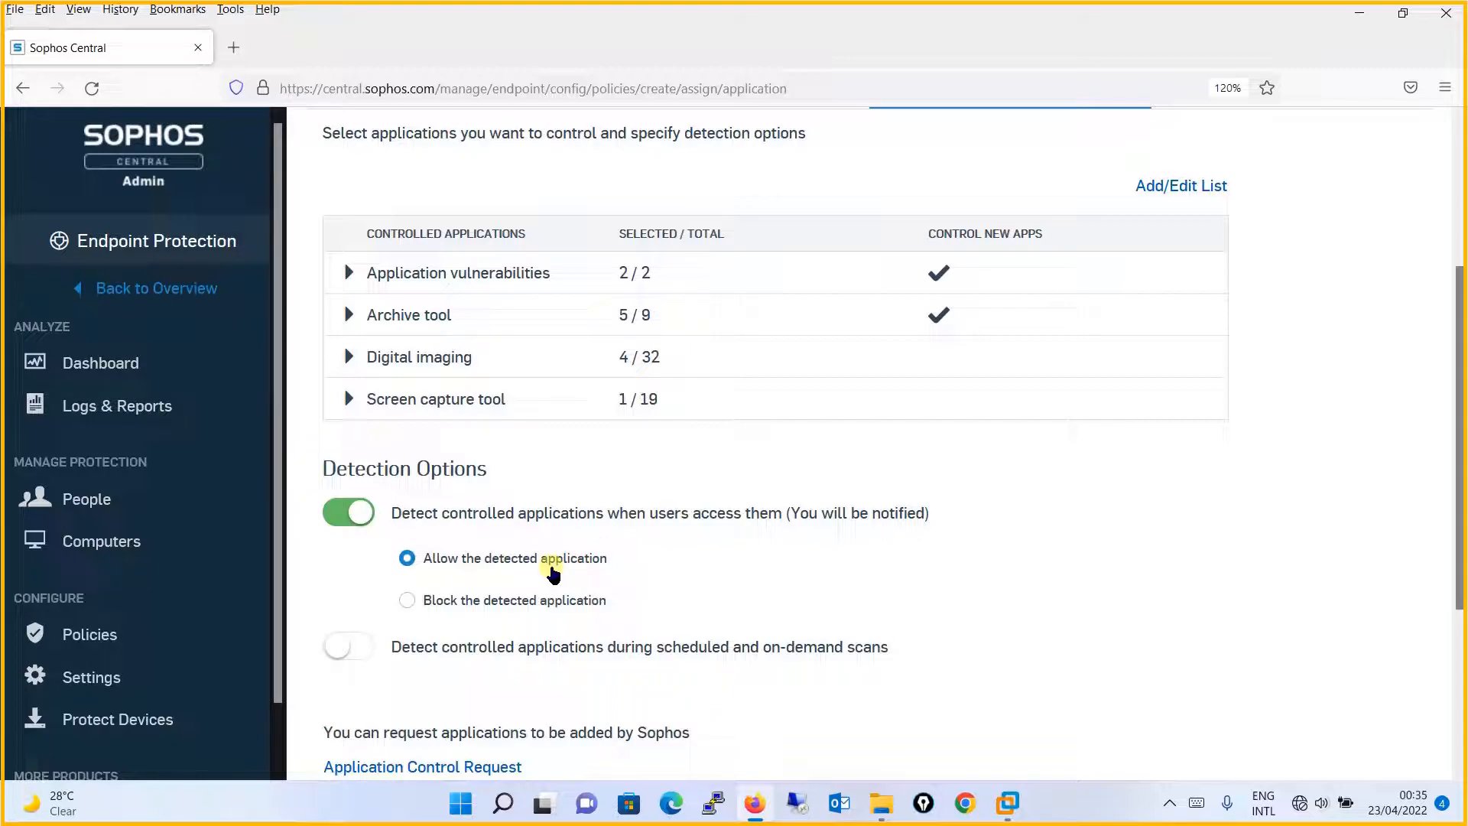
click(406, 600)
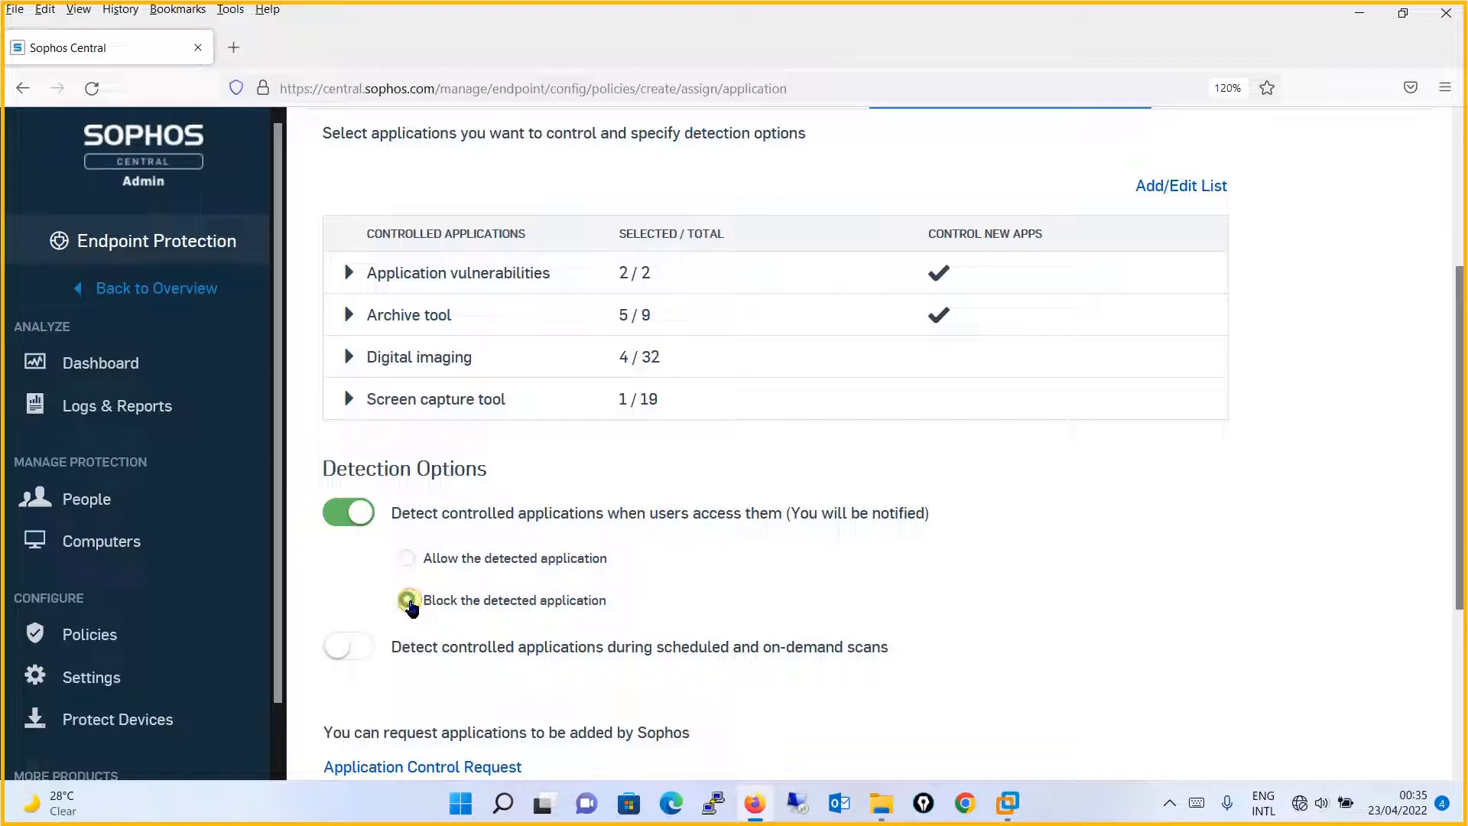
click(406, 600)
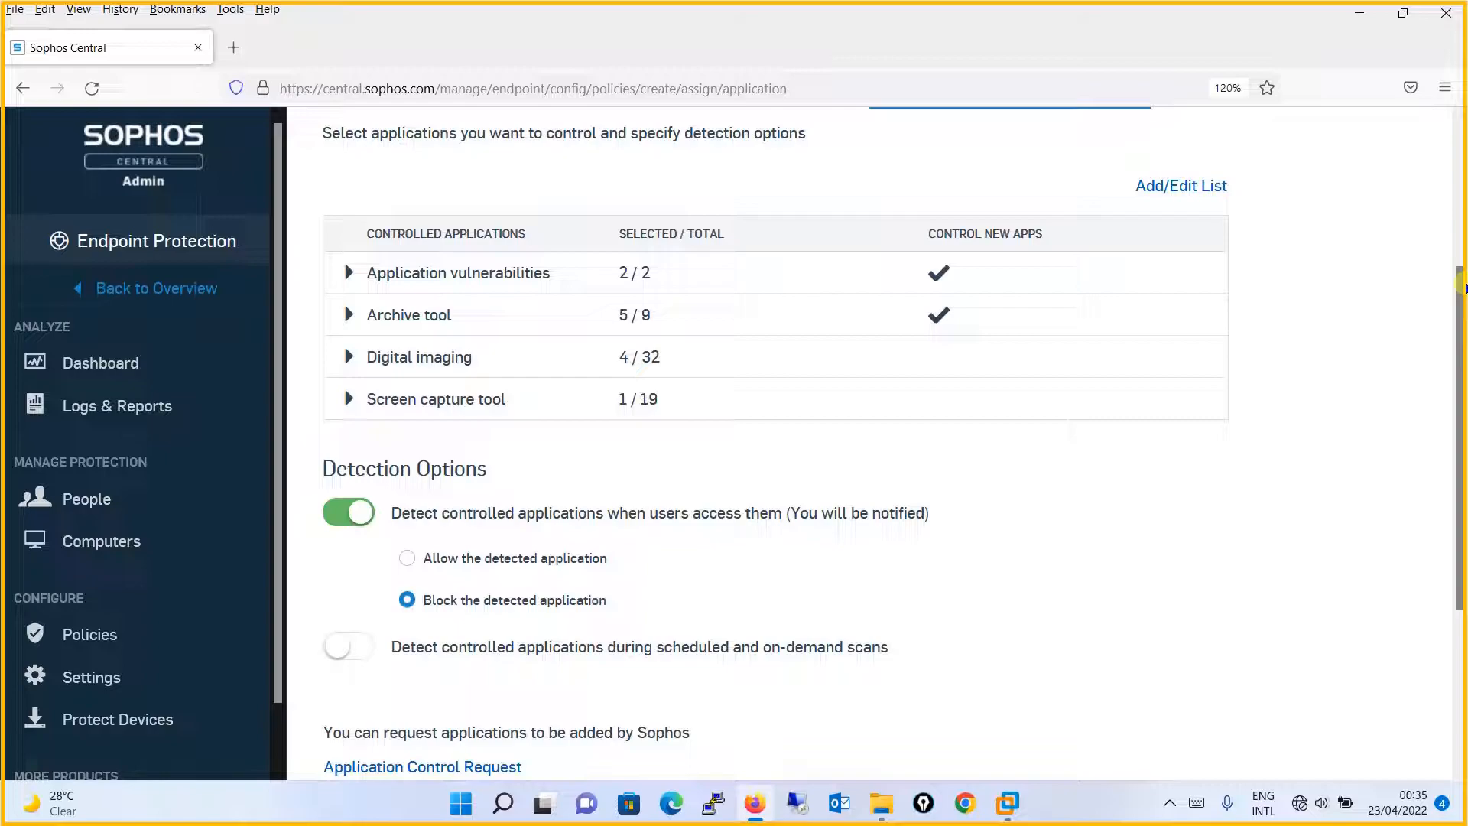
- Enable detection of controlled applications during scheduled and on-demand scans
scroll(down, 3)
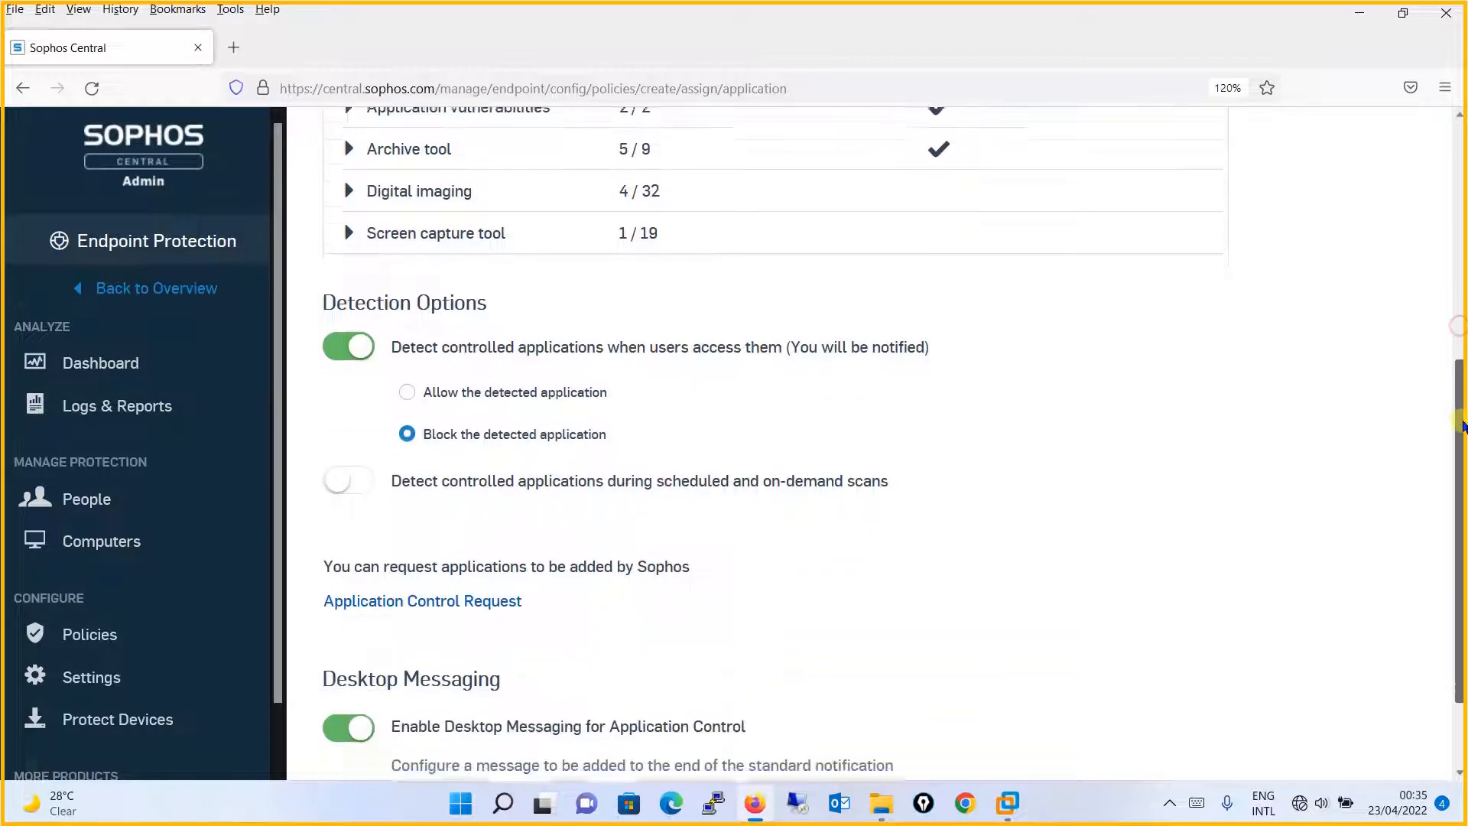
scroll(down, 3)
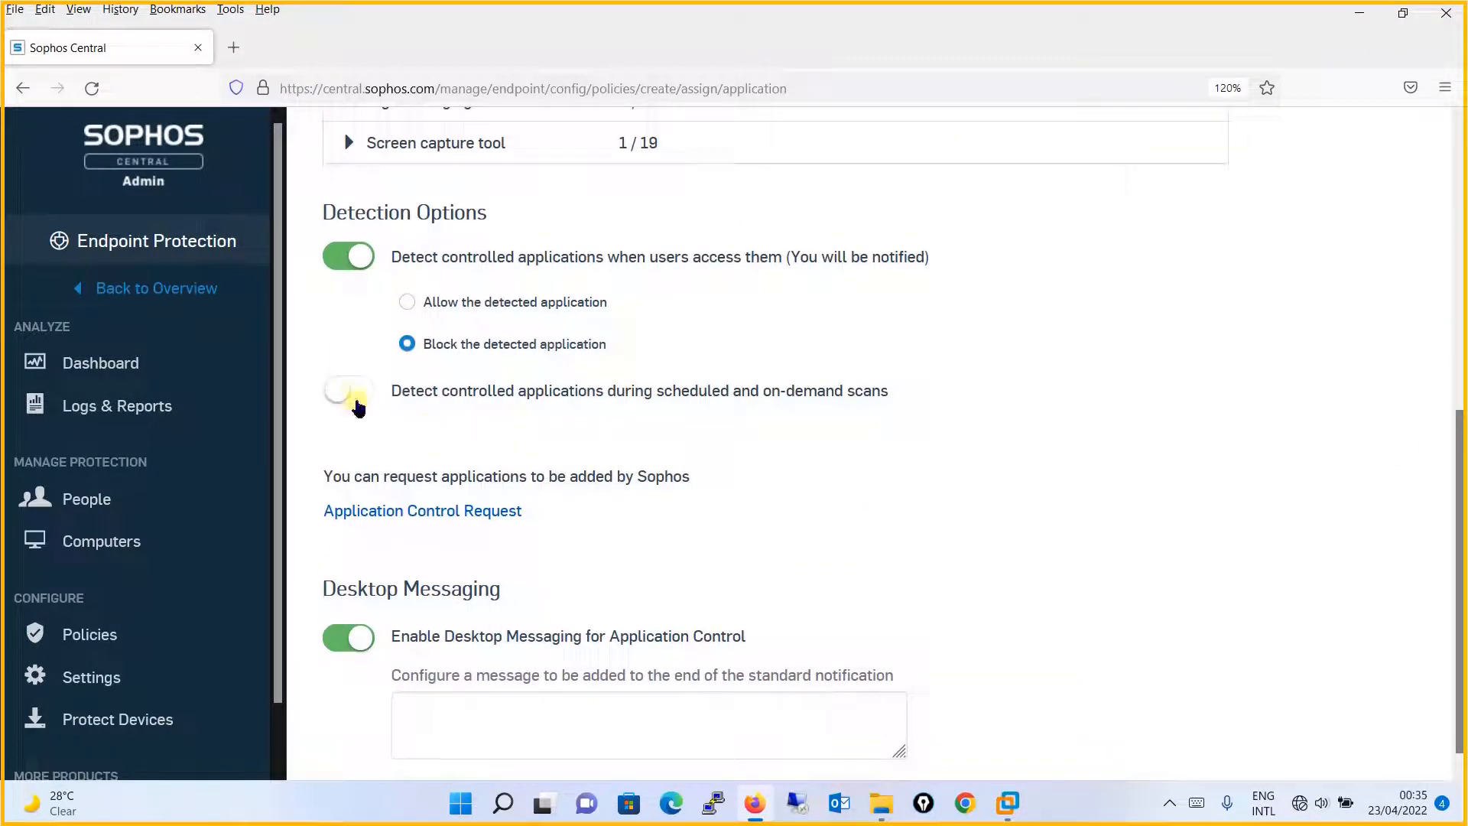
click(348, 389)
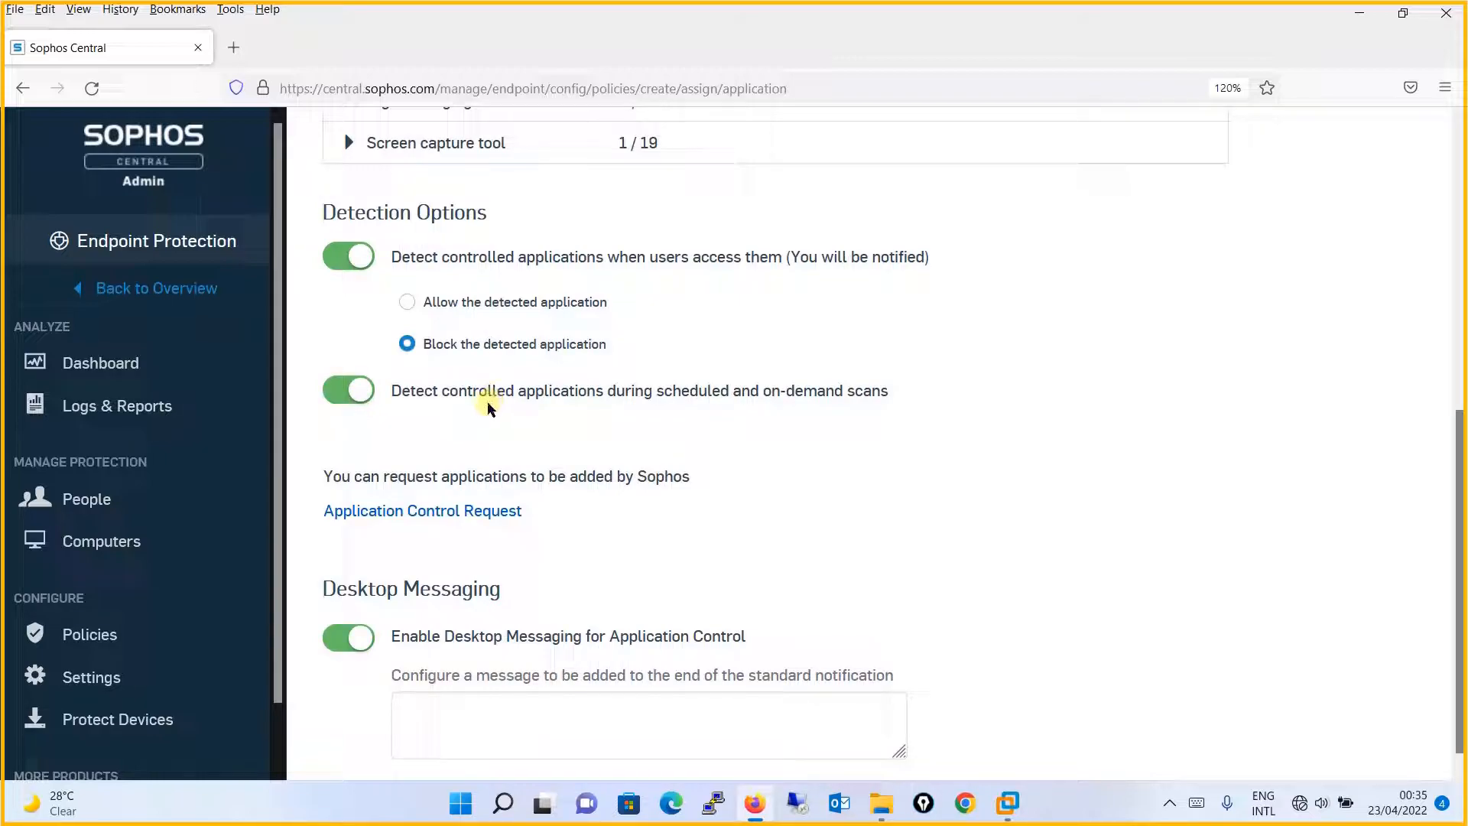
mouse_move(737, 408)
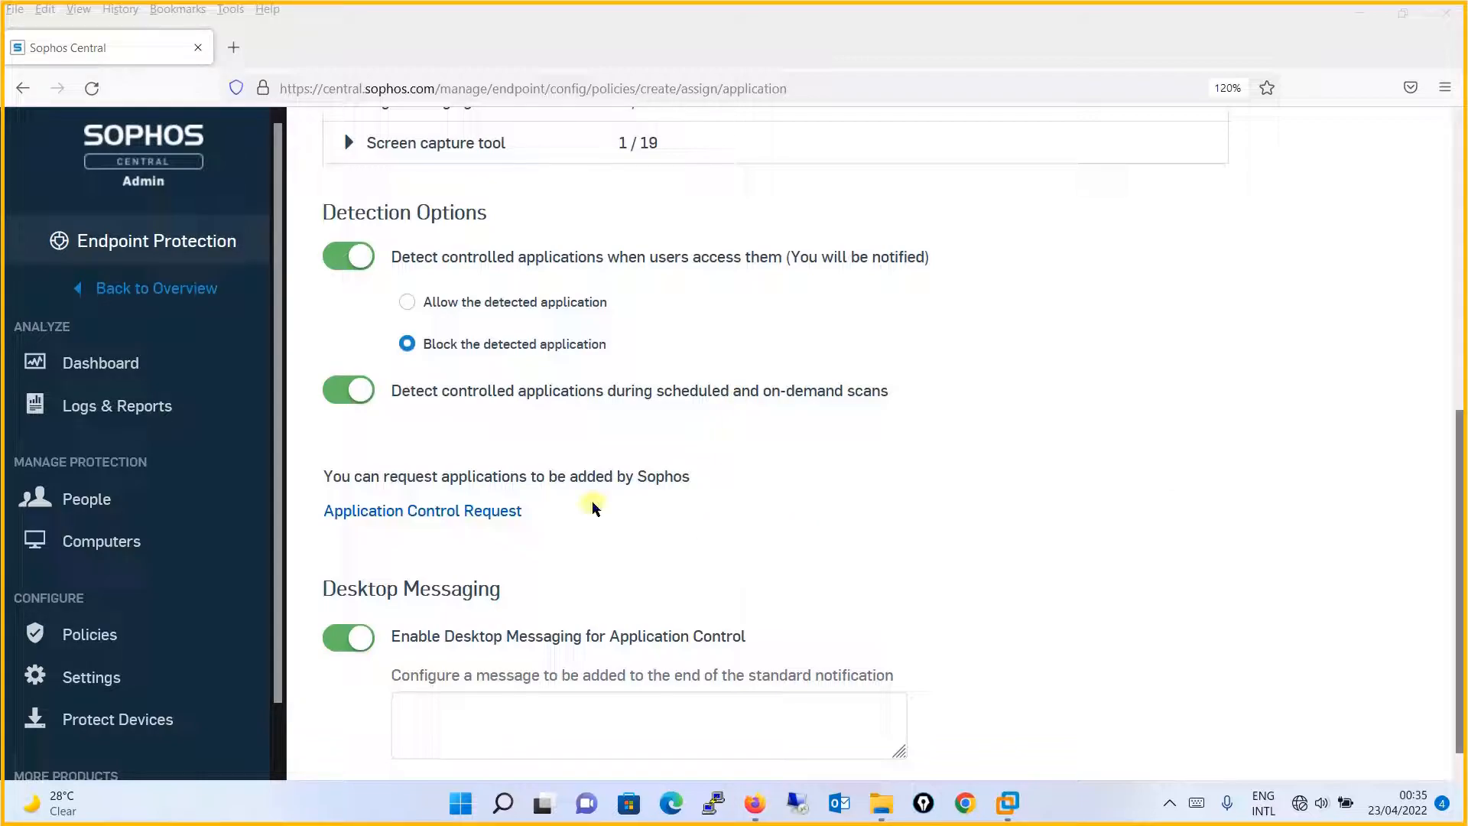
mouse_move(555, 539)
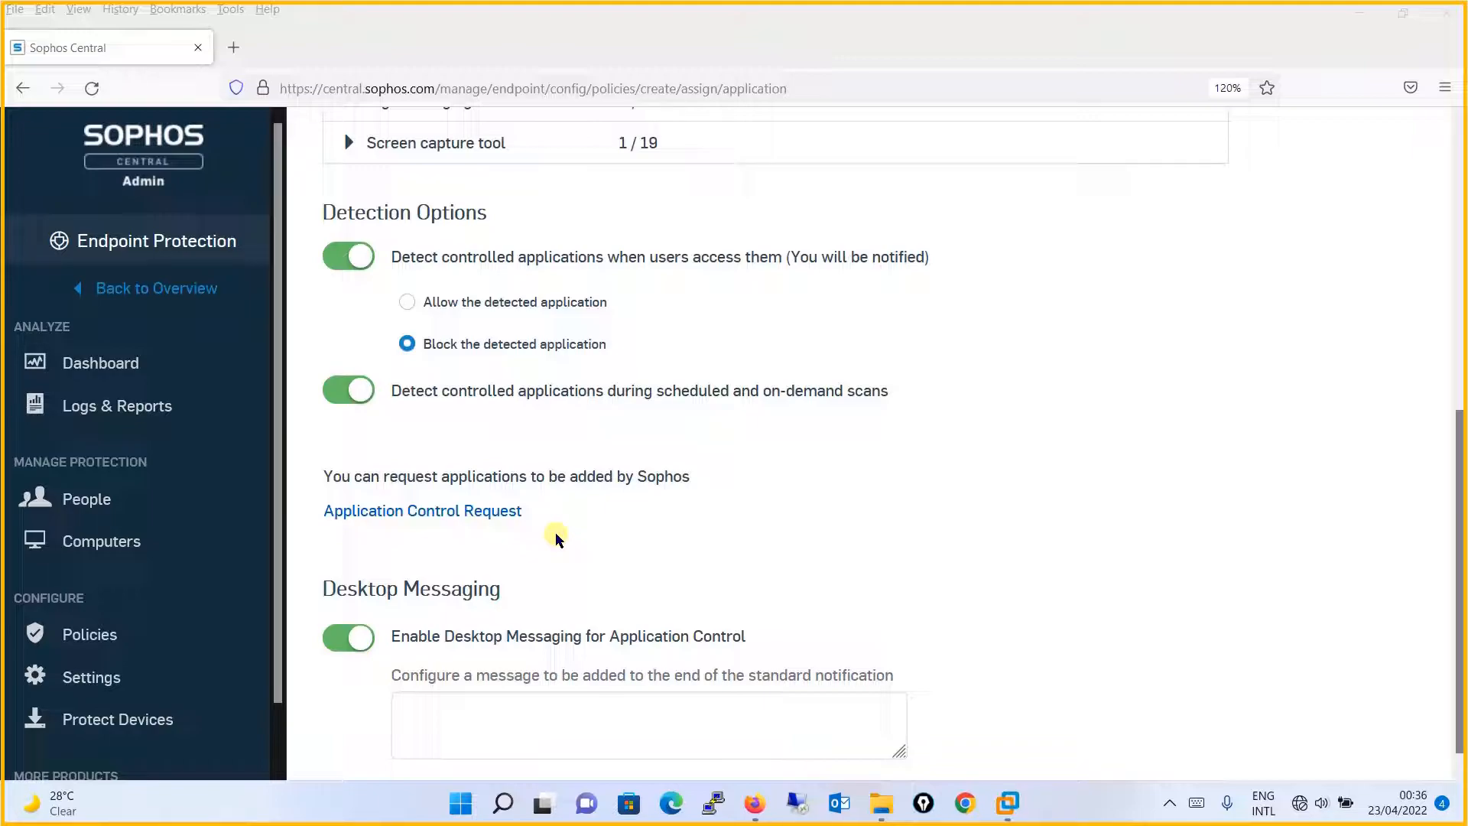
scroll(up, 3)
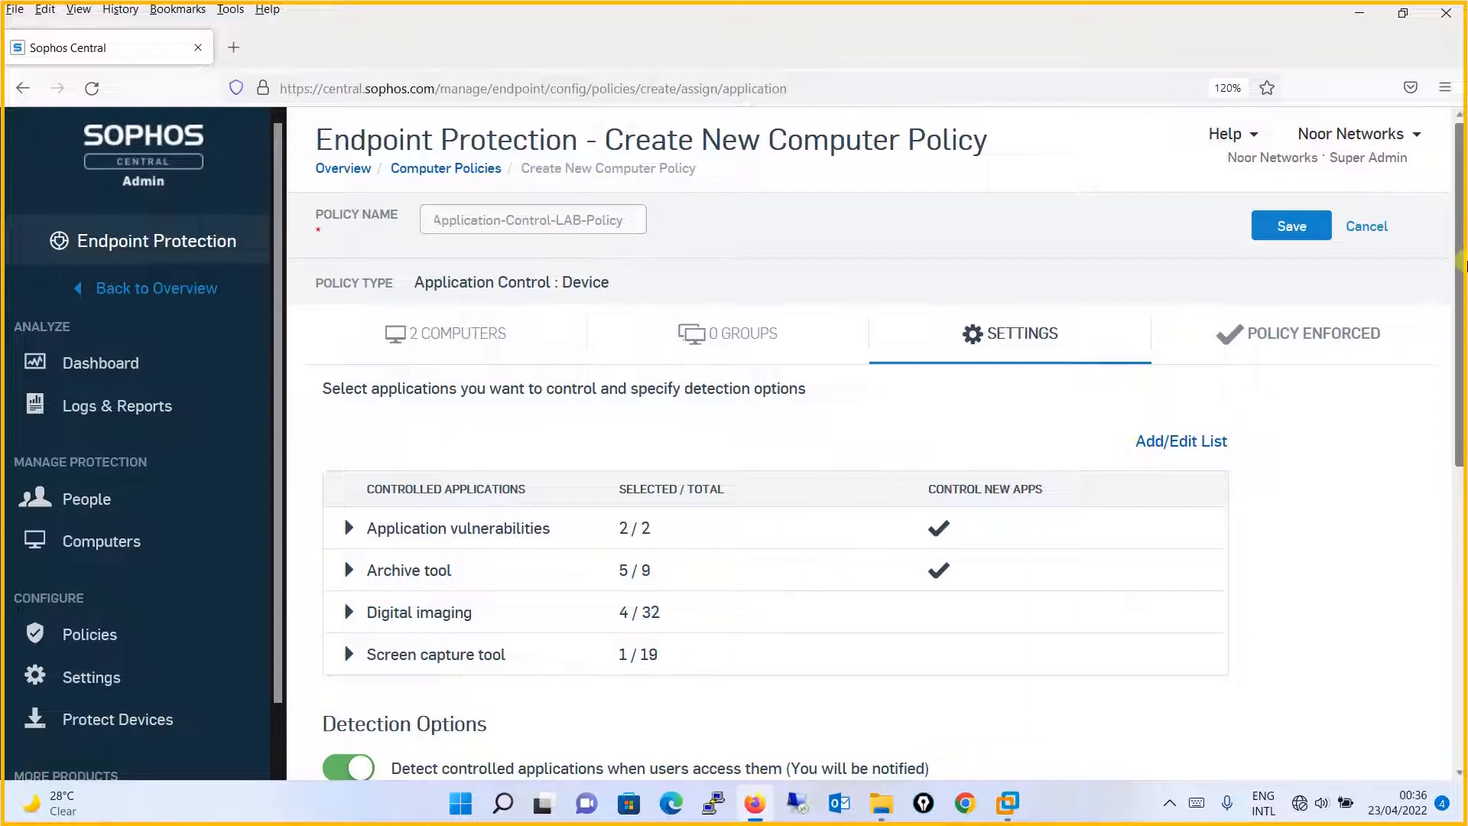
scroll(down, 3)
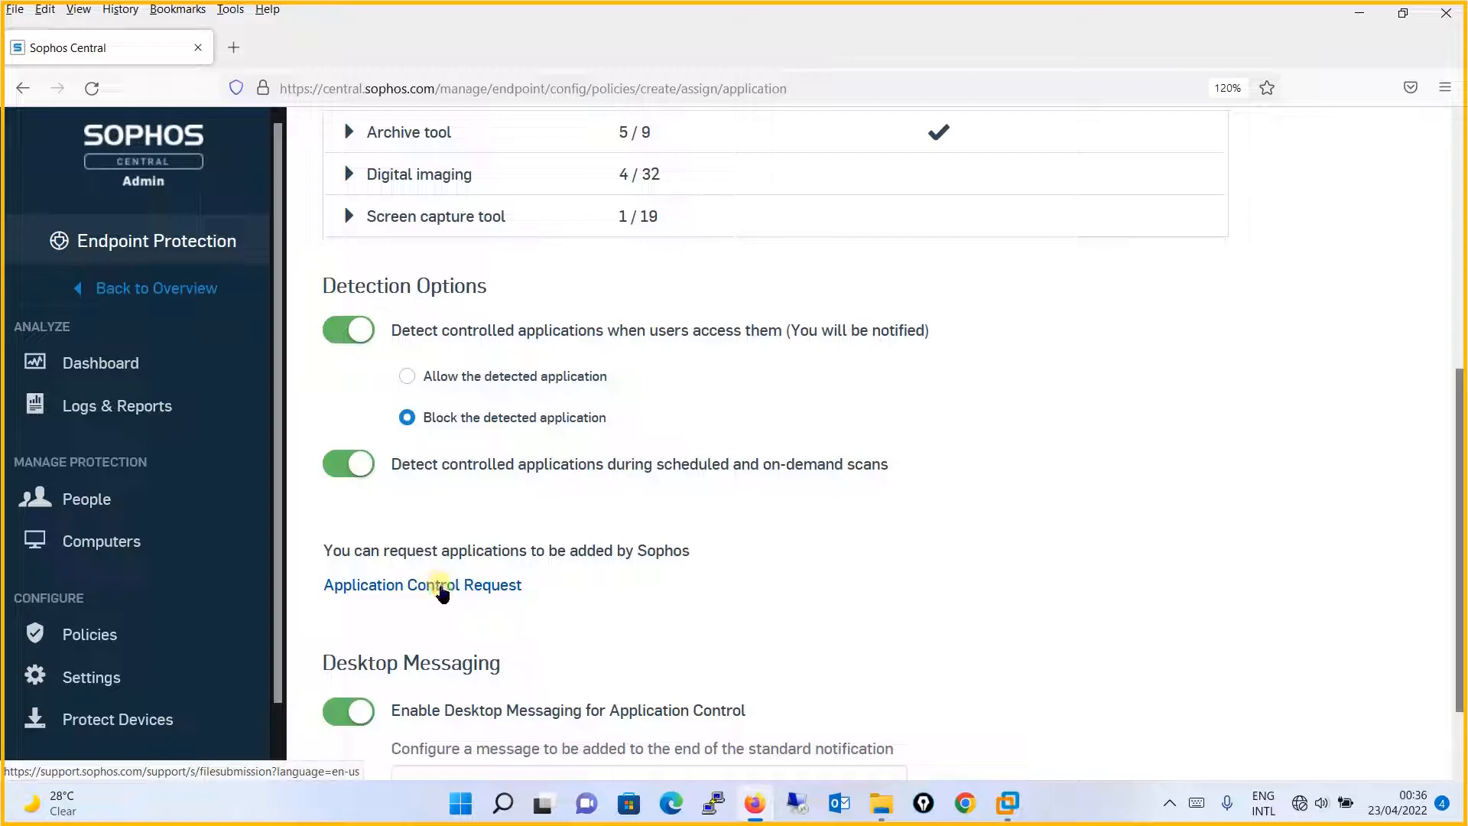
mouse_move(569, 576)
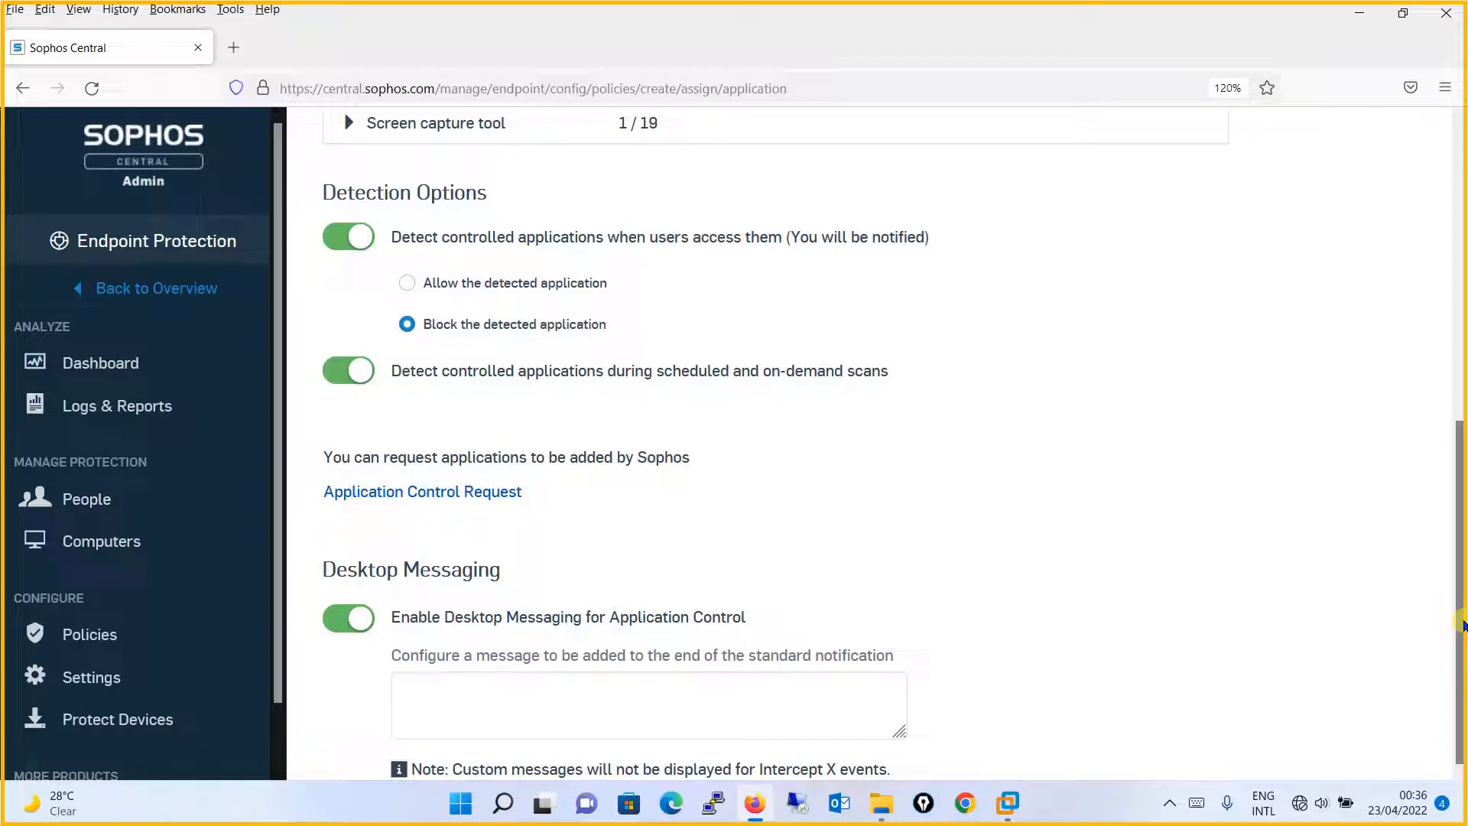
mouse_move(552, 652)
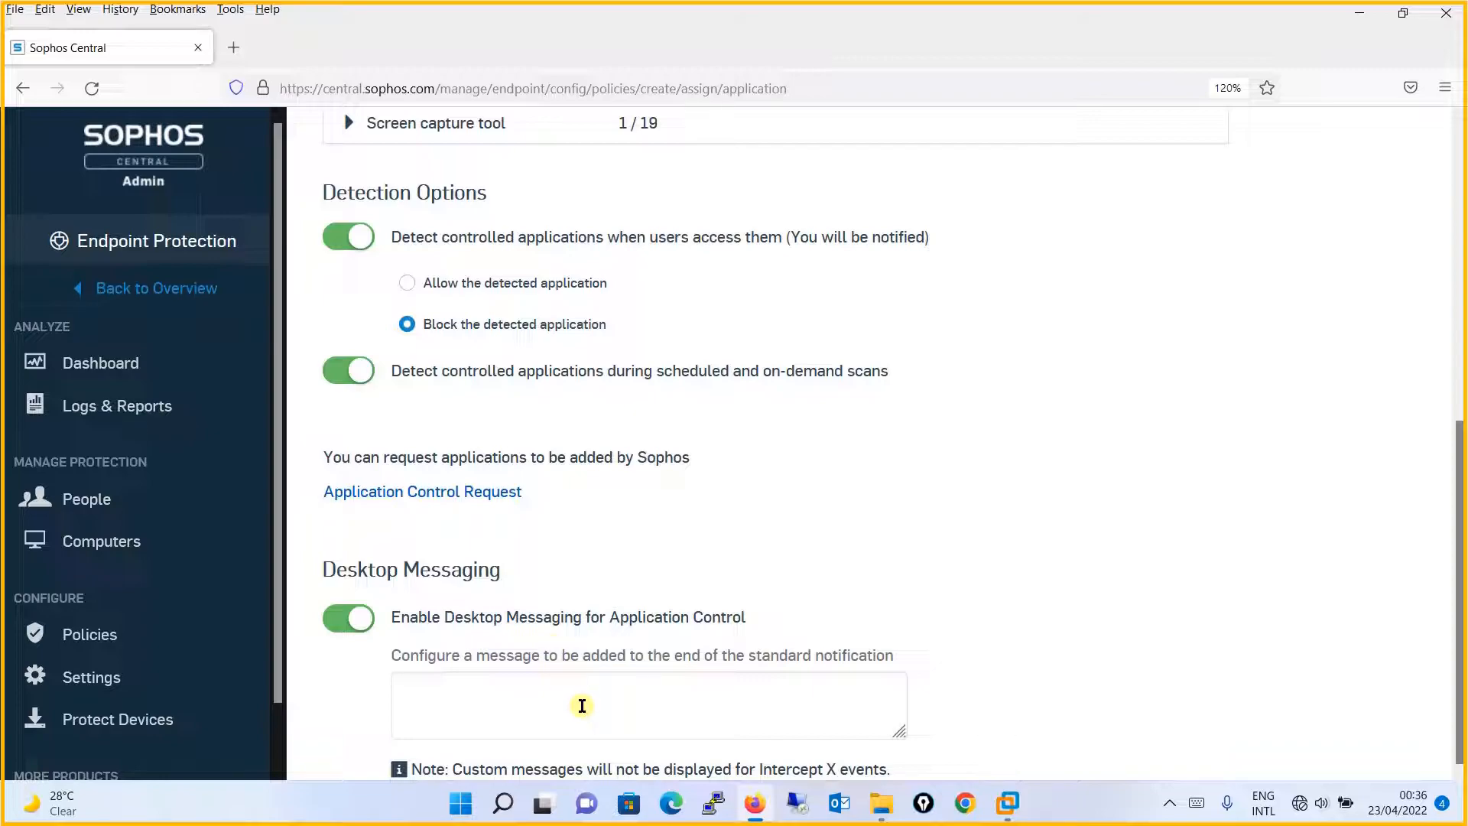
- Enter the desktop message 'Administrator has blocked the application' in Desktop Messaging
click(650, 705)
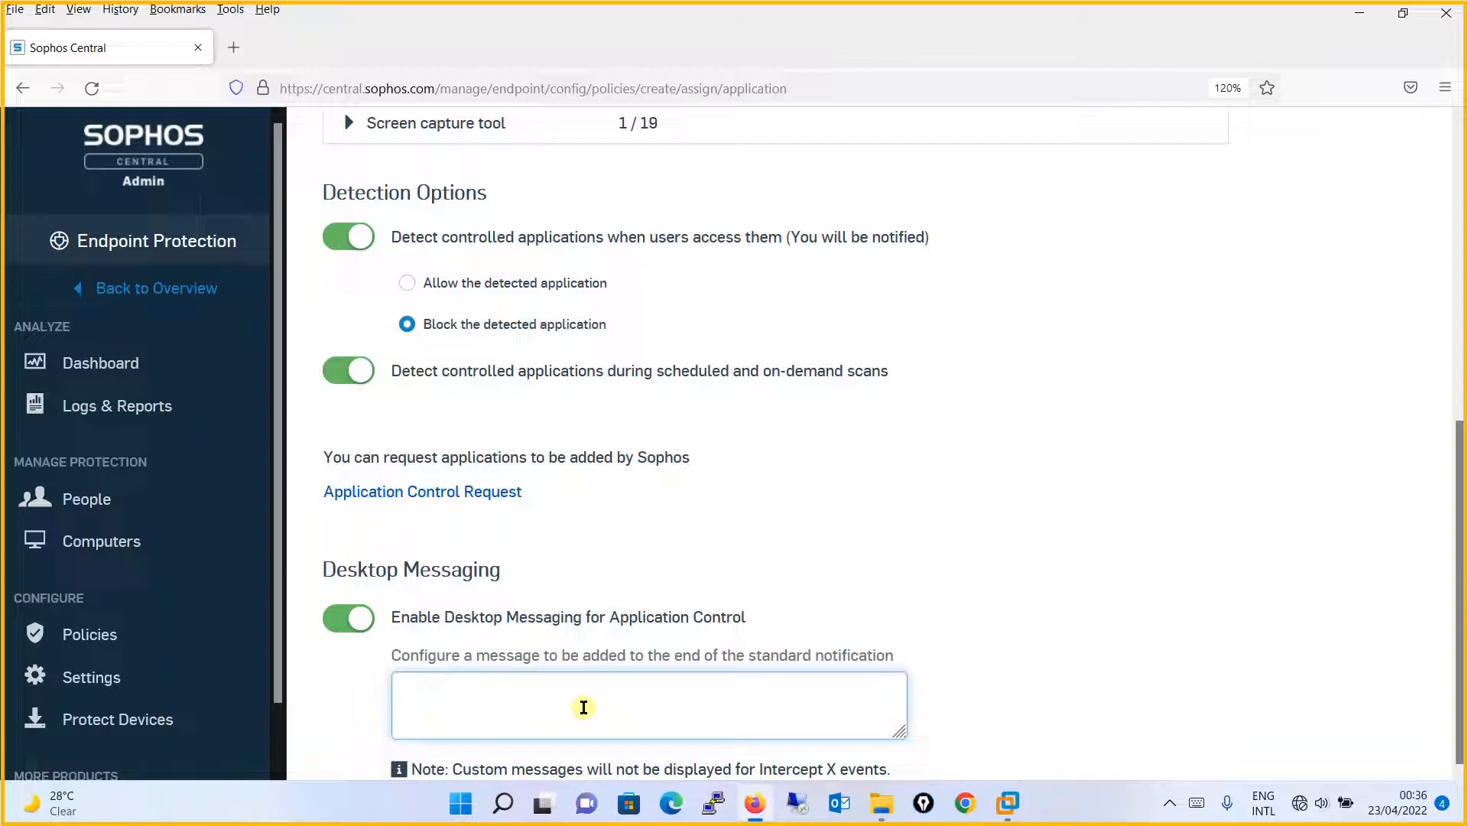
text(Admin)
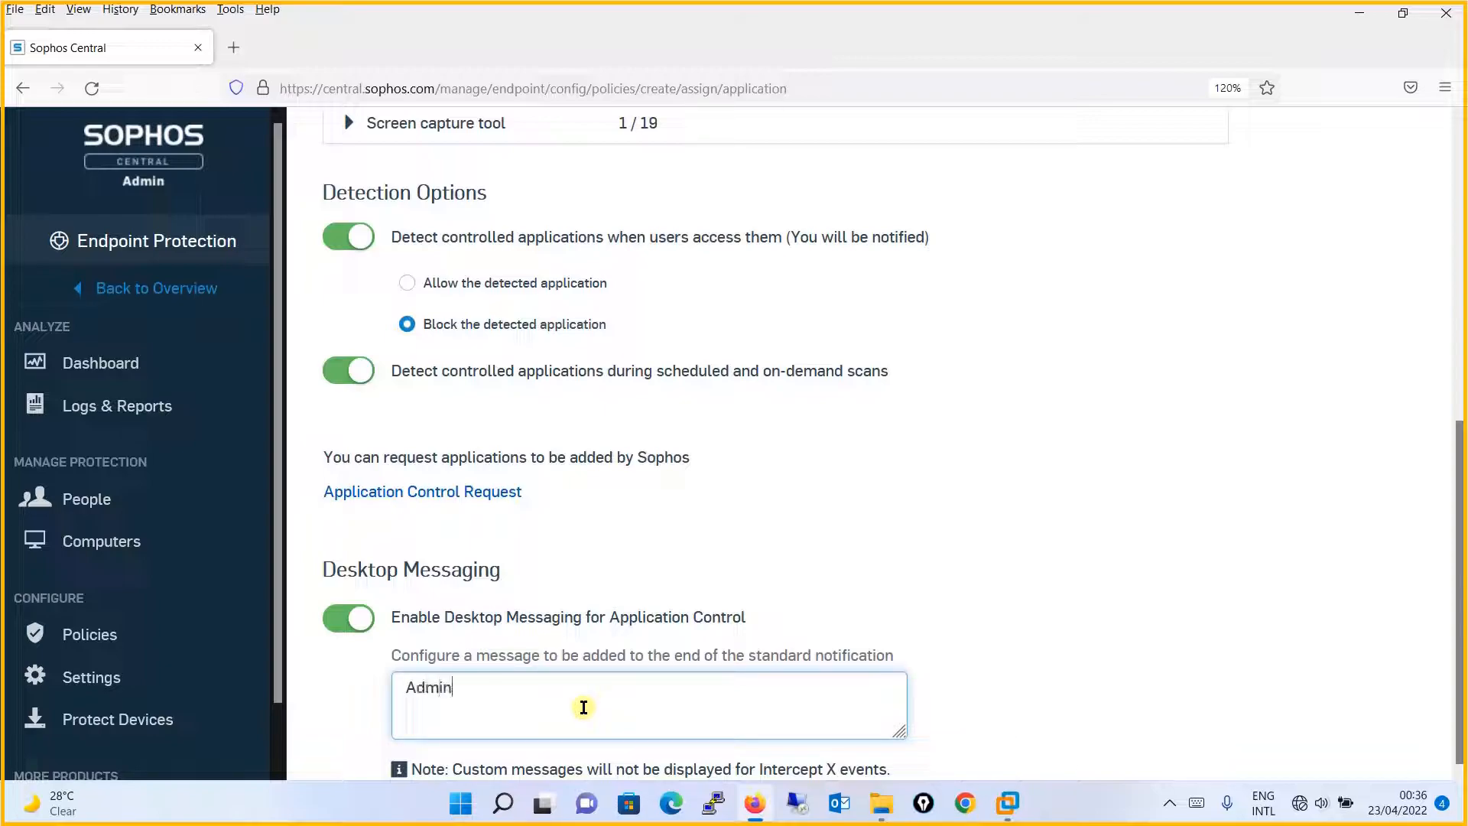
text(istratpr)
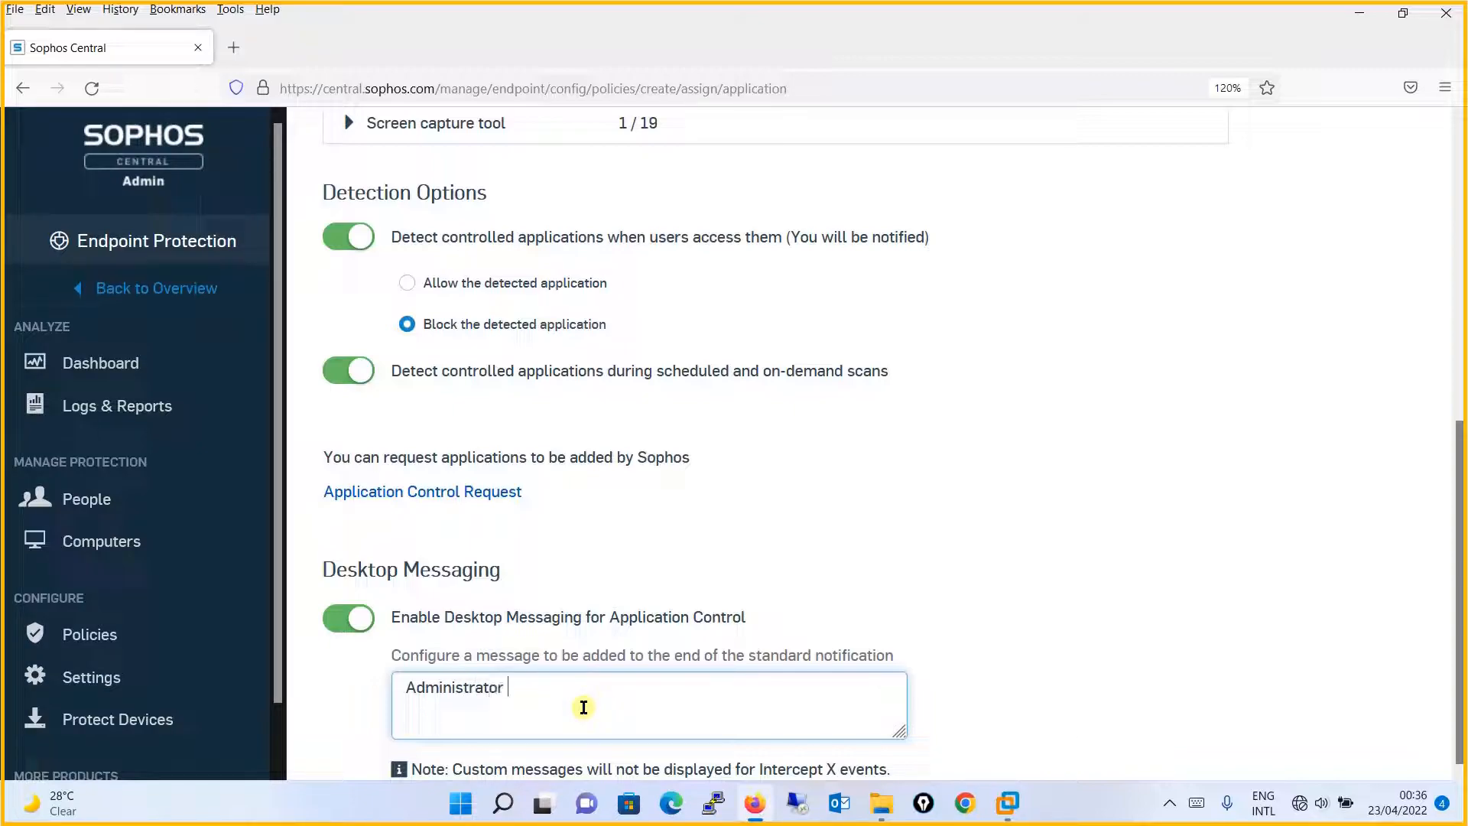
text(has blo)
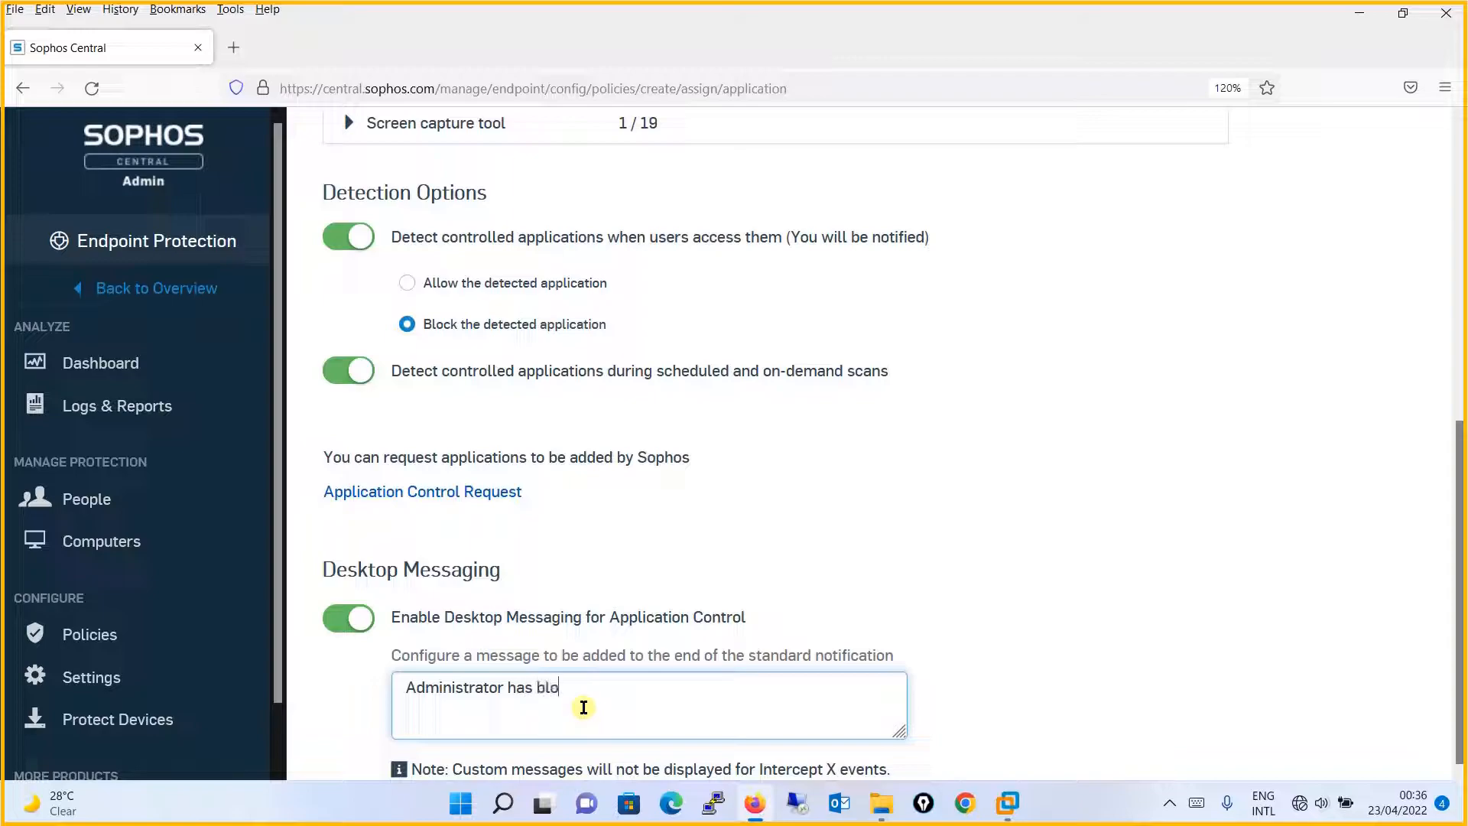
text(ck the acc)
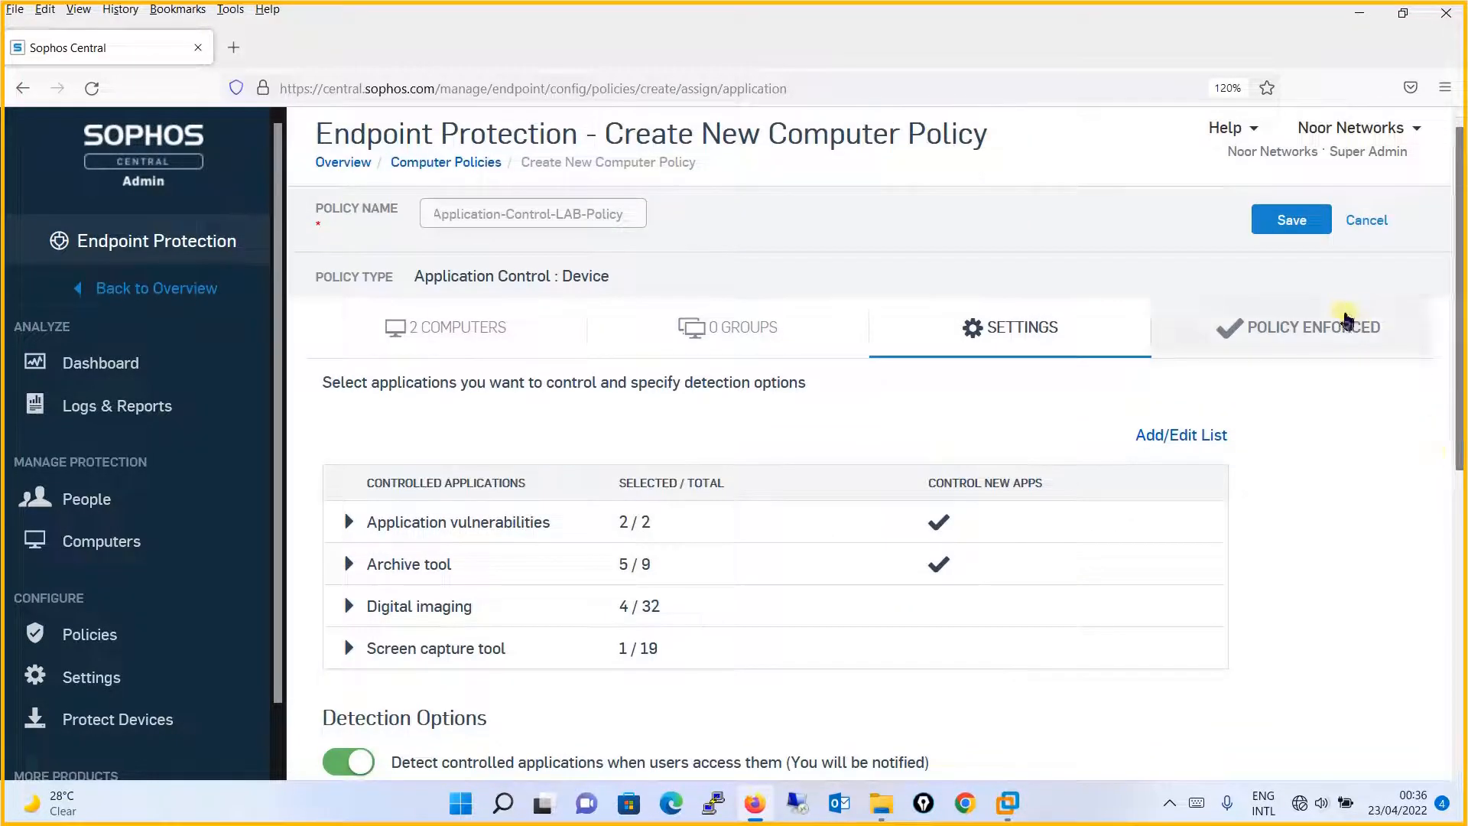
- Save Application-Control-LAB-Policy as enforced with automatic policy disabling left off
click(1307, 334)
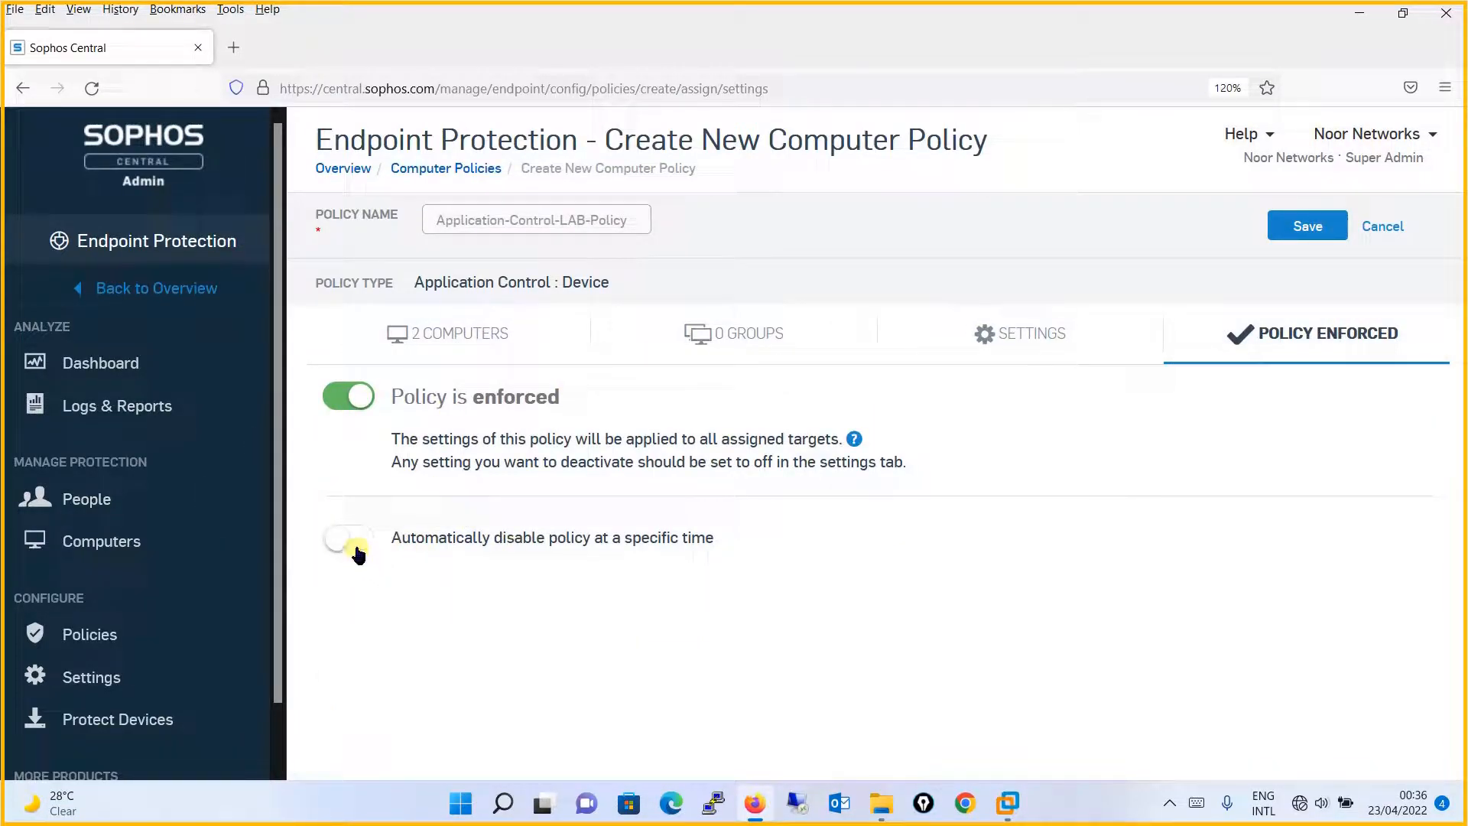
click(349, 537)
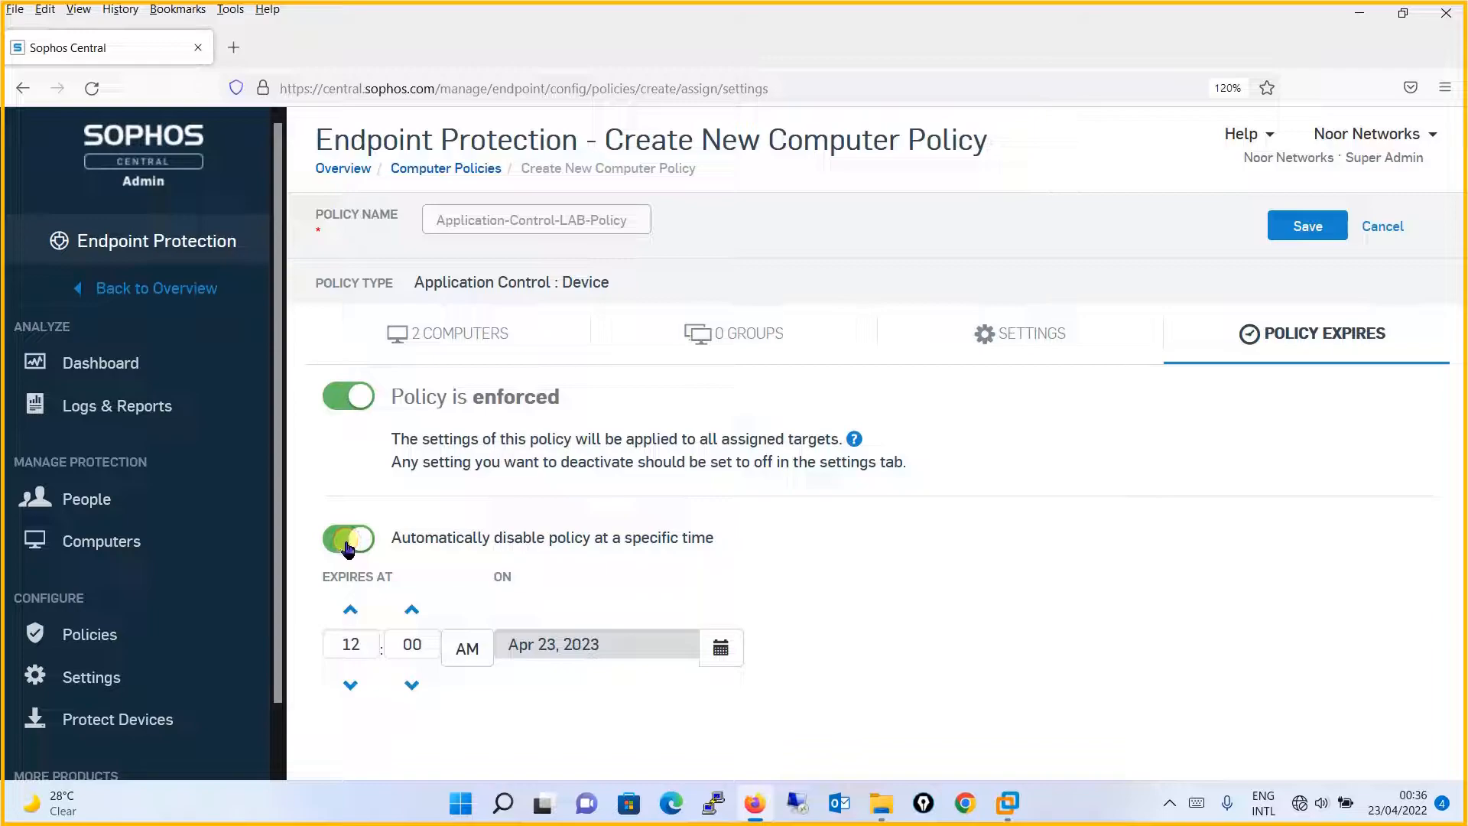
click(347, 538)
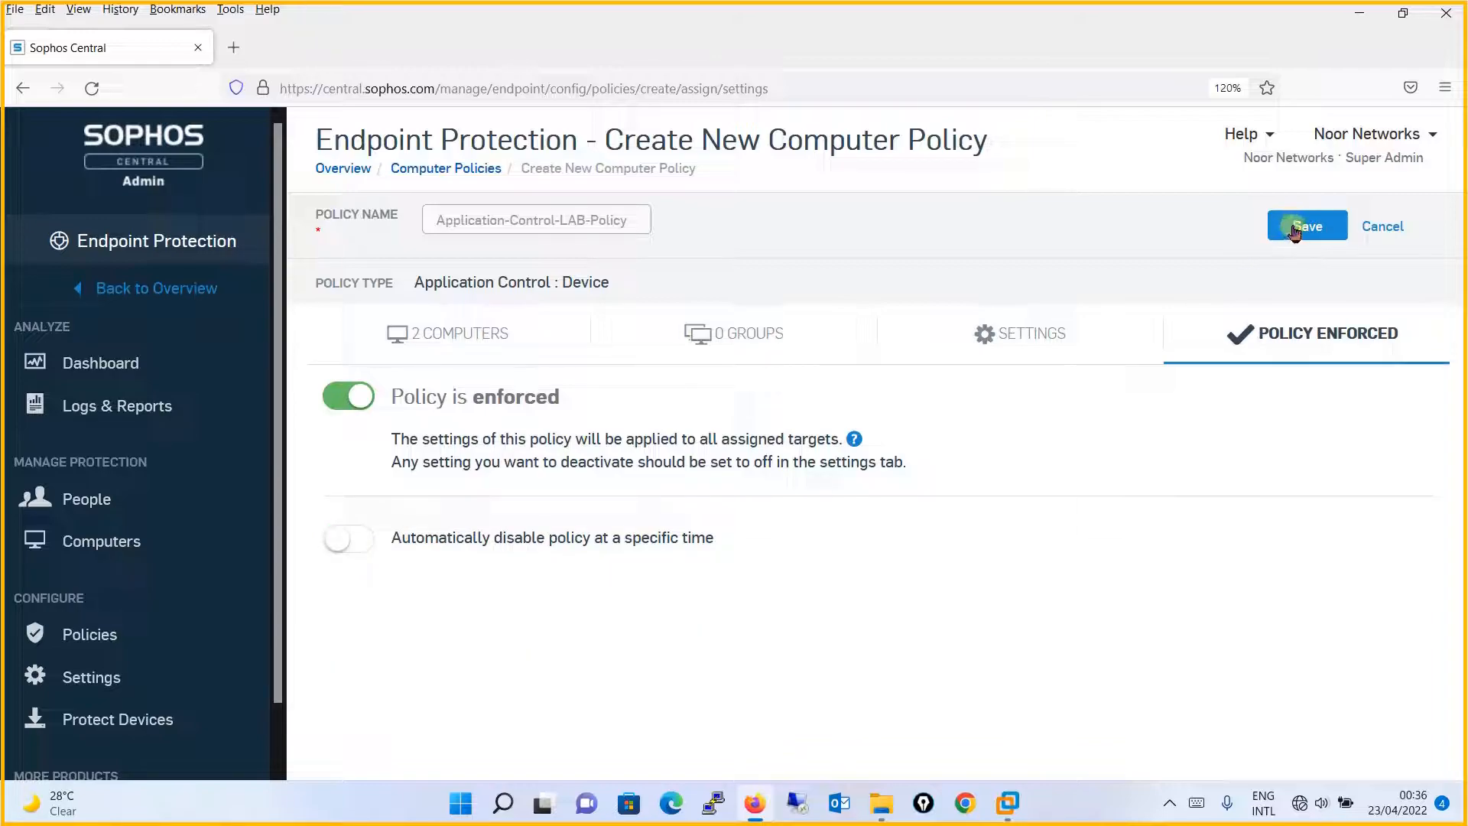
click(1306, 225)
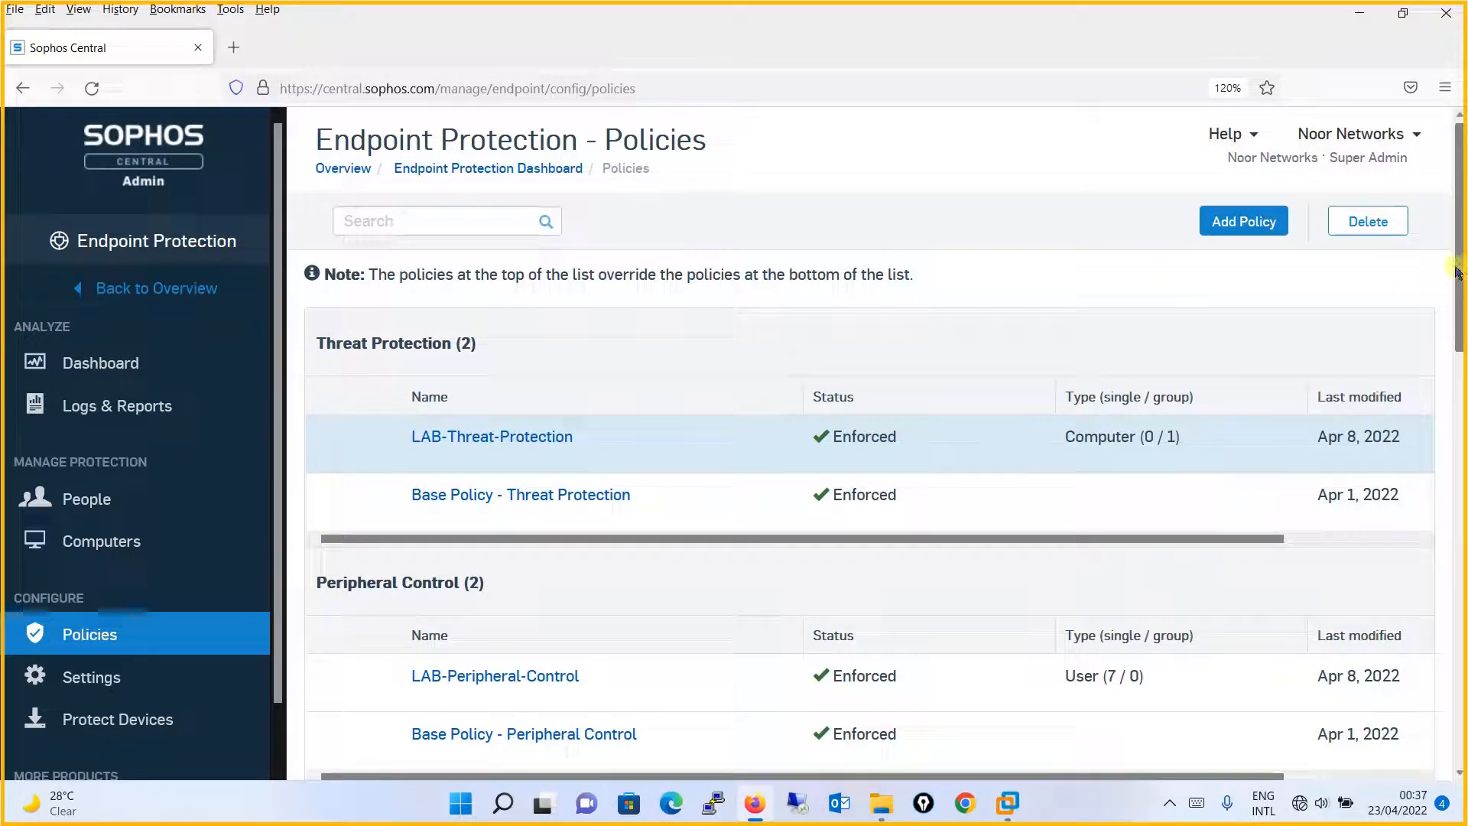
scroll(down, 3)
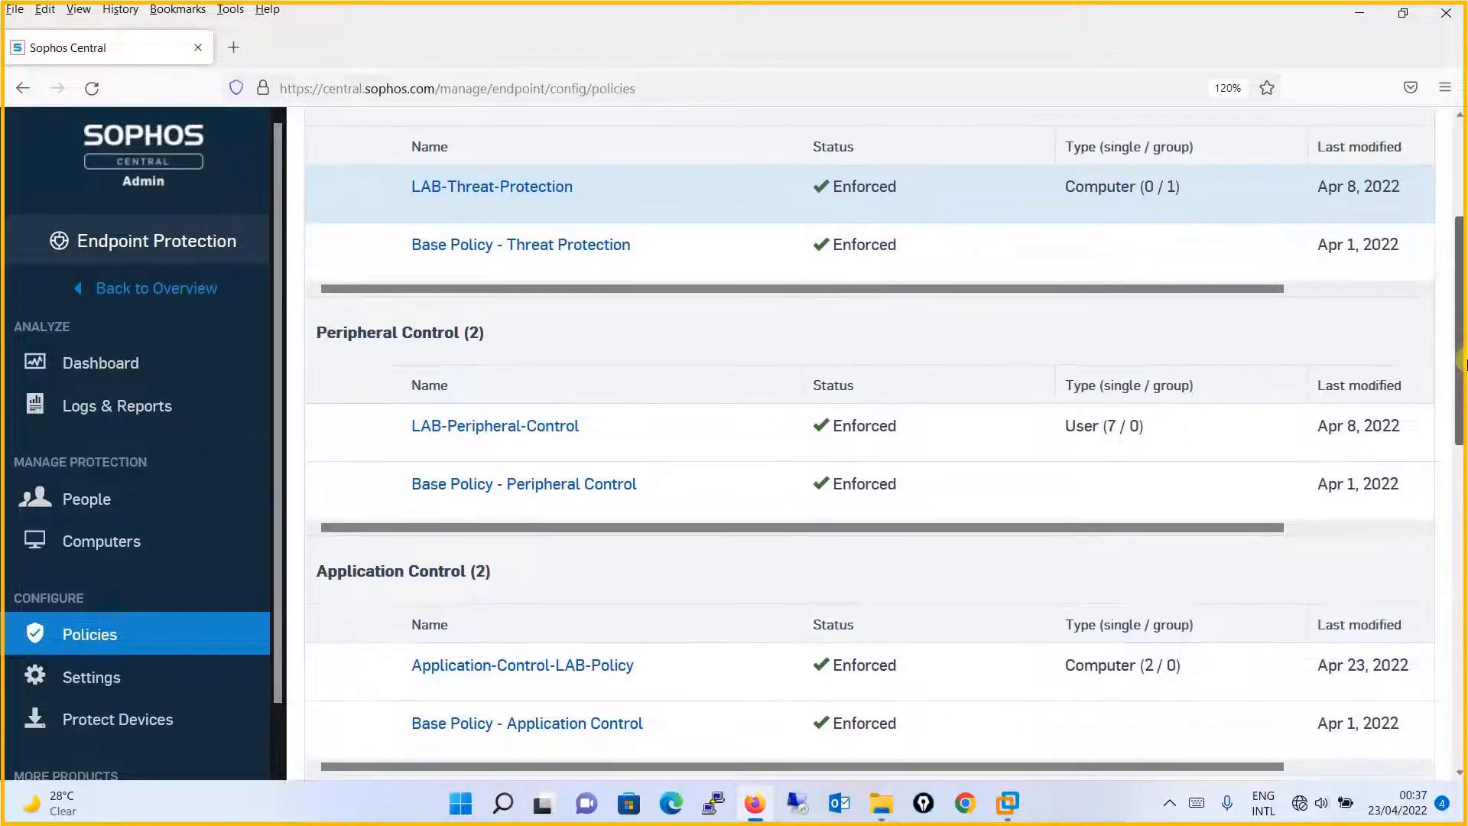
scroll(down, 3)
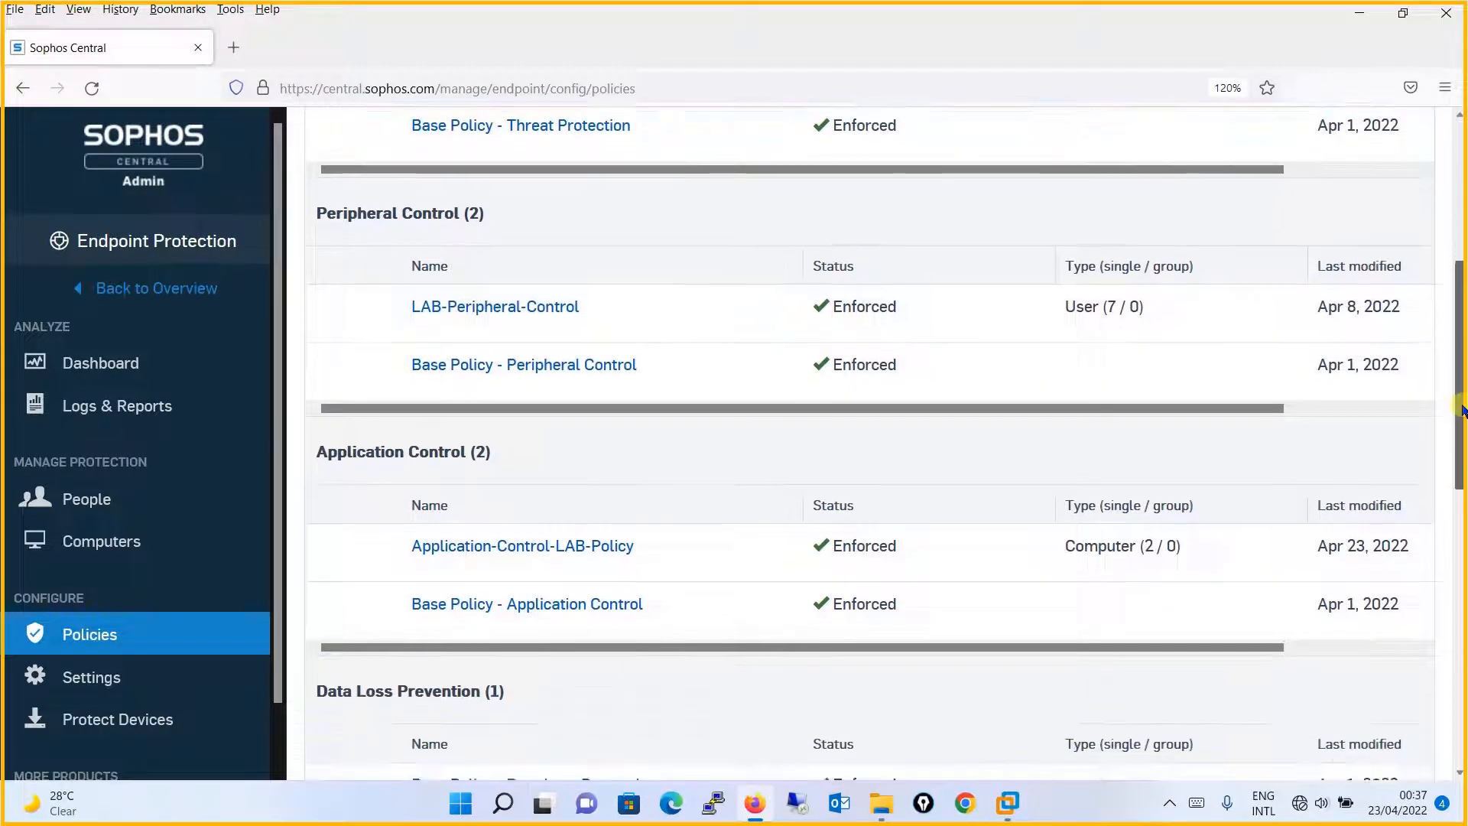
scroll(down, 3)
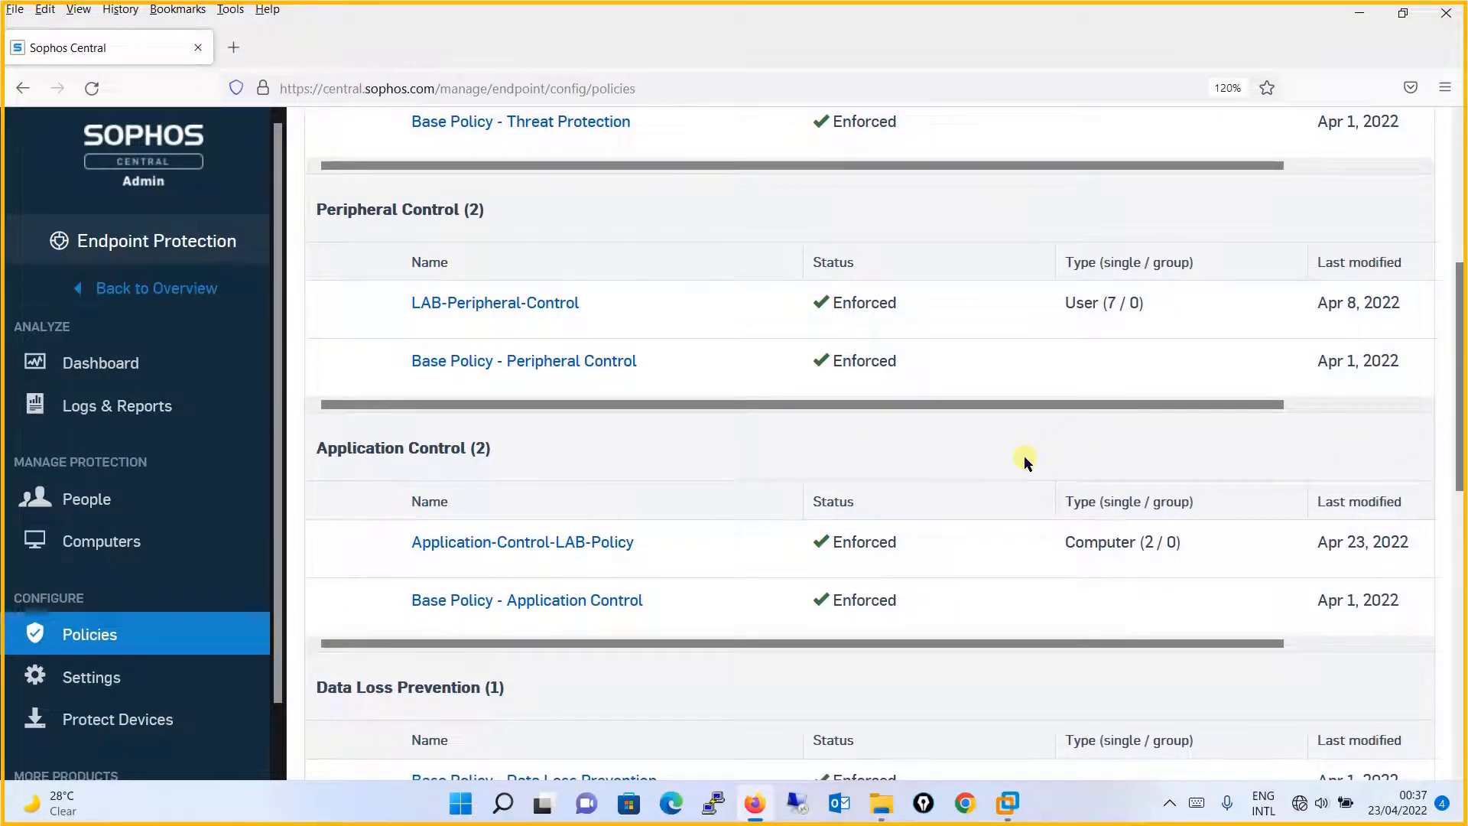
mouse_move(992, 751)
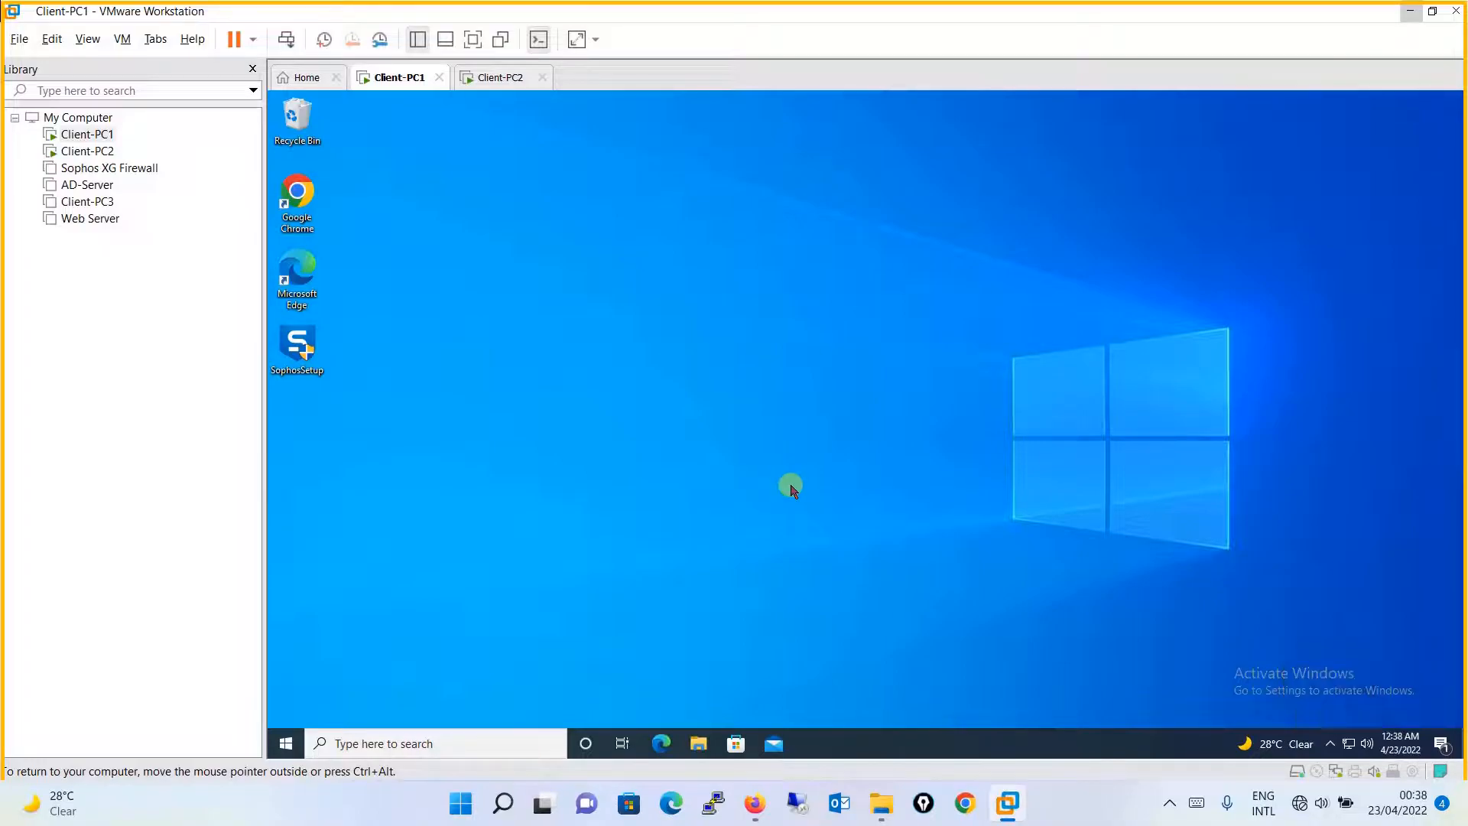
mouse_move(284, 743)
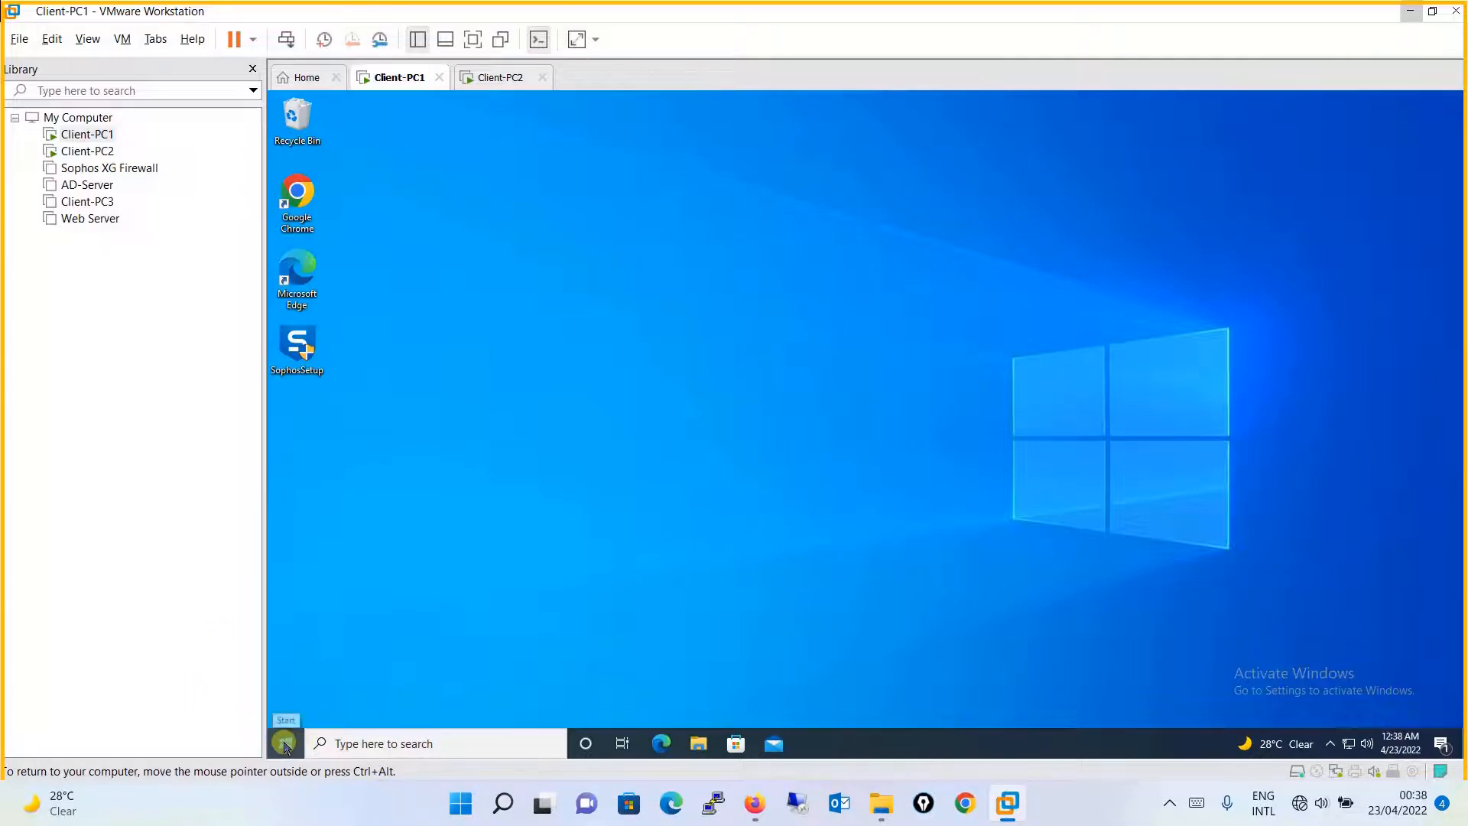
- On Client-PC1, open the Sophos endpoint client from the tray and view its Events
click(285, 743)
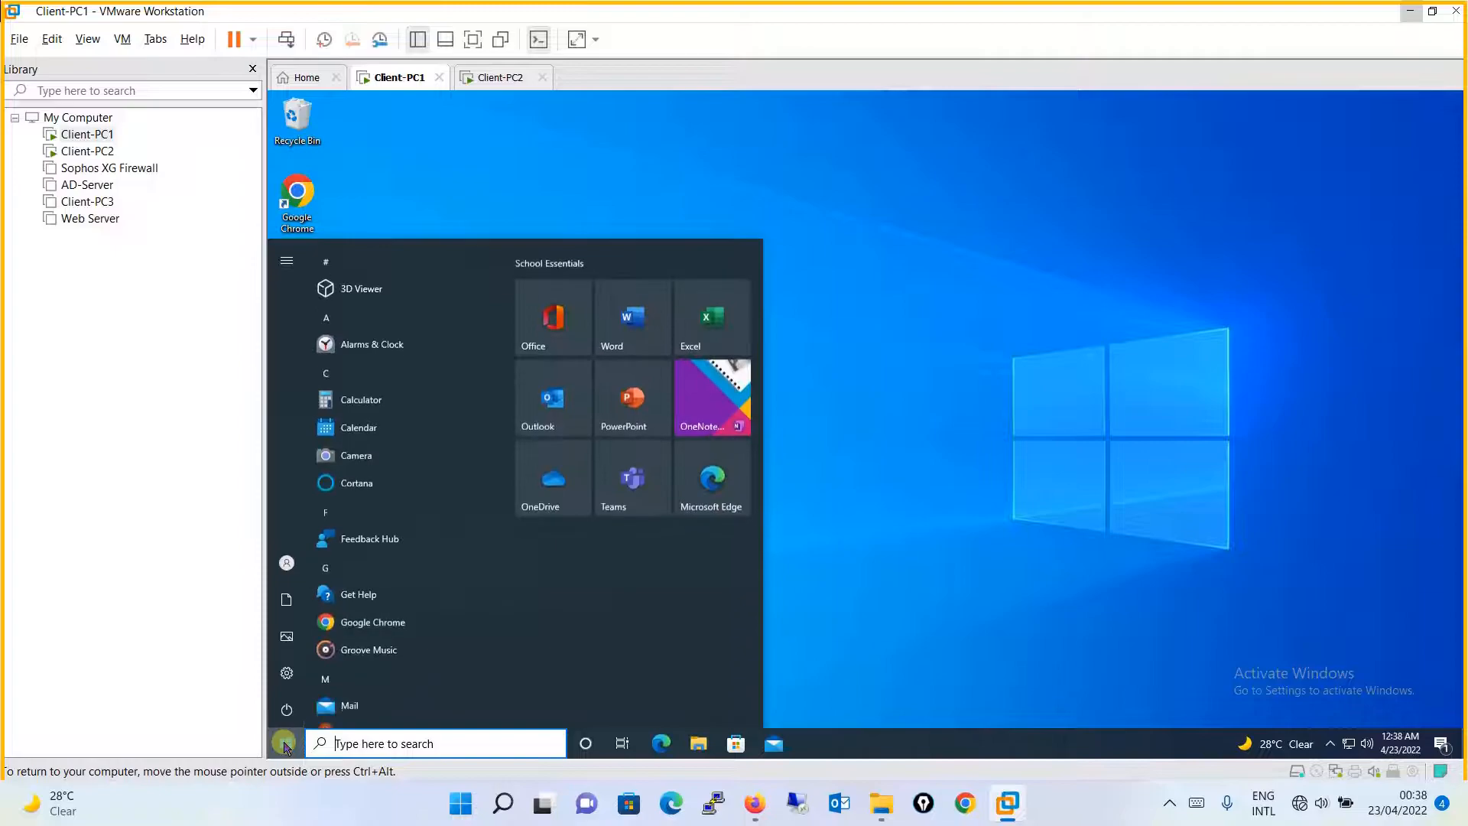
text(snip)
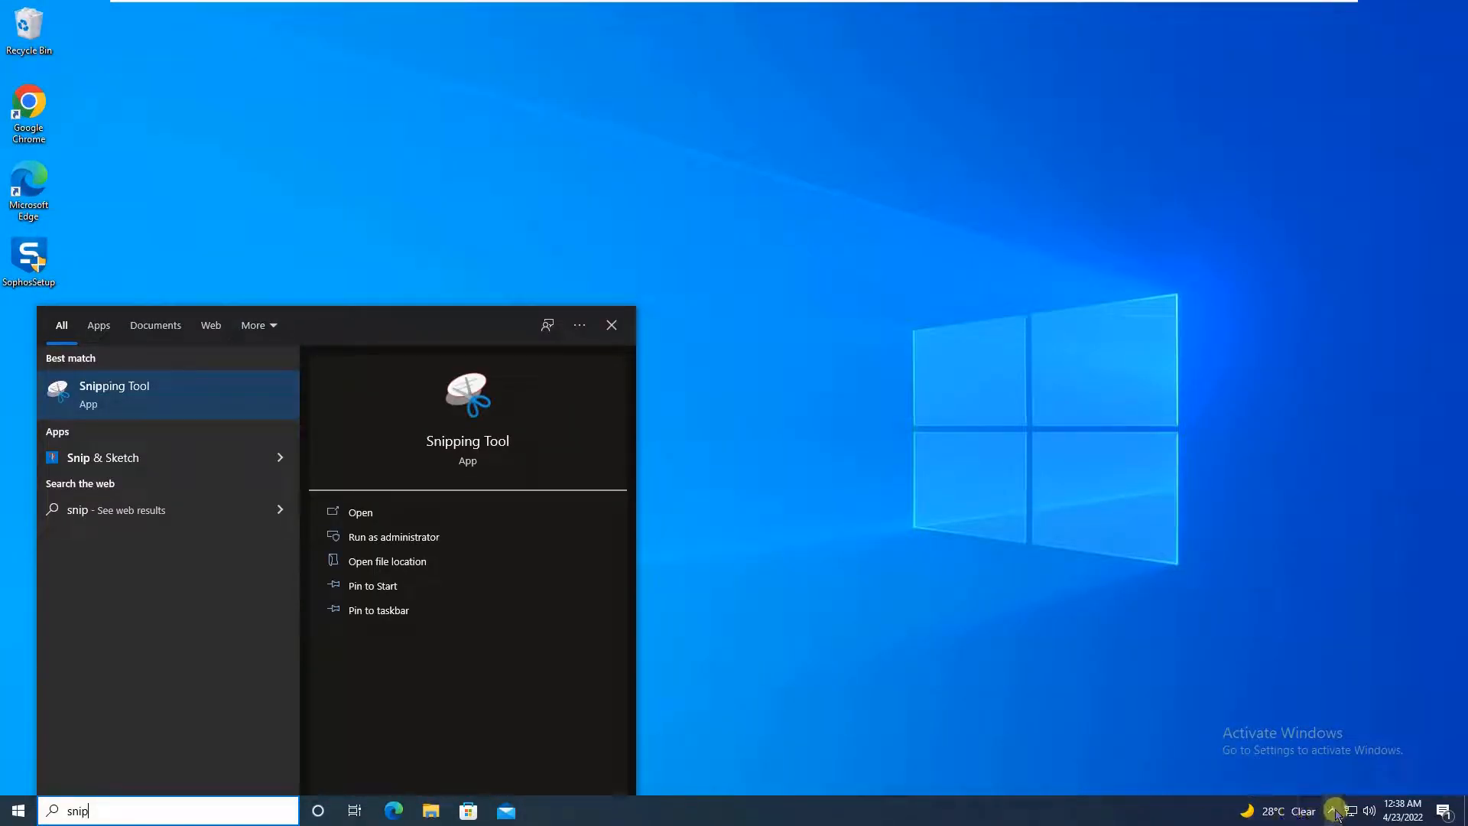
click(1333, 810)
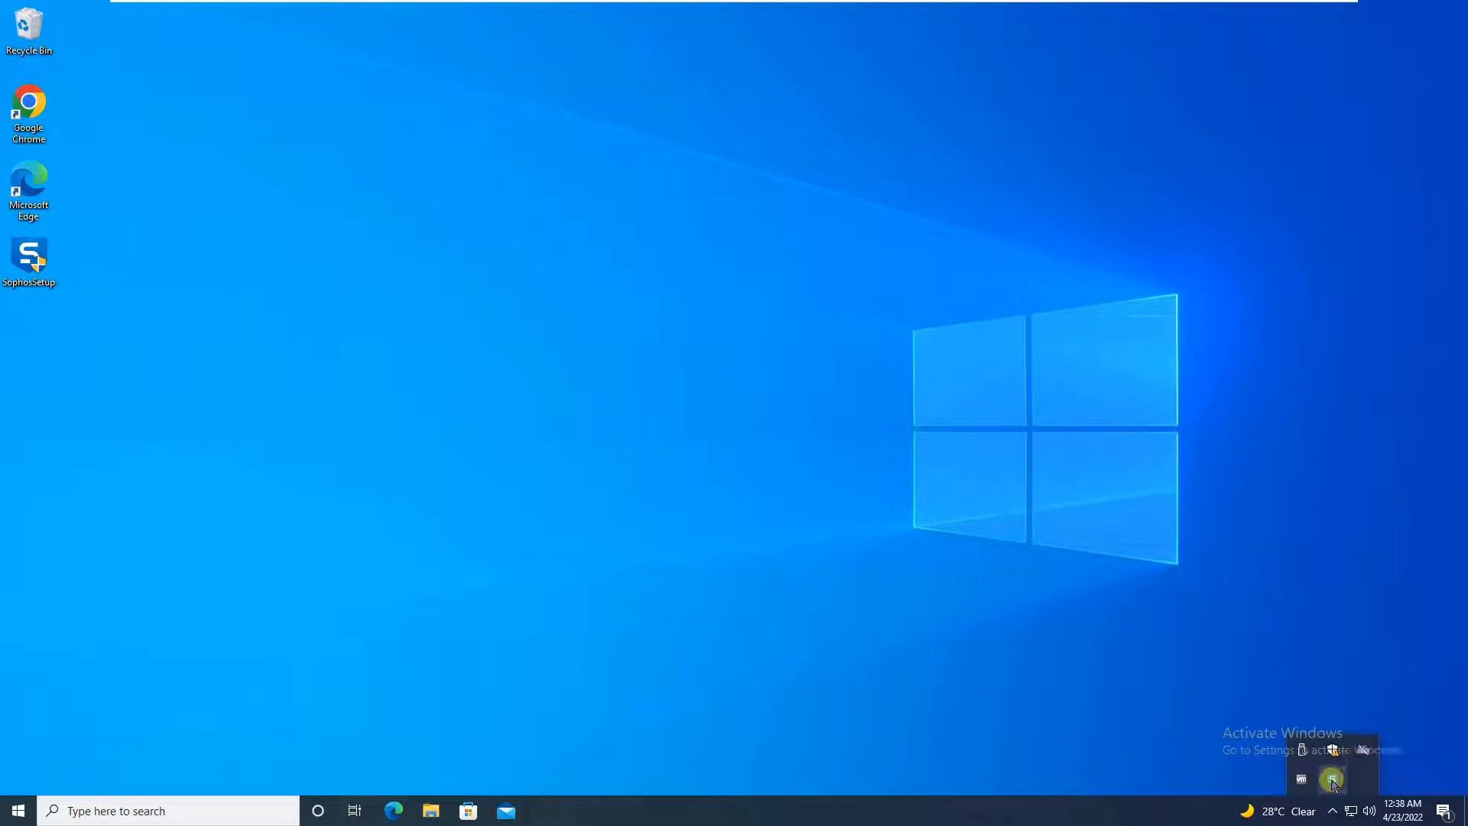
click(1330, 779)
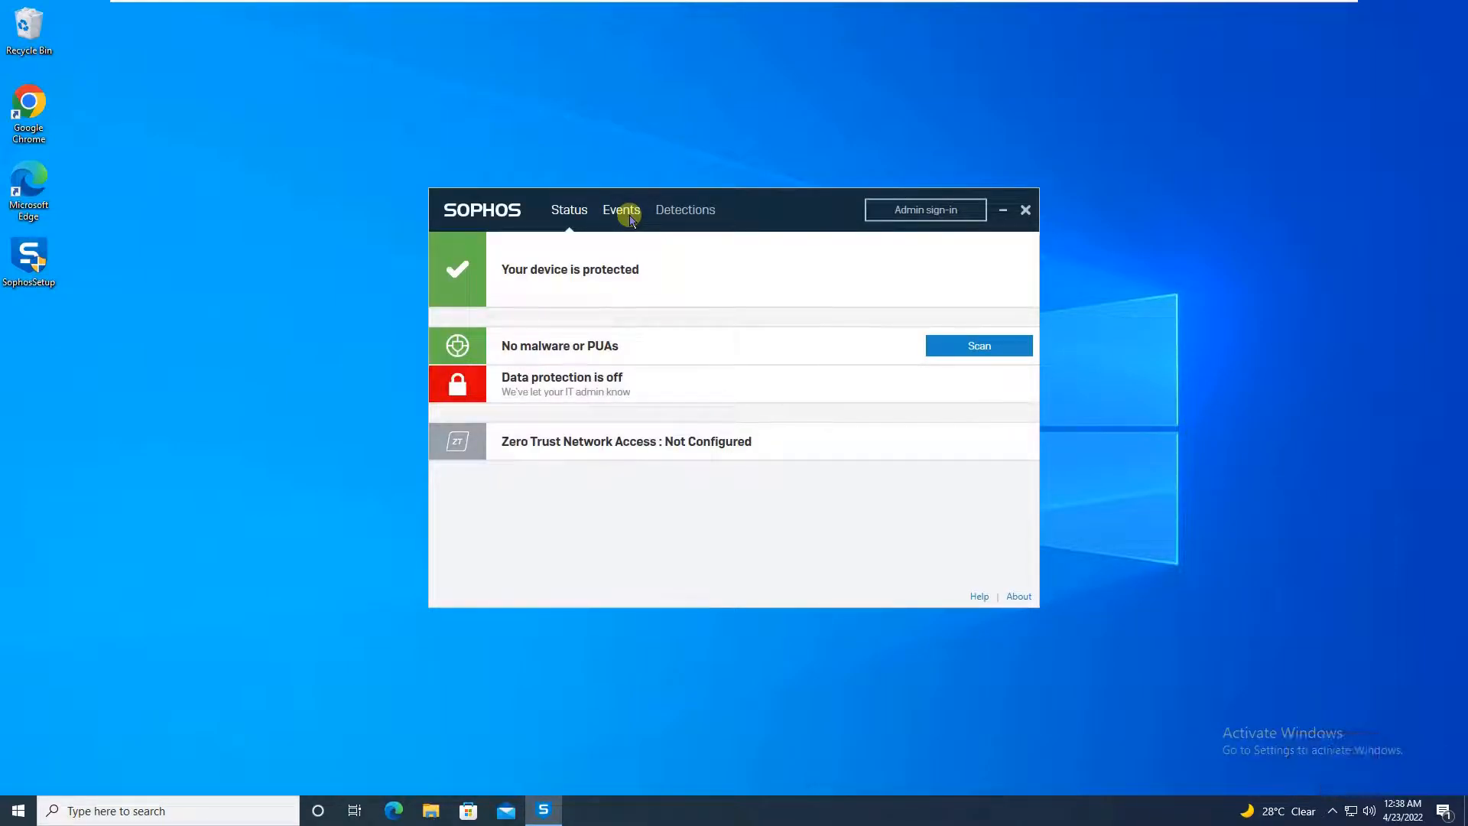
click(621, 208)
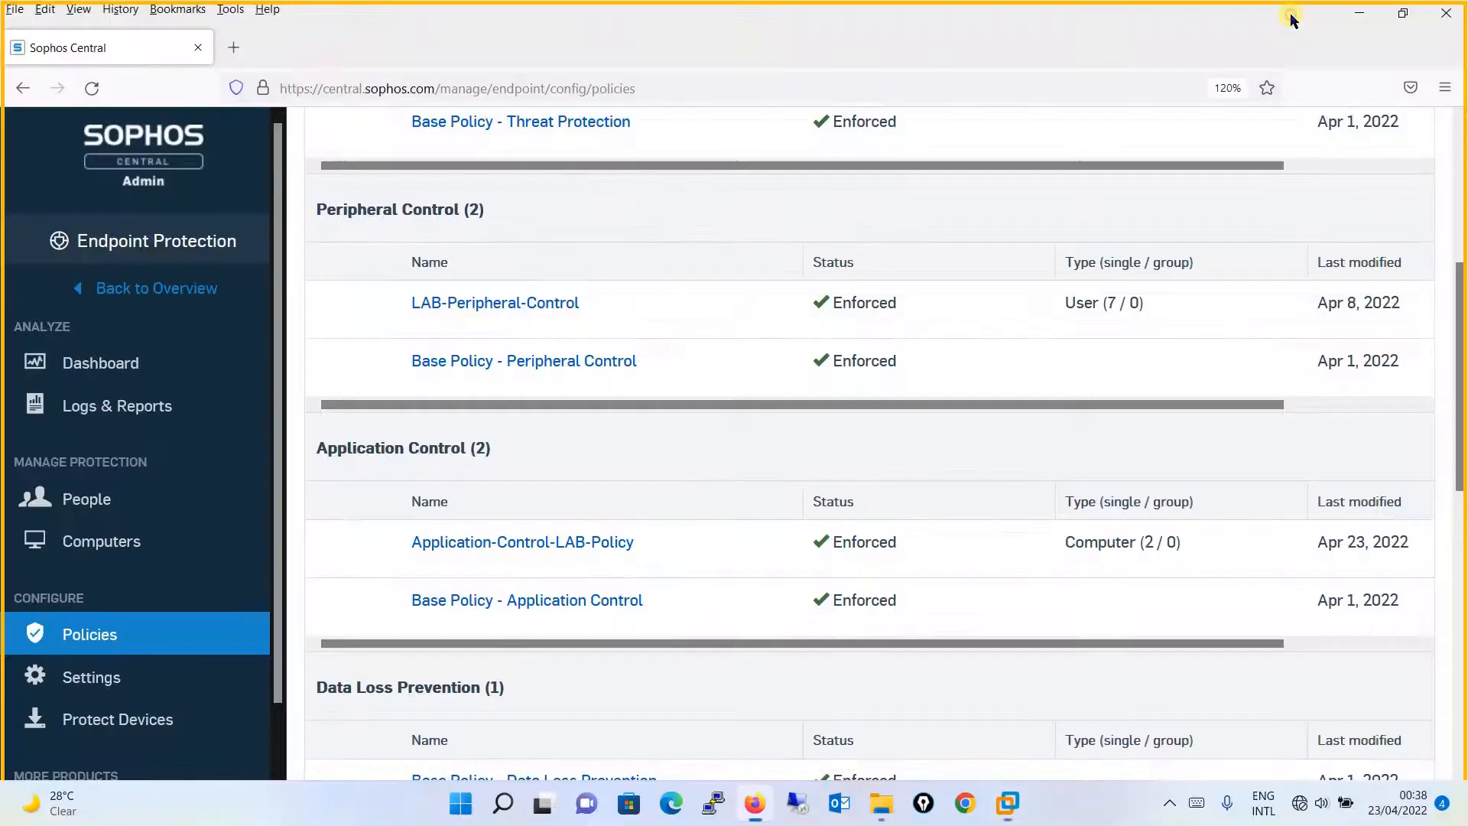
mouse_move(996, 217)
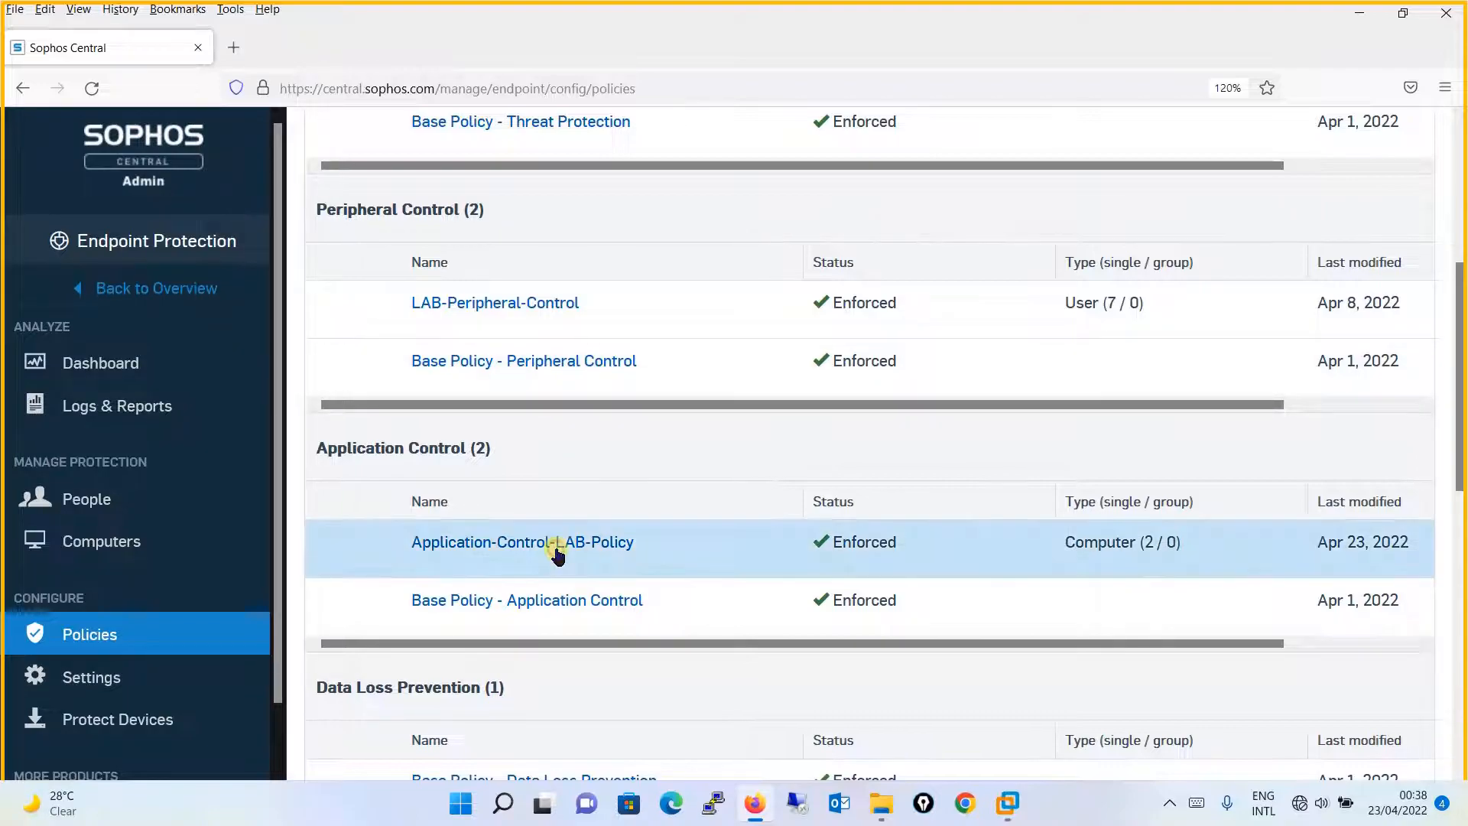
- Reopen Application-Control-LAB-Policy and scroll through its Settings tab's controlled applications
click(522, 542)
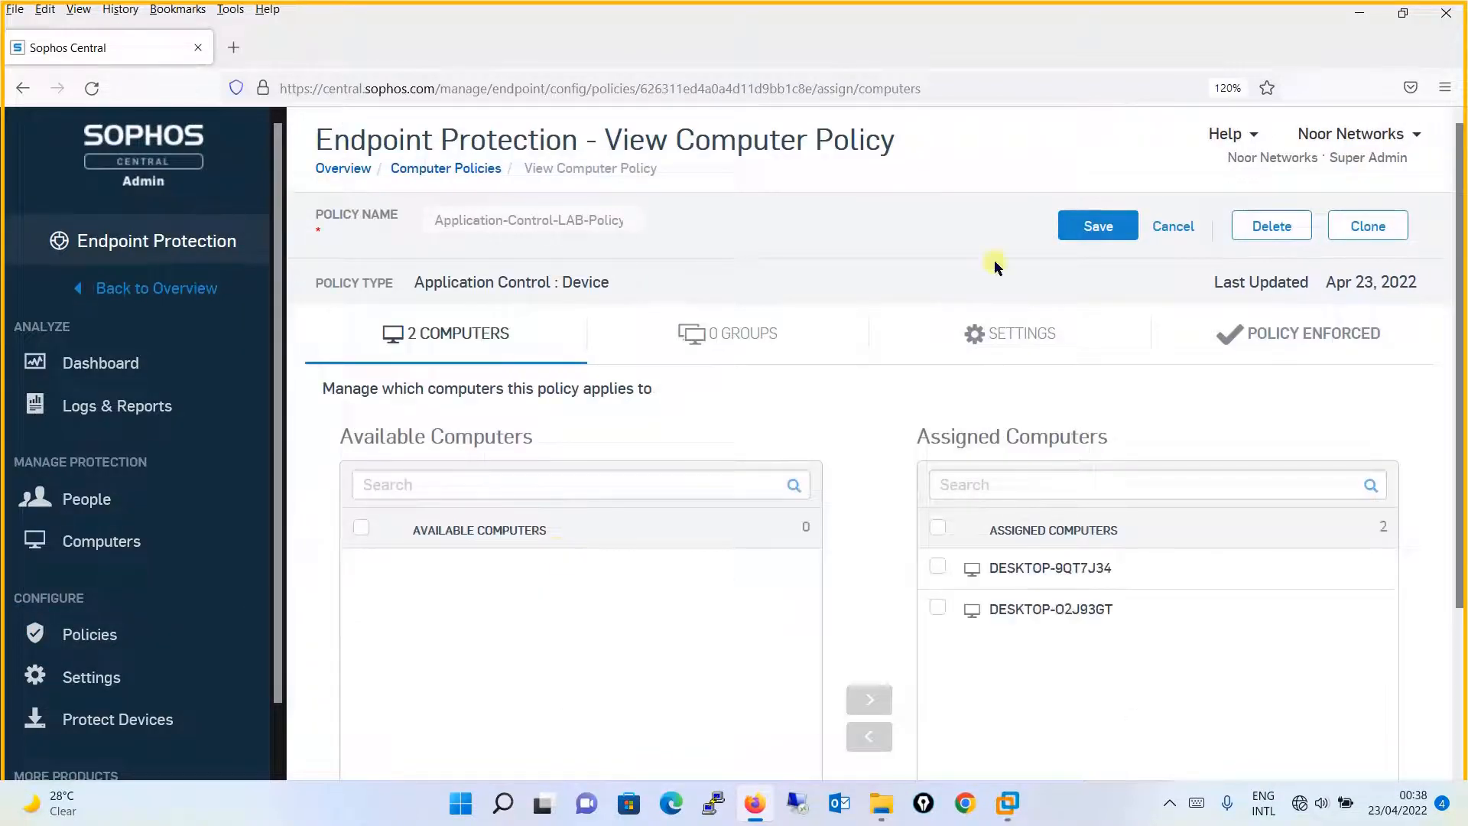
click(1009, 333)
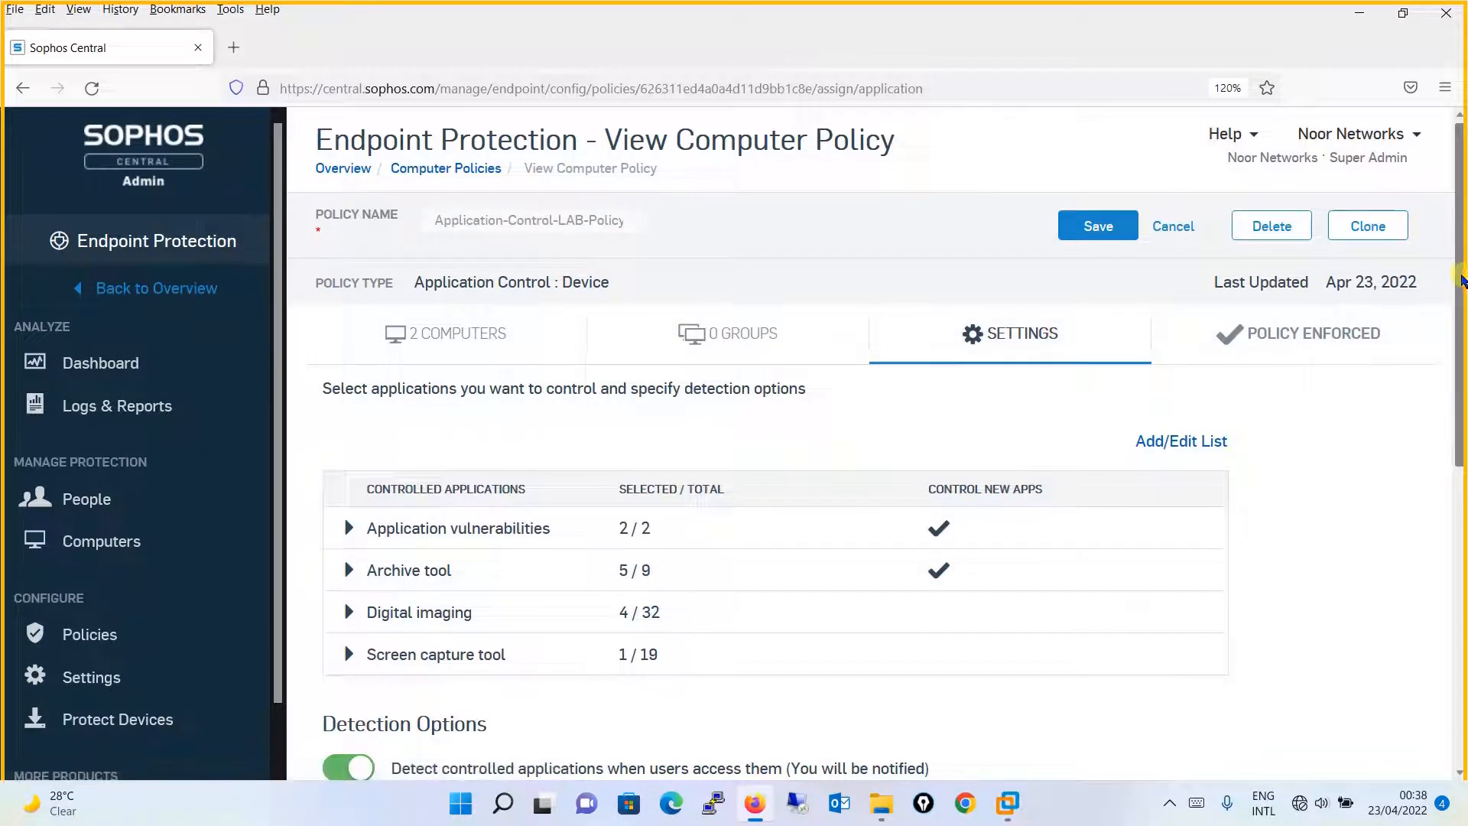
scroll(down, 3)
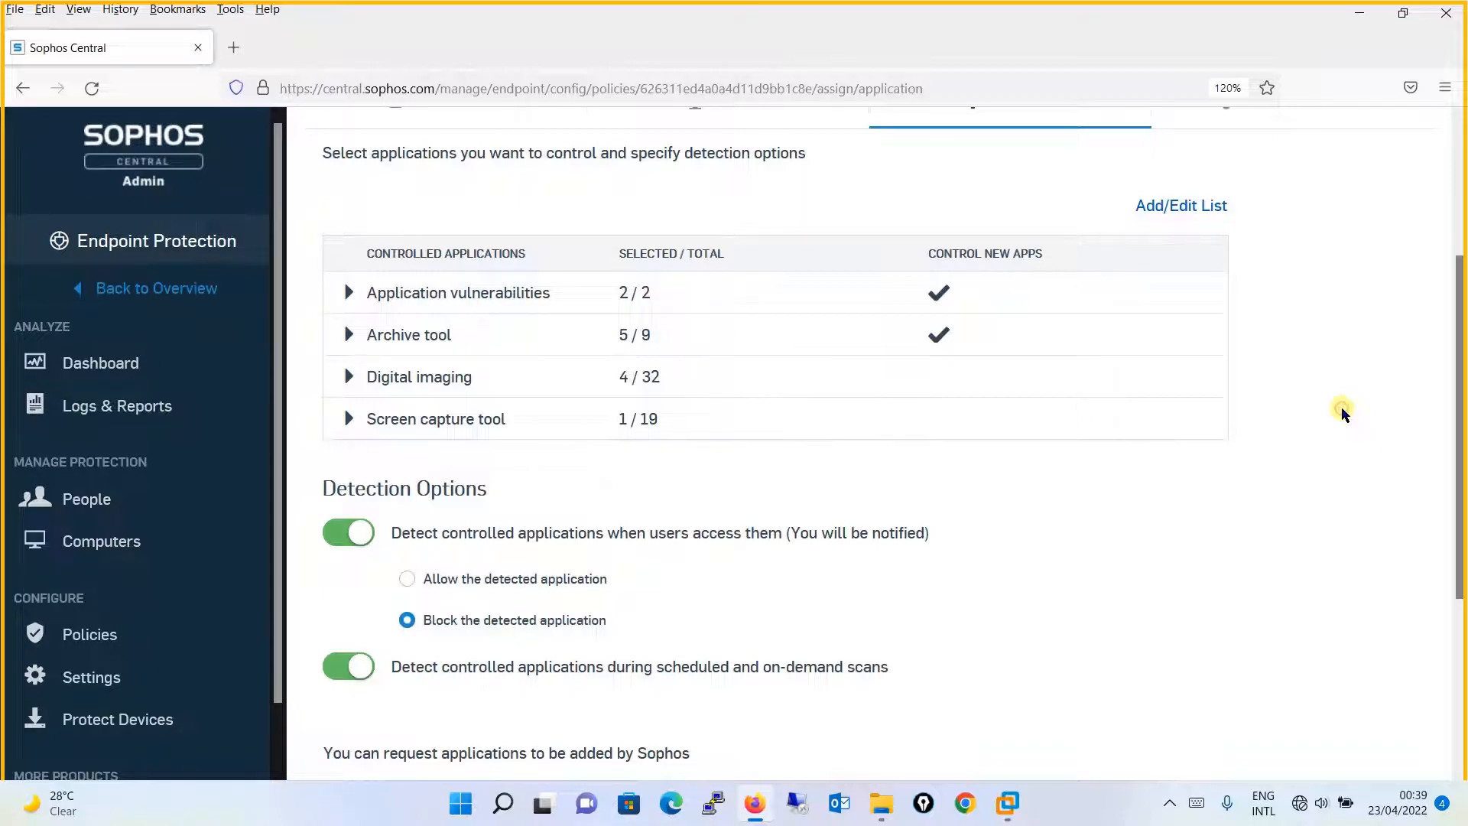
scroll(up, 3)
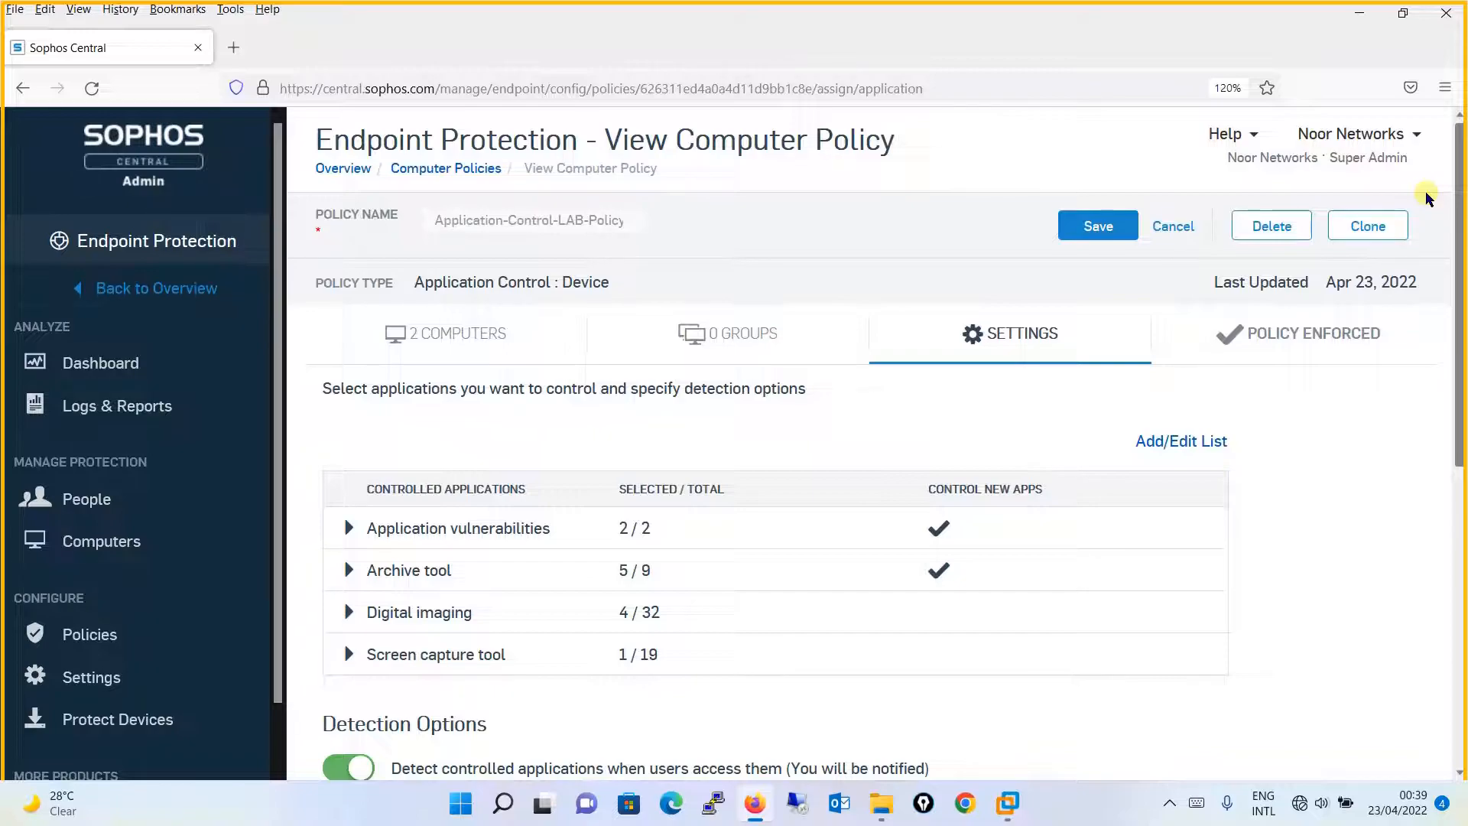
mouse_move(1020, 176)
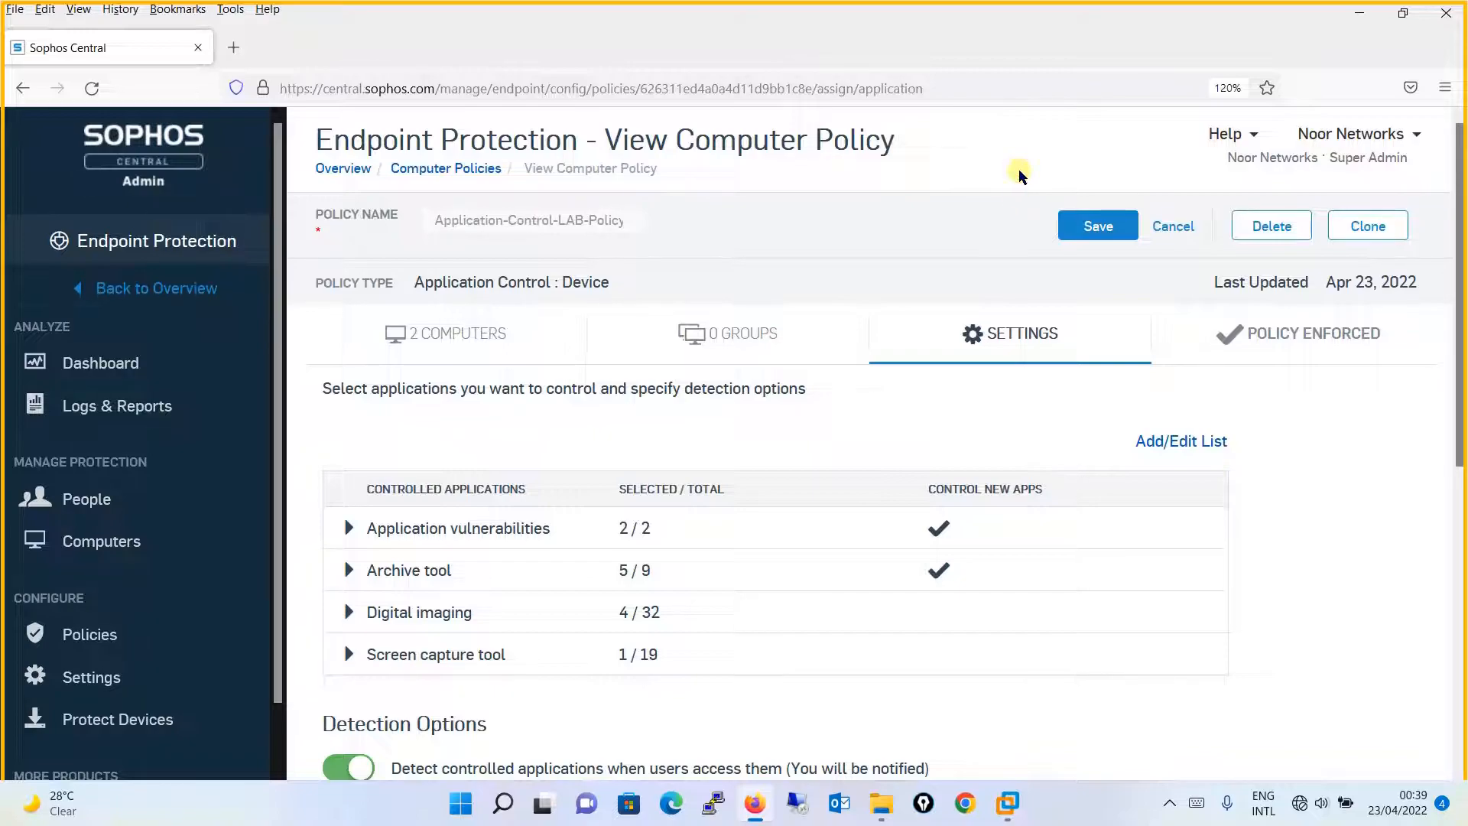